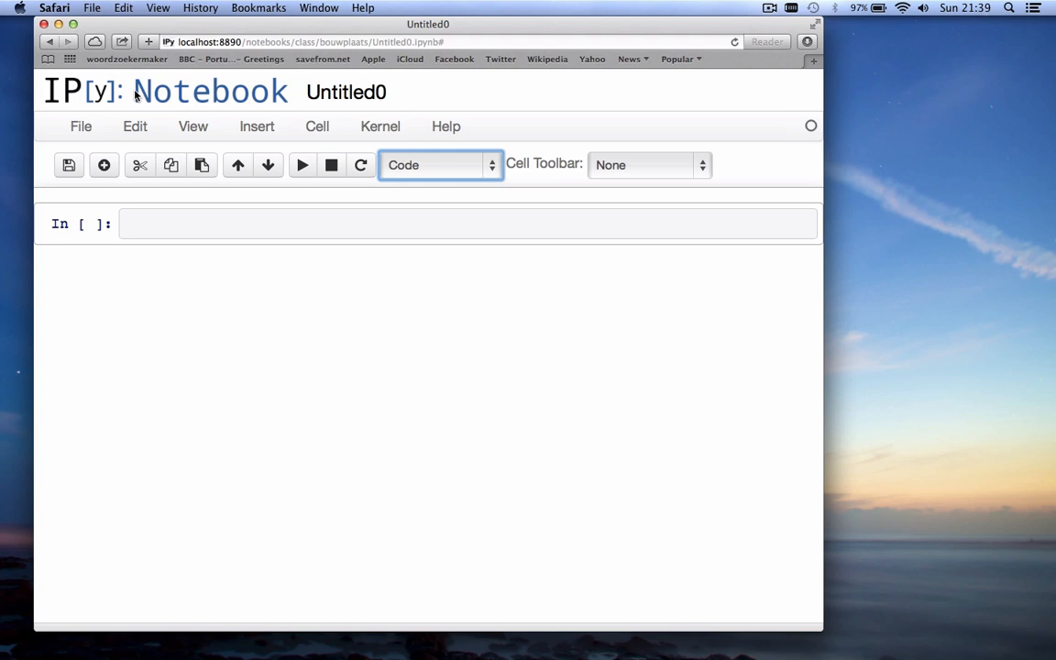
mouse_move(255, 283)
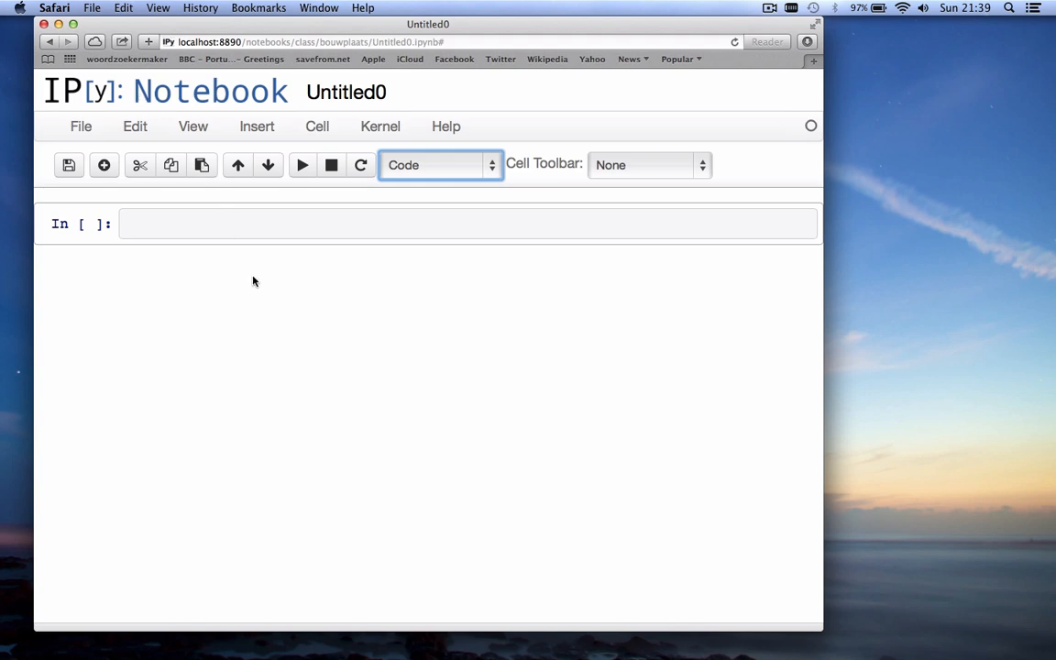
mouse_move(193, 126)
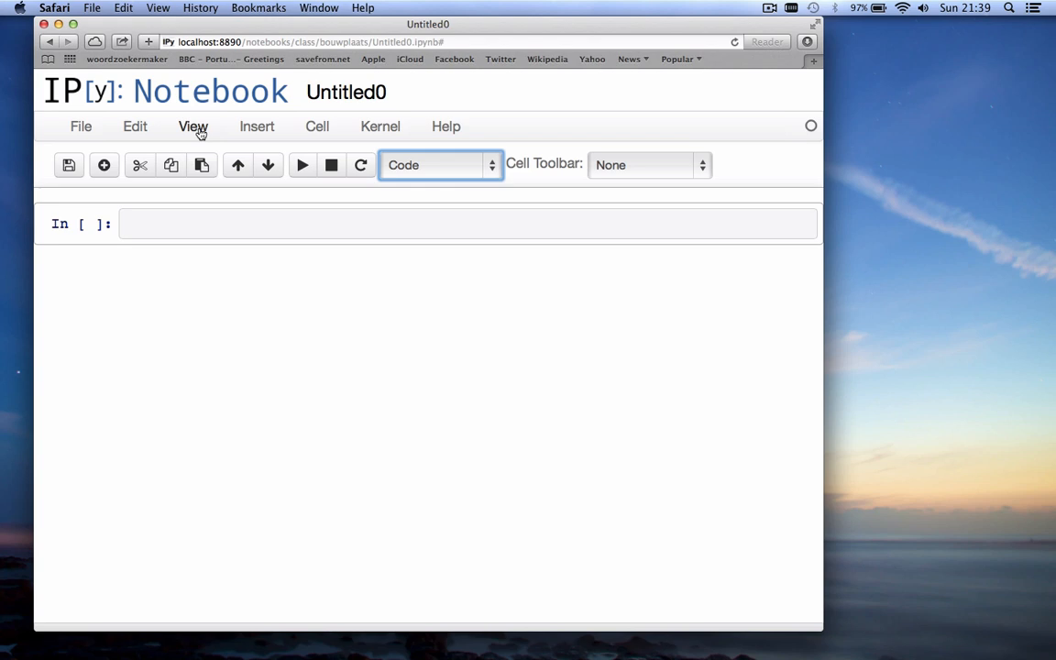
Hide the notebook header and toolbar via the View menu
left_click(193, 126)
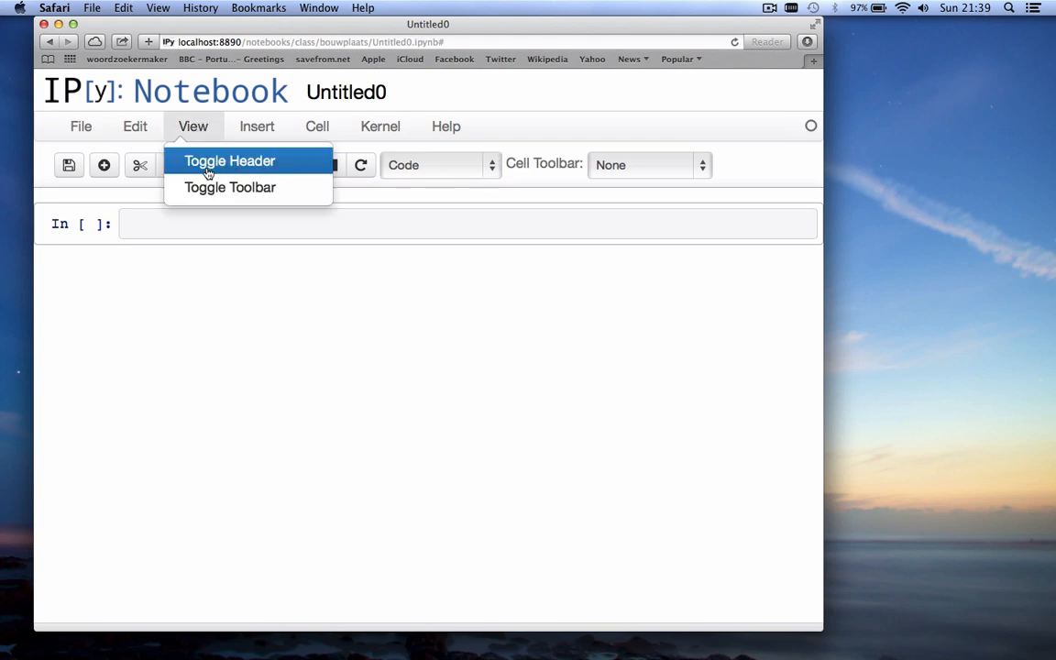
left_click(229, 161)
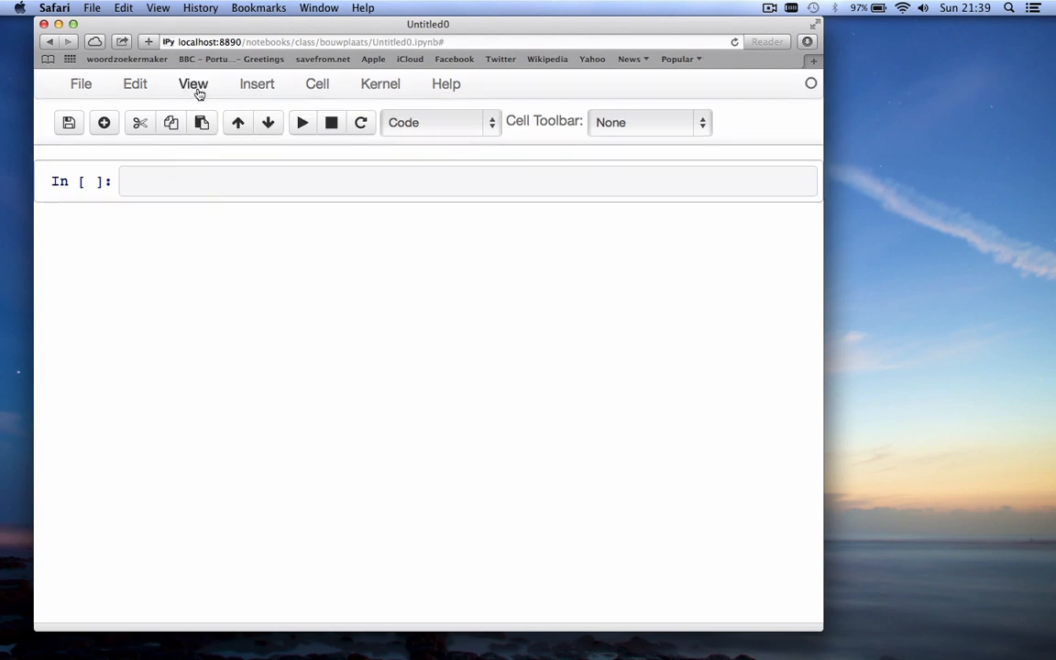
left_click(192, 85)
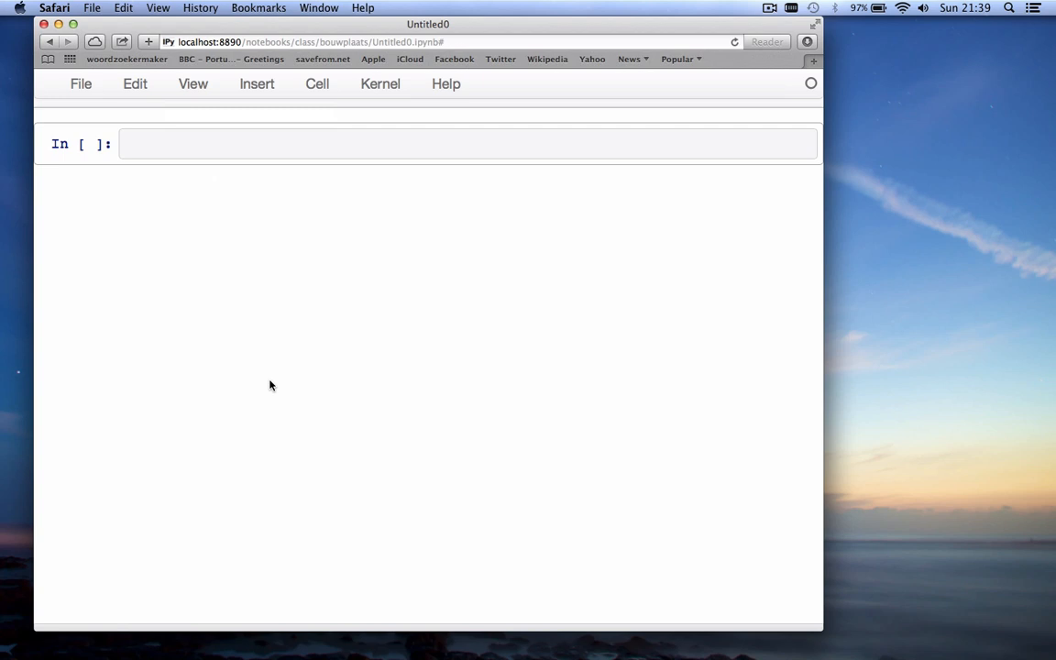
mouse_move(286, 212)
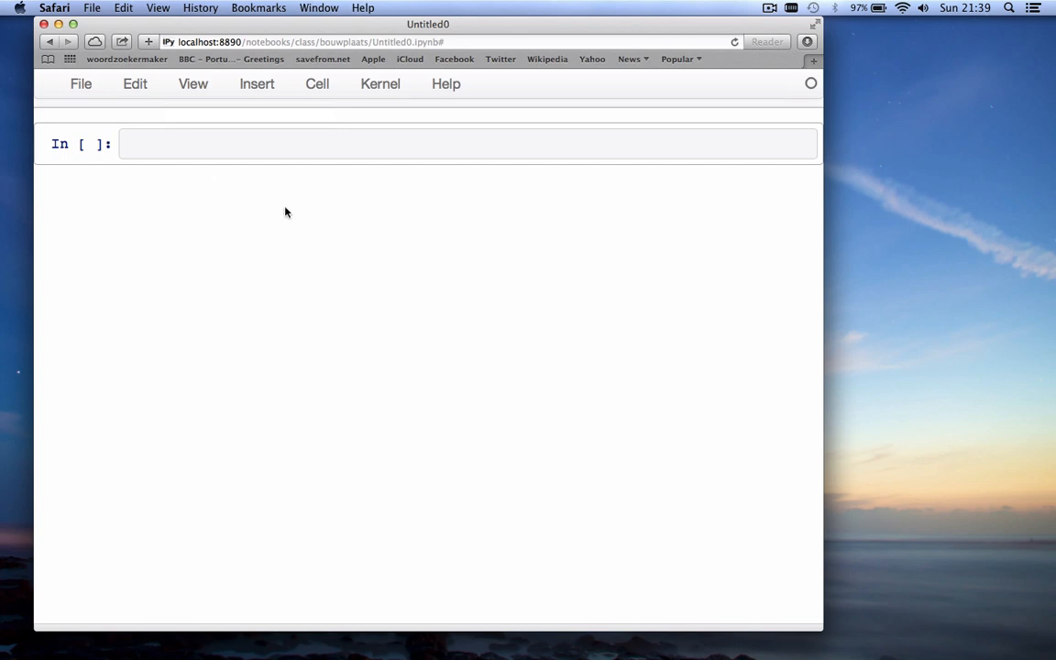
Write and run 'import numpy as np' in the first cell
left_click(327, 143)
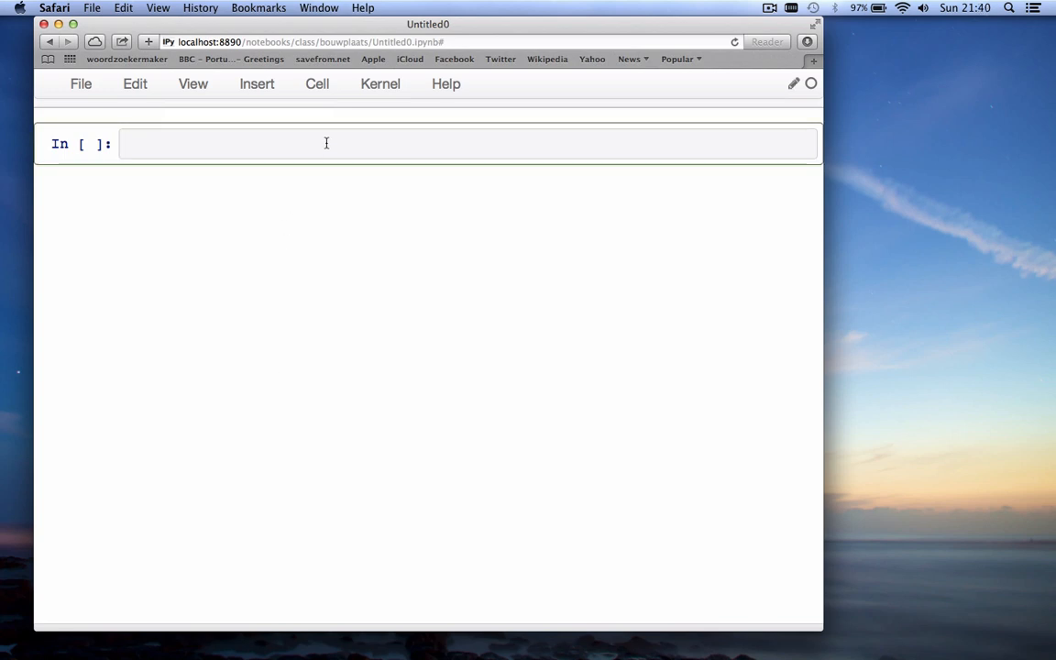
type("import nump")
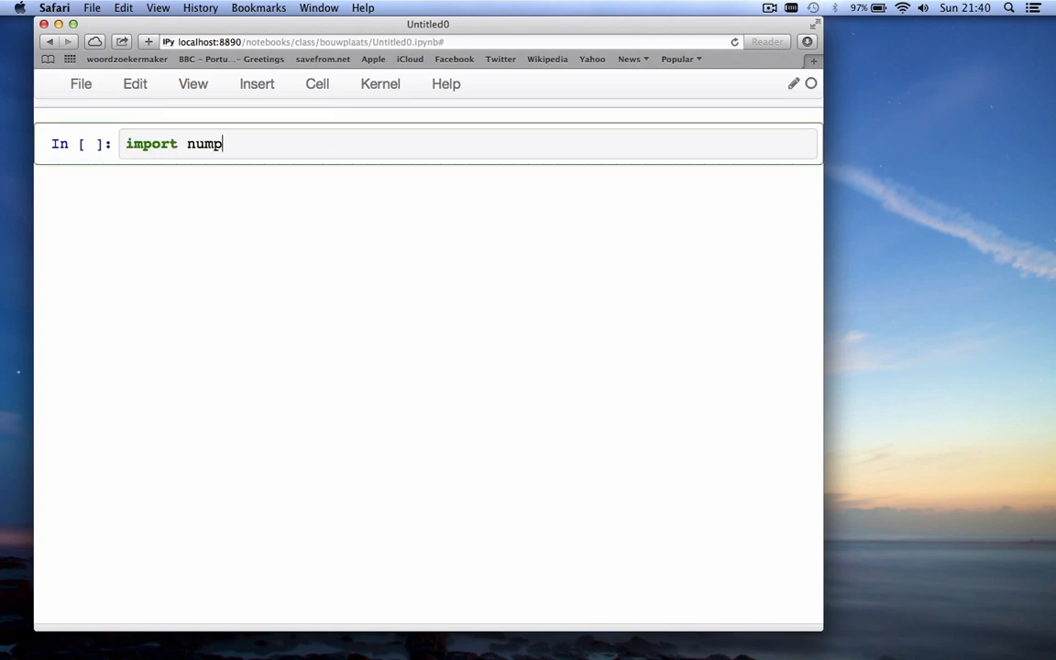
type("y as np")
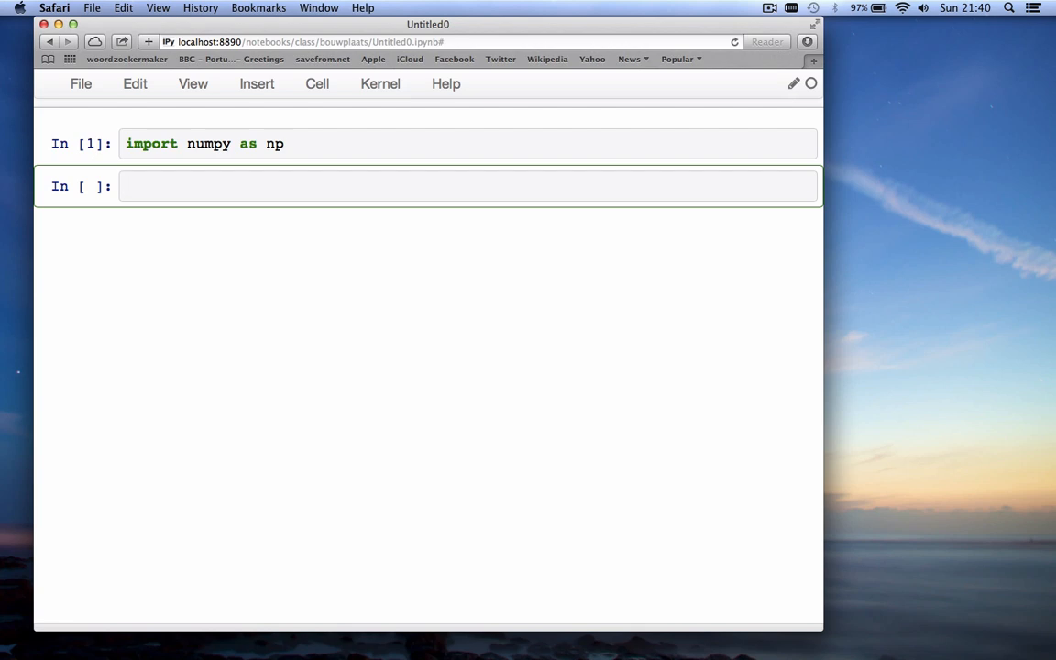
Define x = np.array([1, 5, 8, 4, 6, 3, 7, 2, 10, 4]) and run it
type("x")
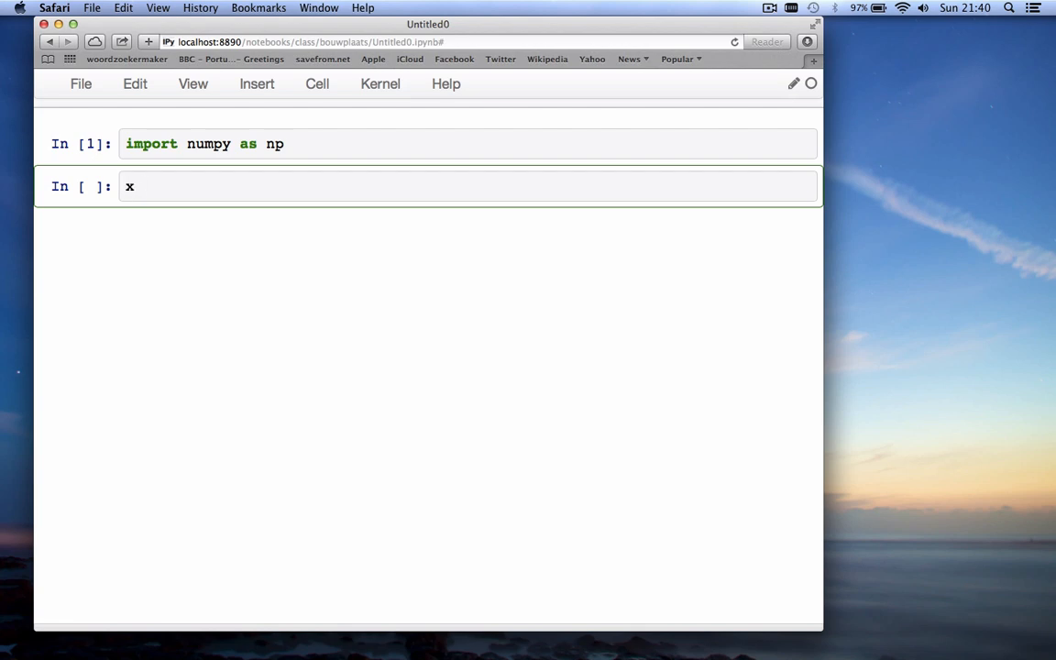
type("= np.ar")
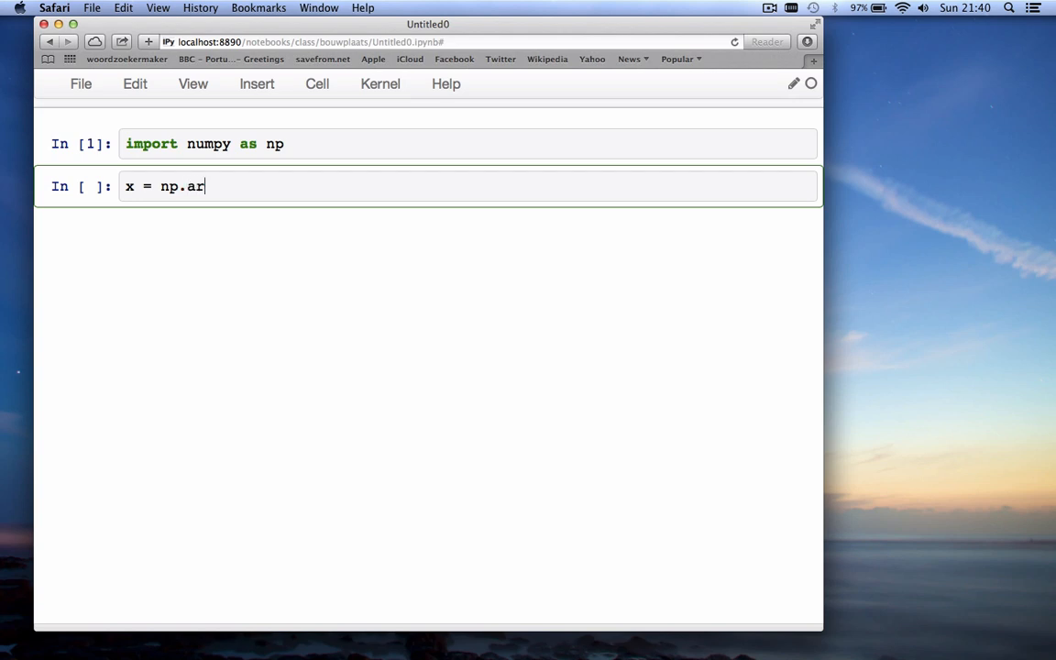
type("ray()")
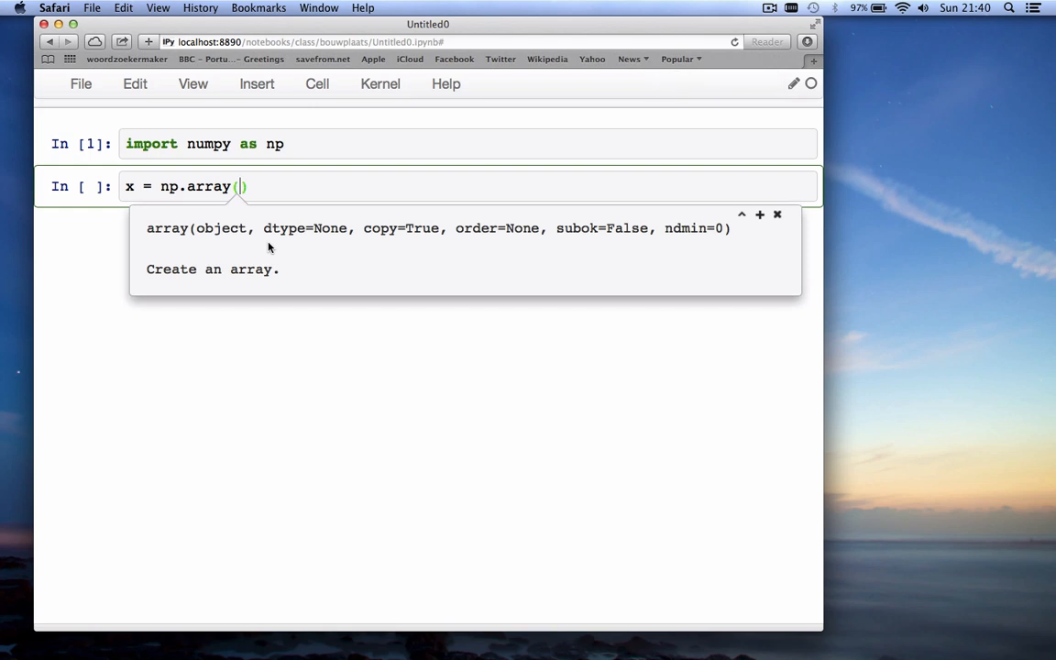
mouse_move(332, 327)
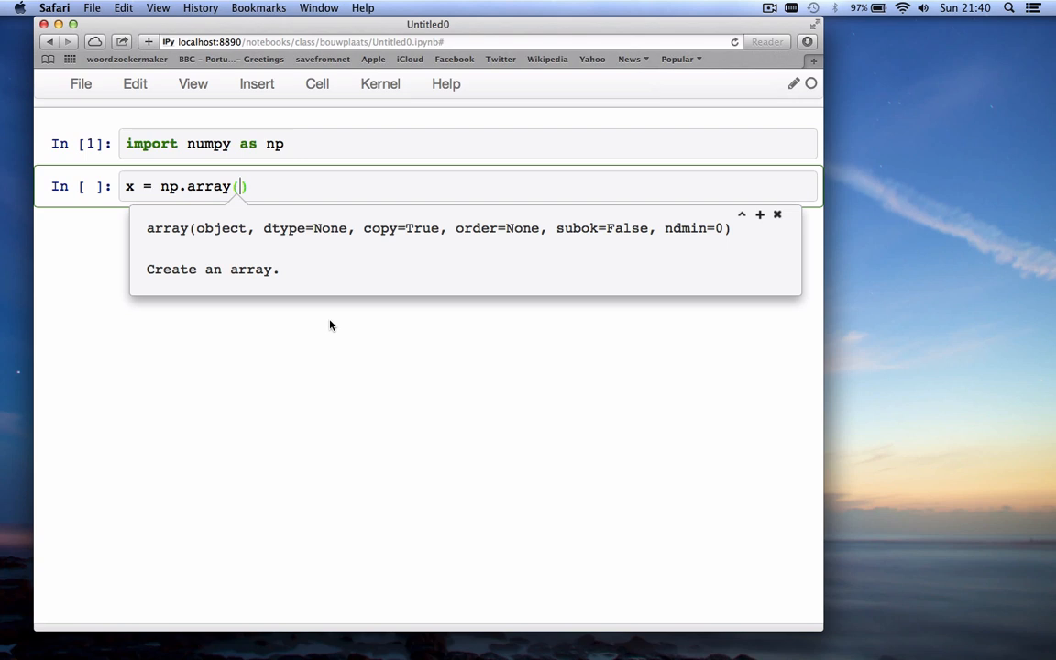
type("[")
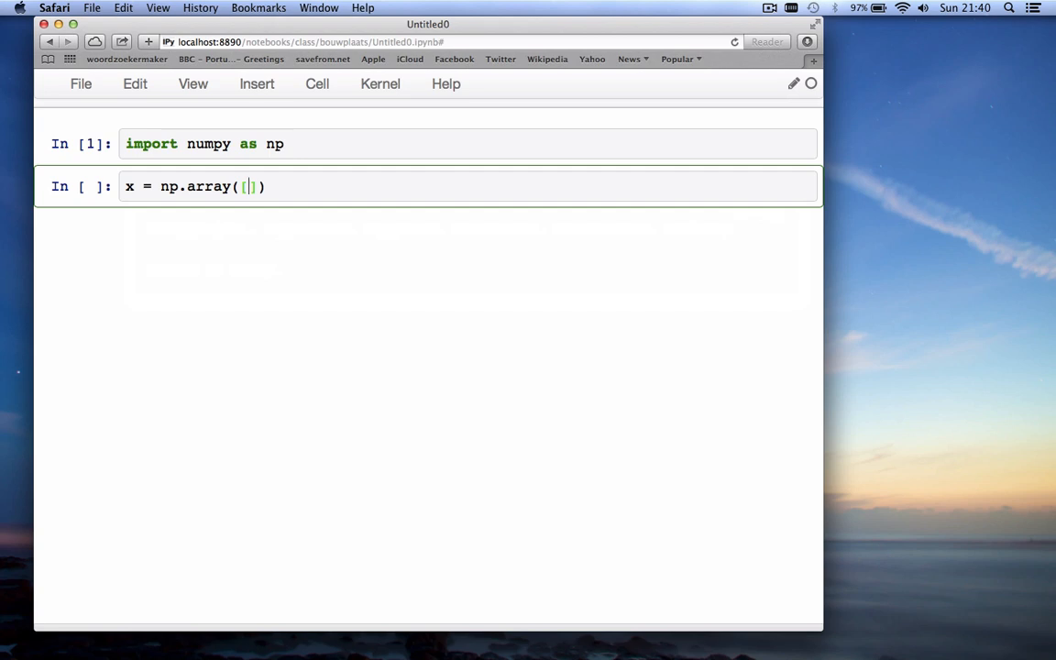
type("1, 5,")
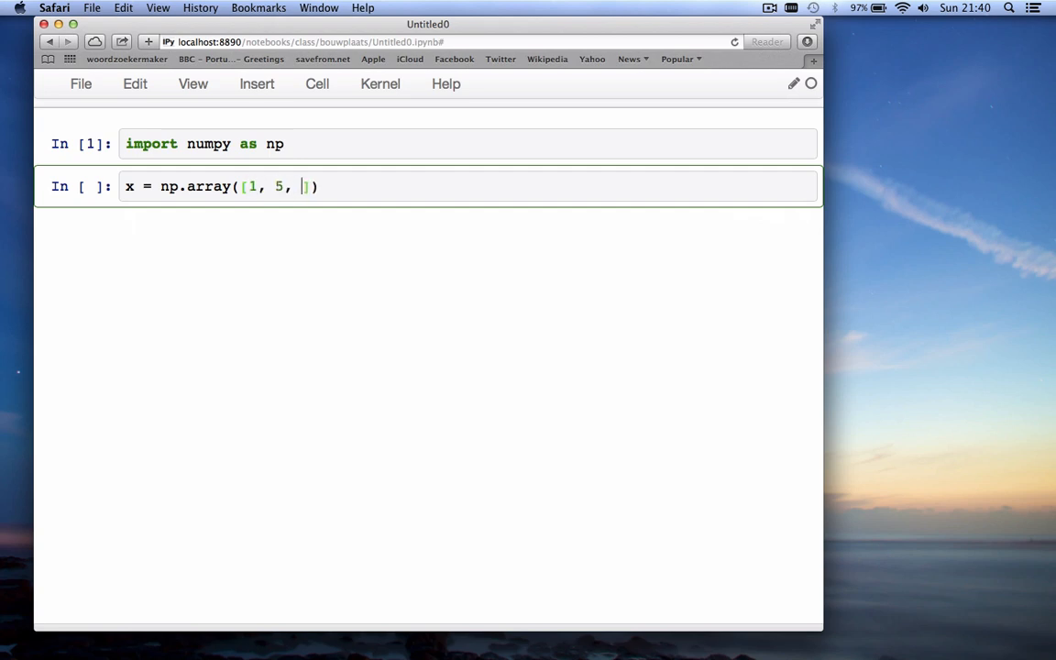
type("8, 4,")
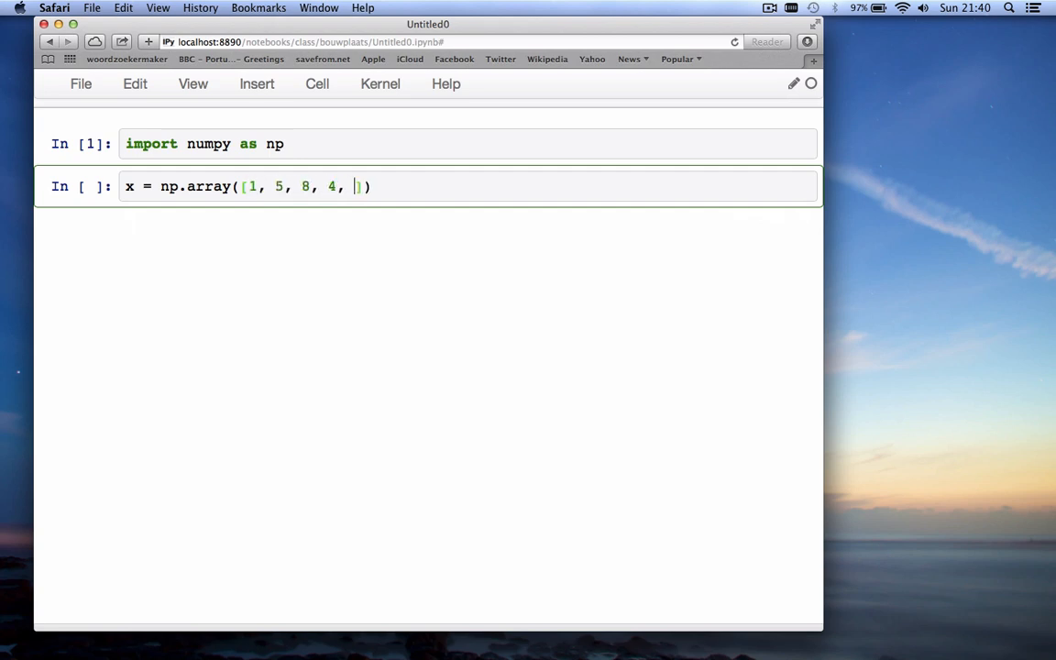
type("6,")
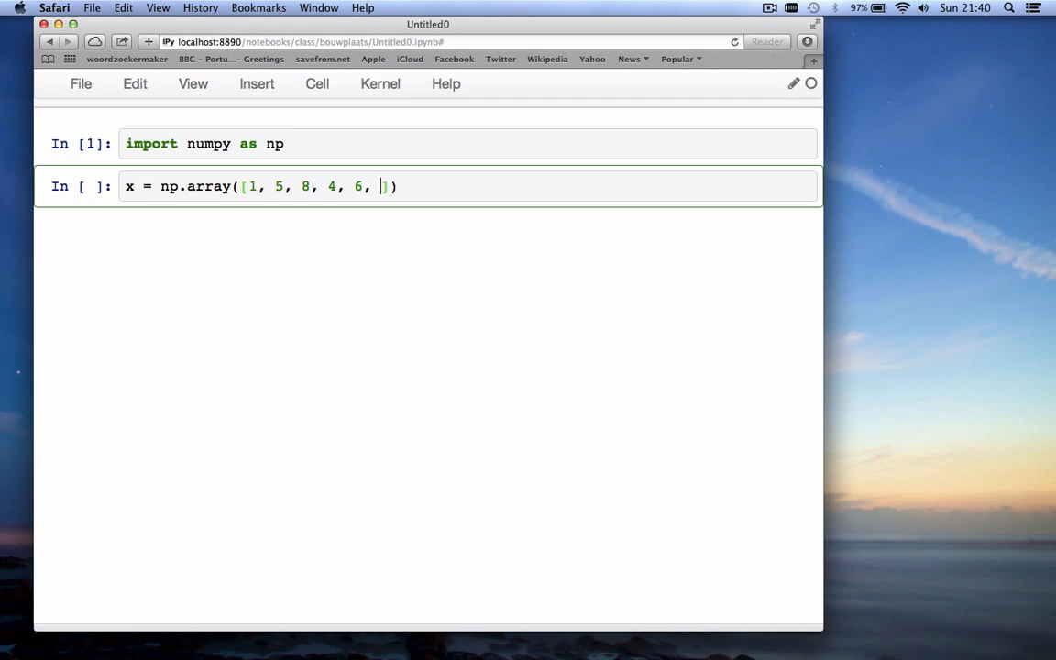
type("3, 7, 2,")
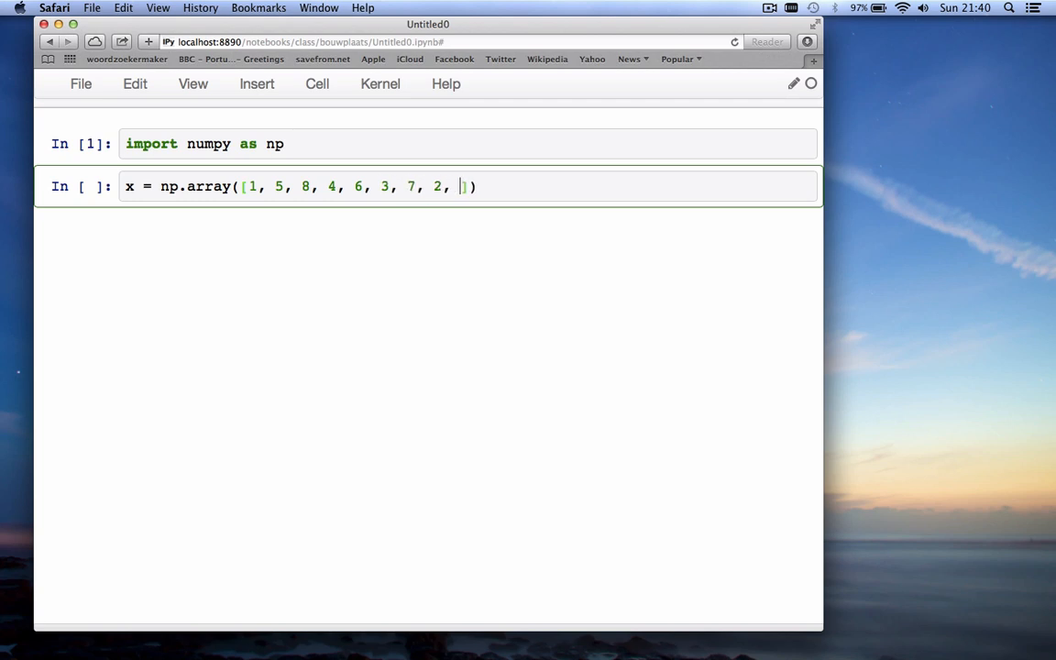
type("10,")
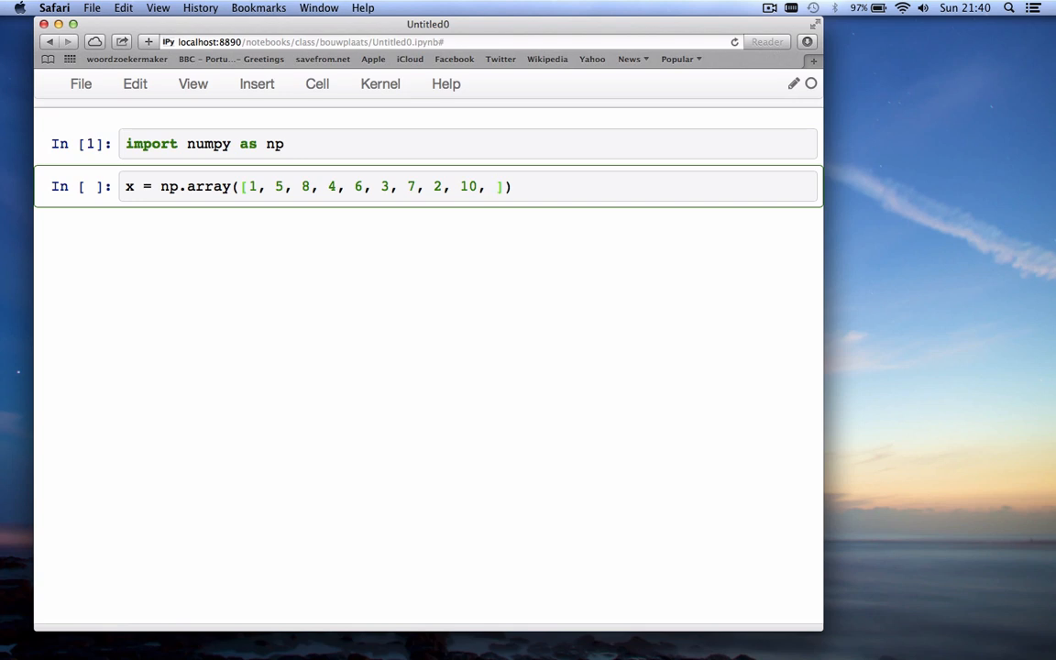
type("4")
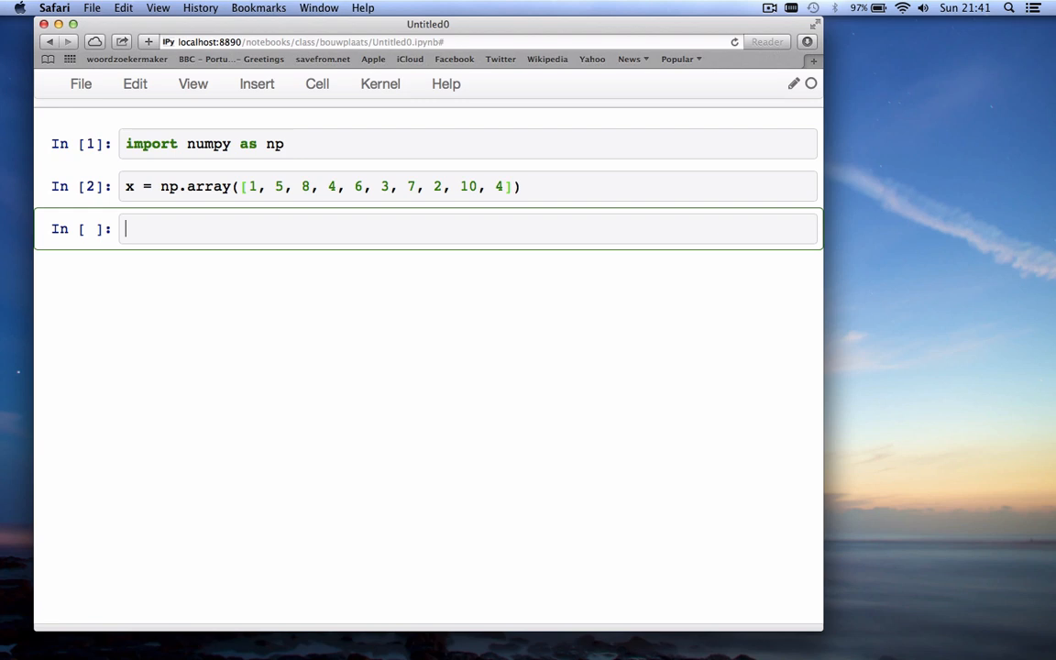
Run cells printing x, x + x doubled and x * x squared
type("print x")
type("len(x")
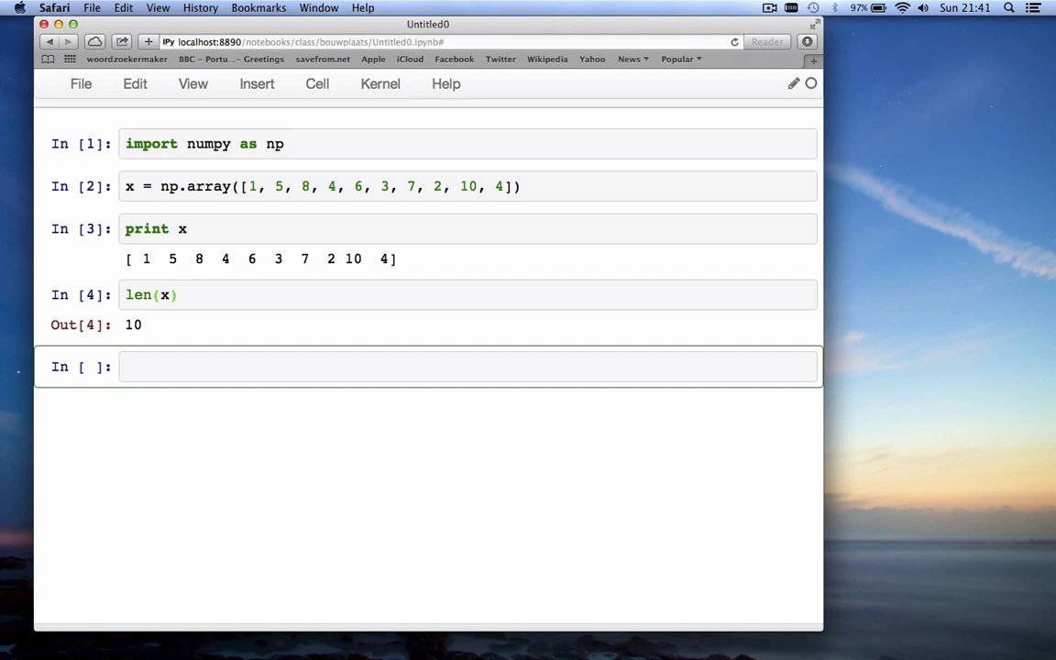
type("print x + x")
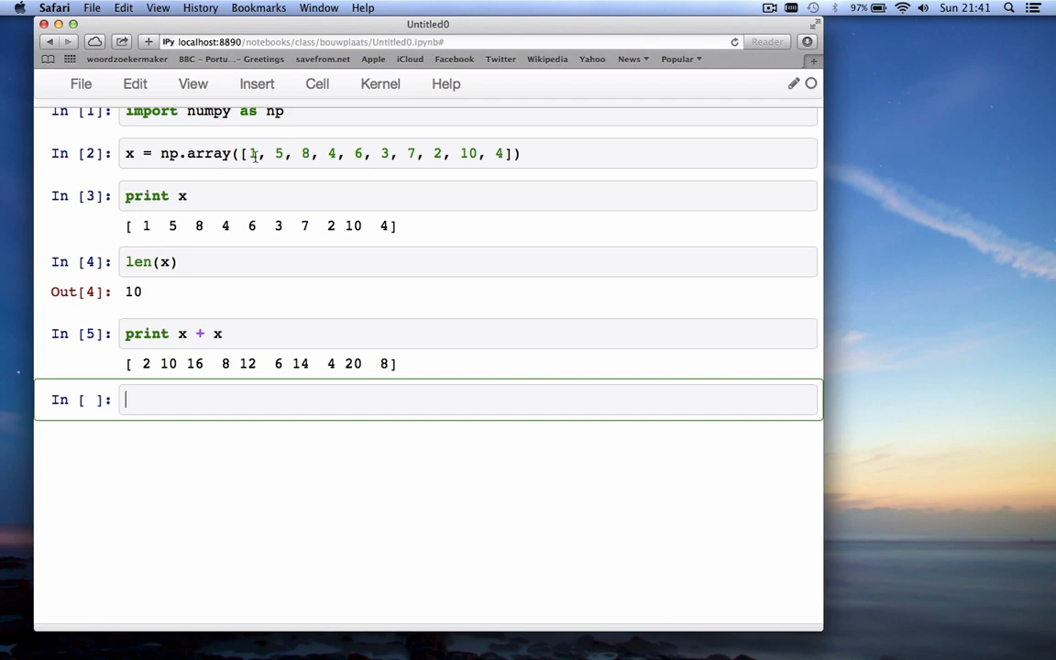
mouse_move(242, 292)
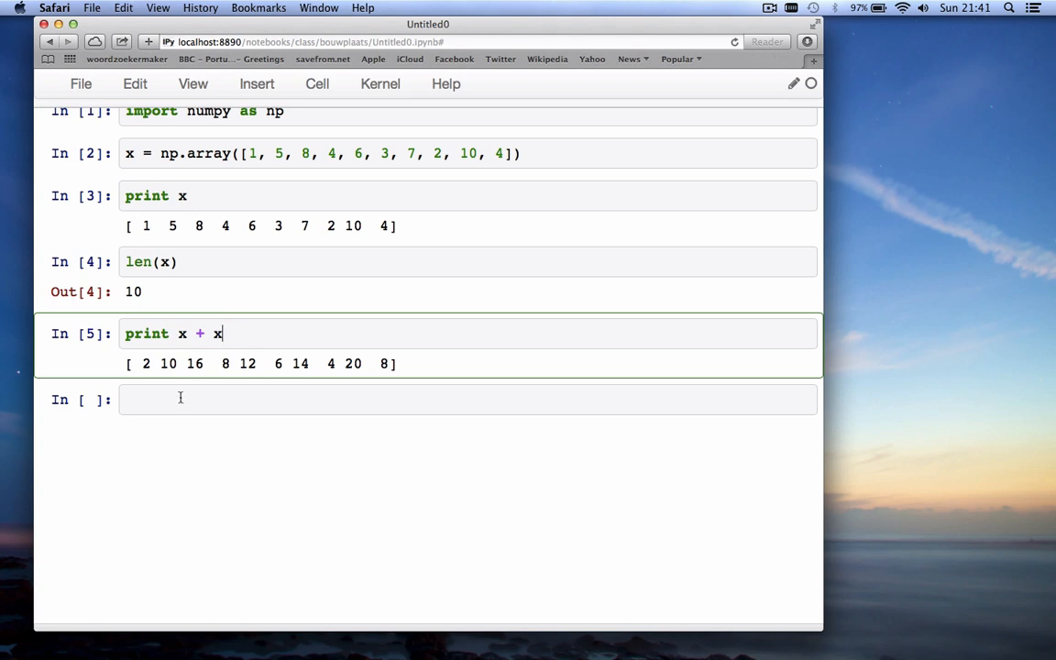
type("print")
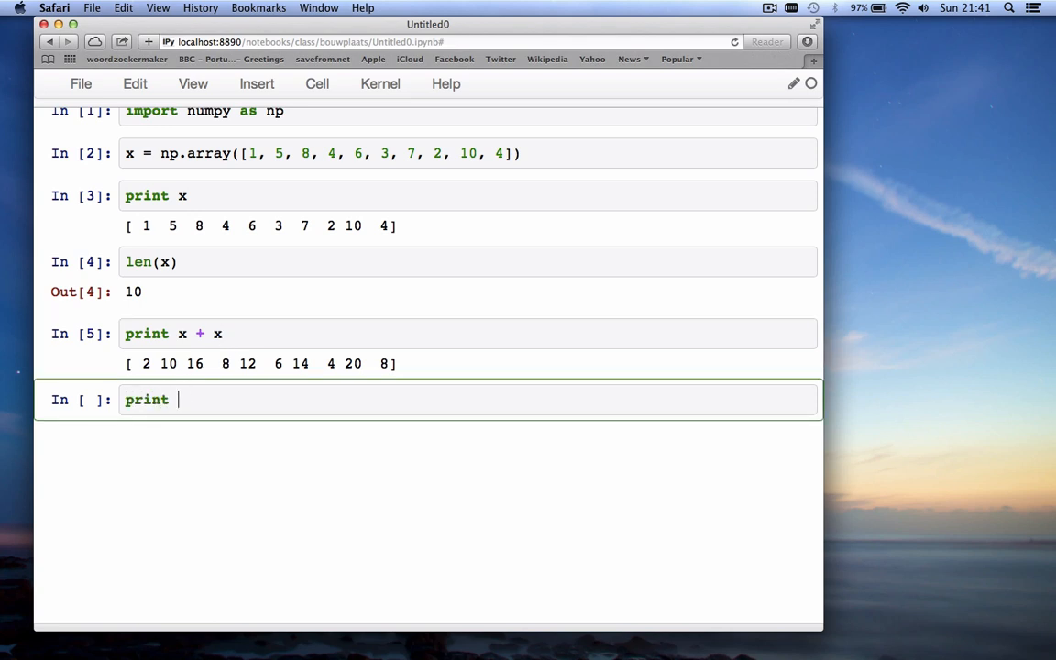
type("x * x")
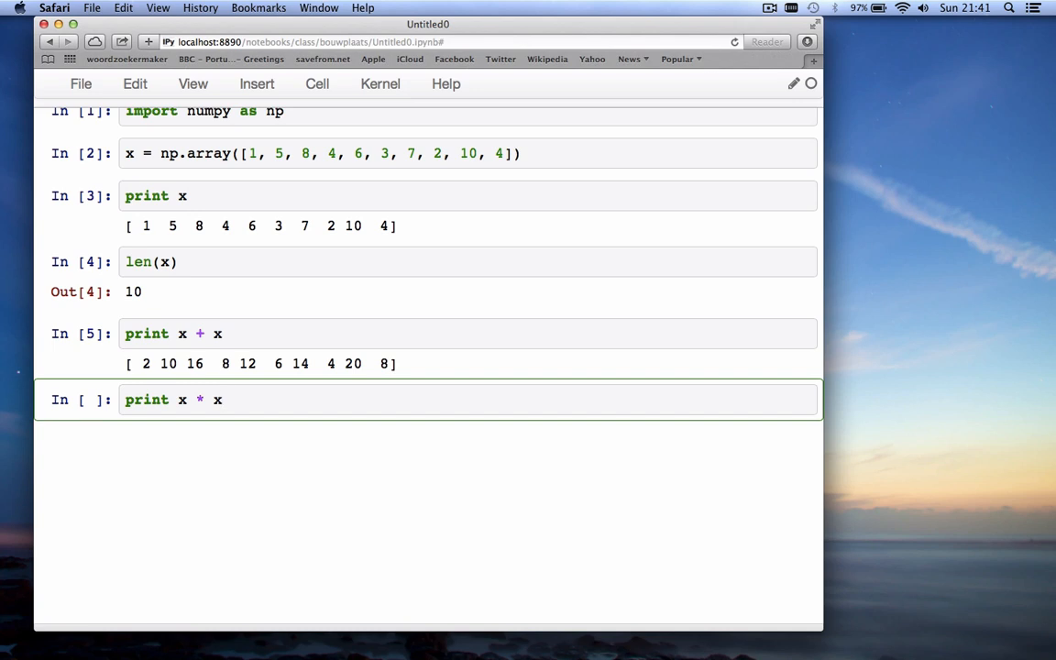
key("shift+Return")
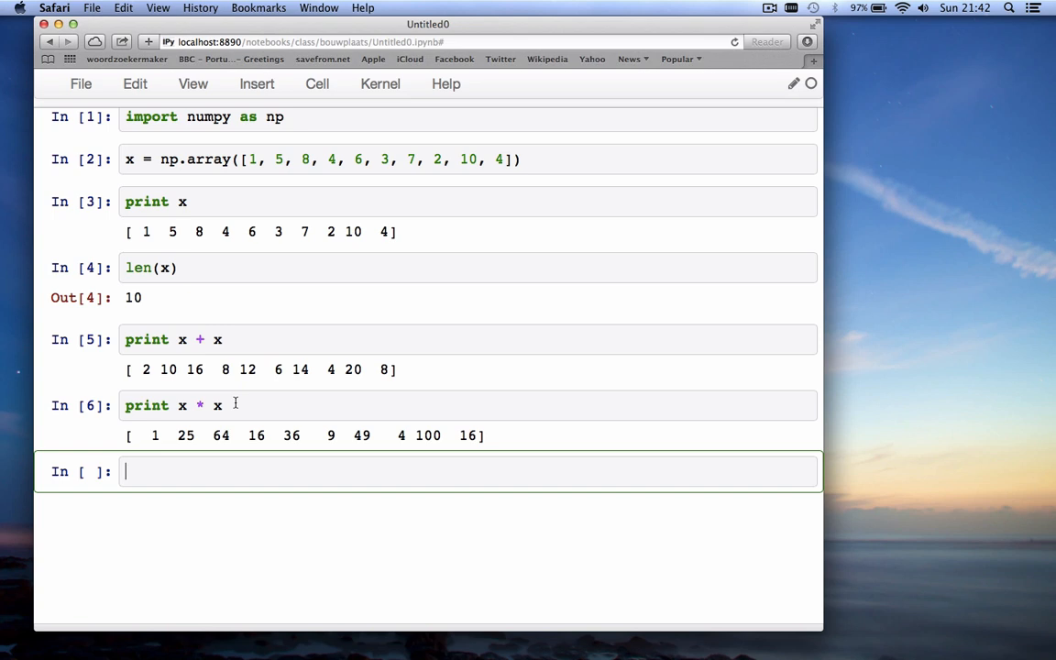
Print np.cos(x), fixing the missing np. prefix on cos
type("print cos(x")
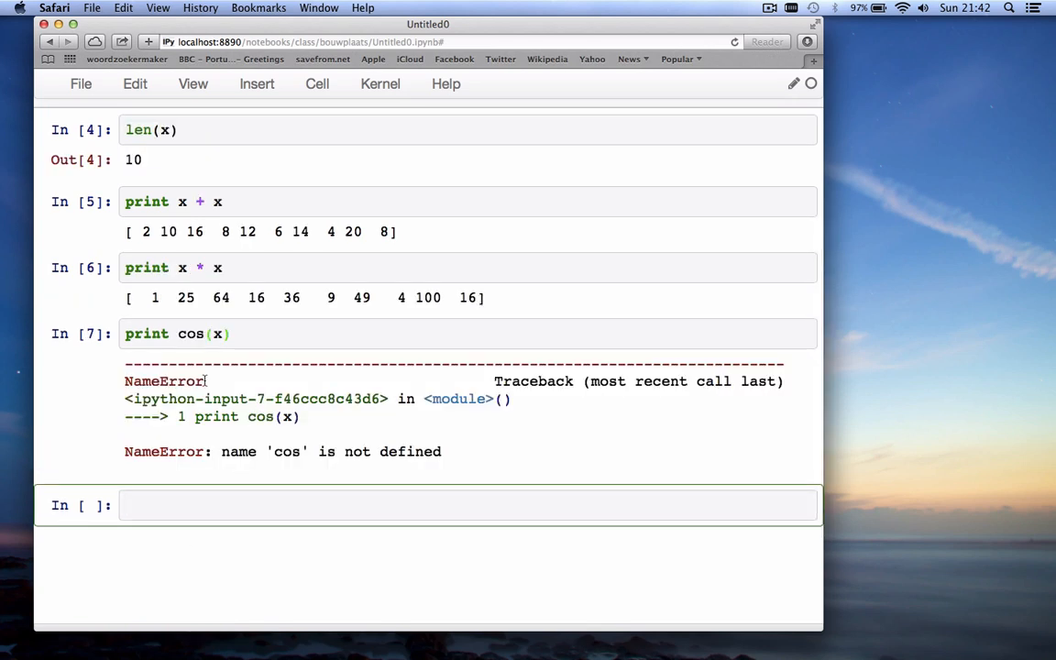
left_click(193, 333)
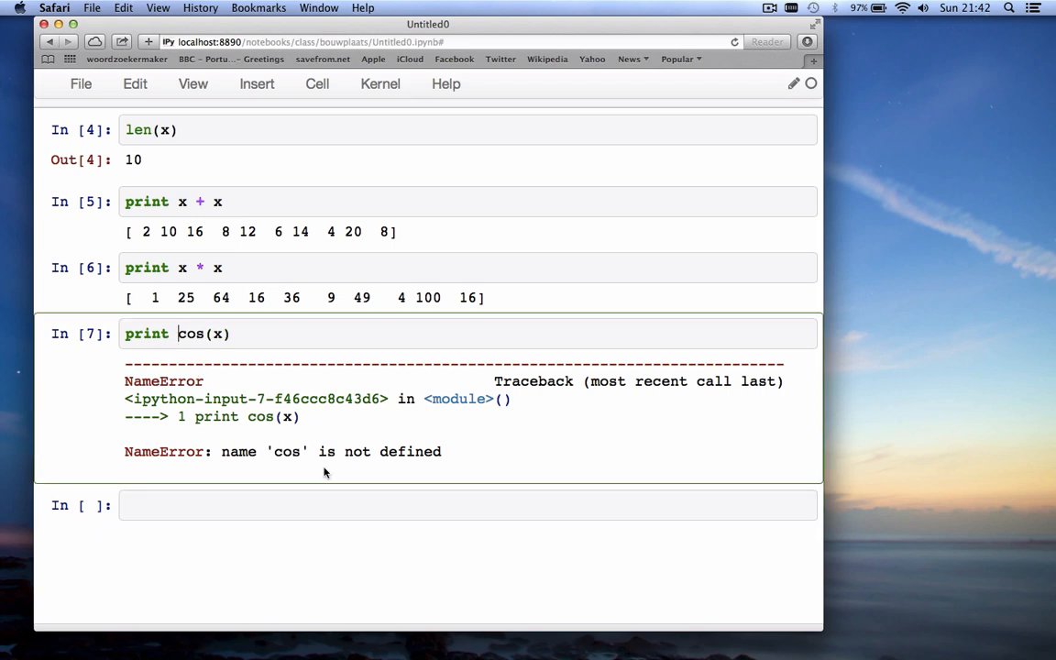
type("np.")
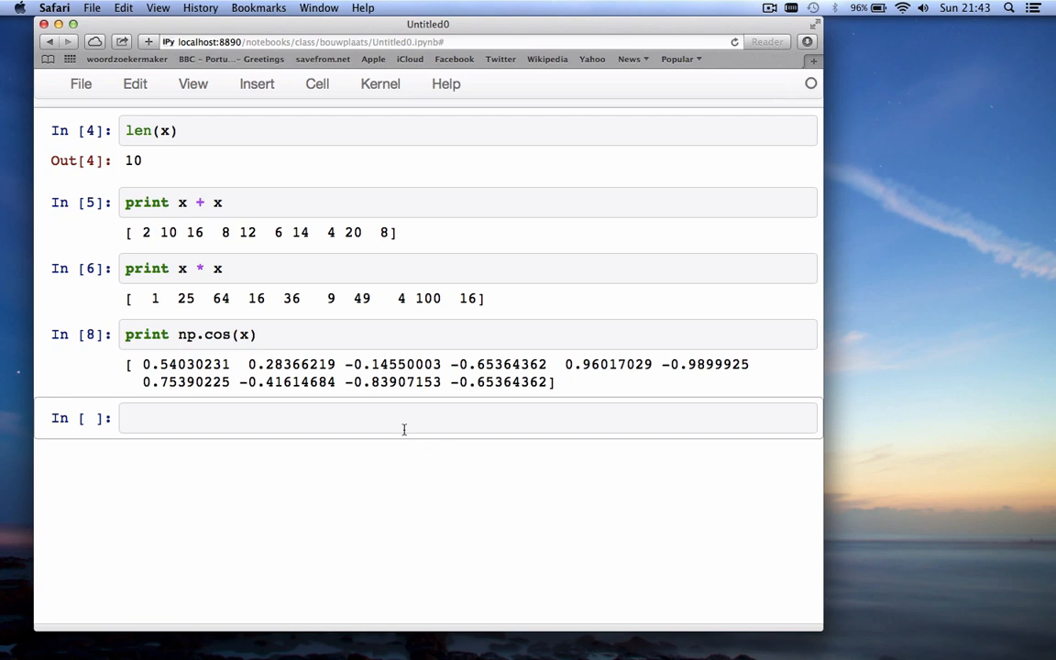
Print x, then x[0], x[3], x[0:3] and x[3:6], rerunning each edit
type("print x")
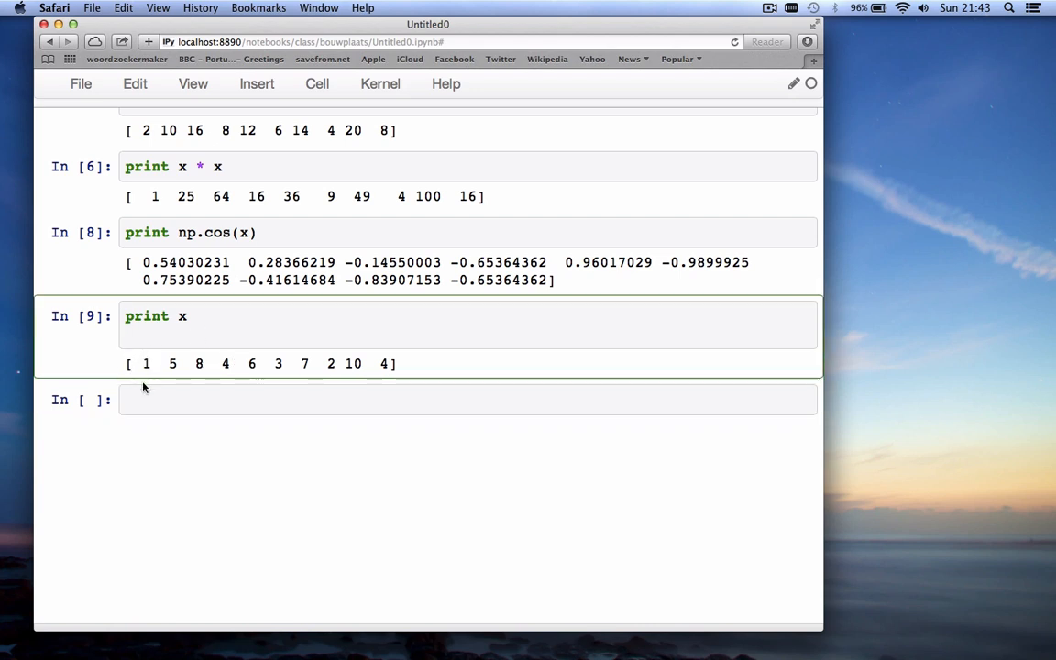
type("p")
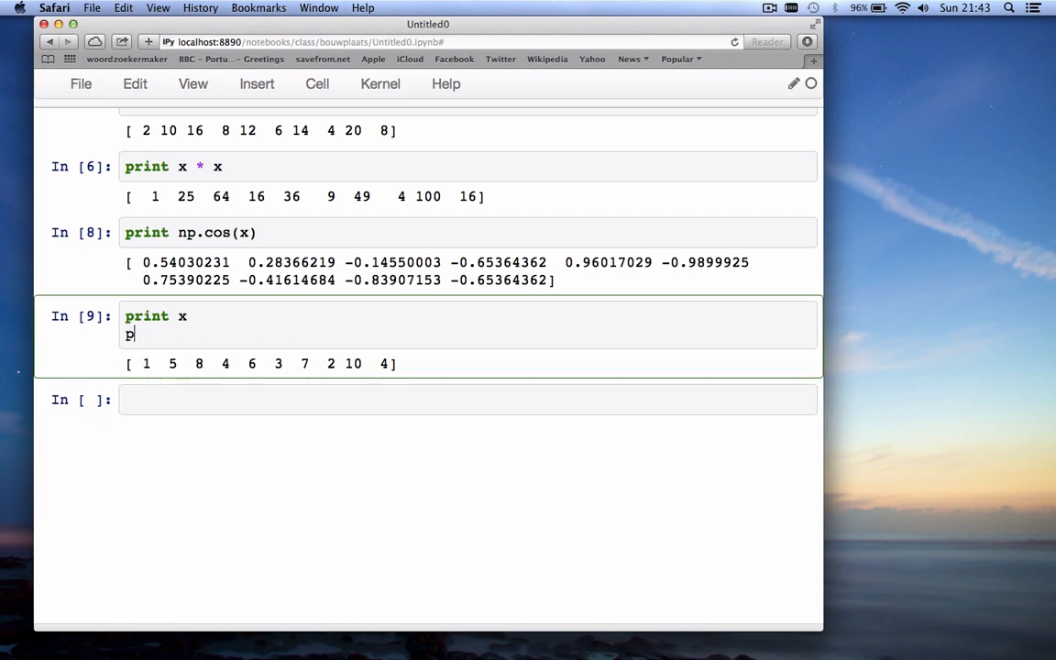
type("rint x[]")
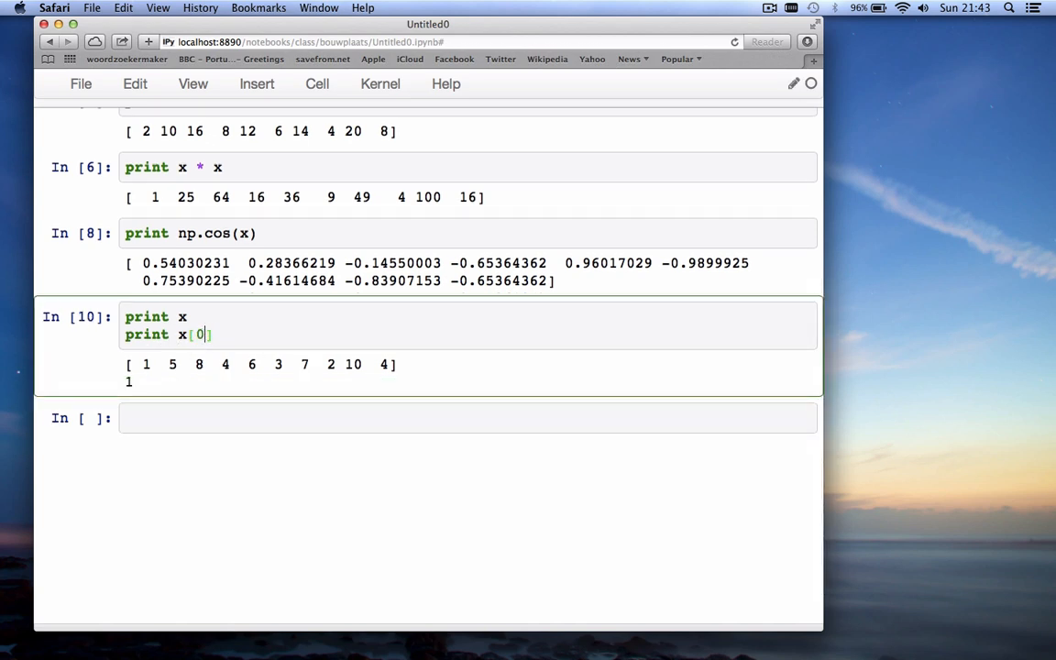
type("3")
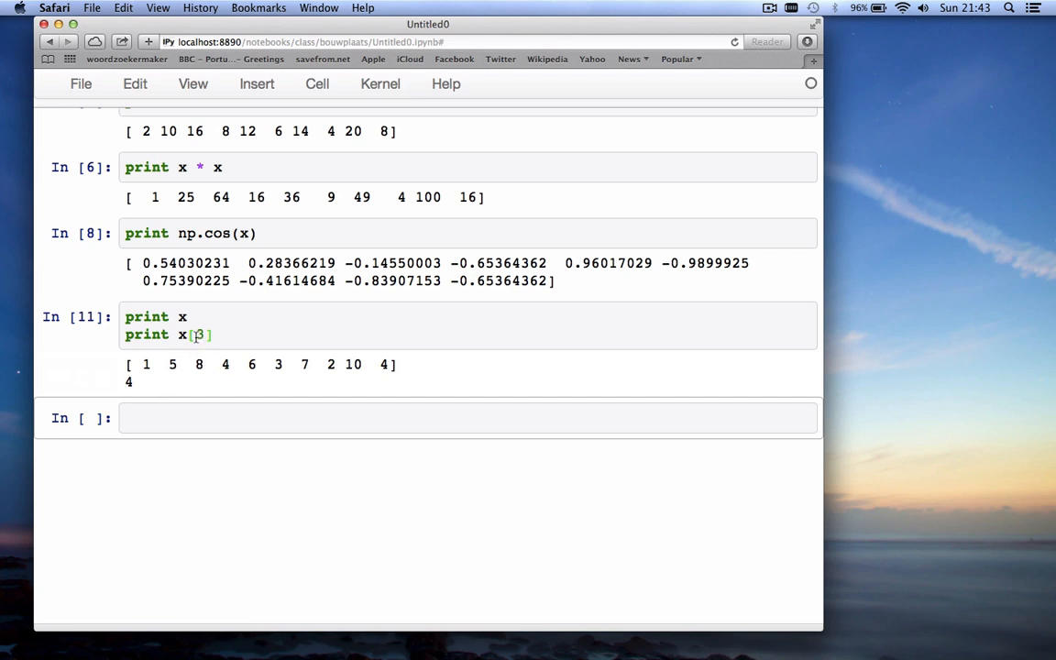
type("0")
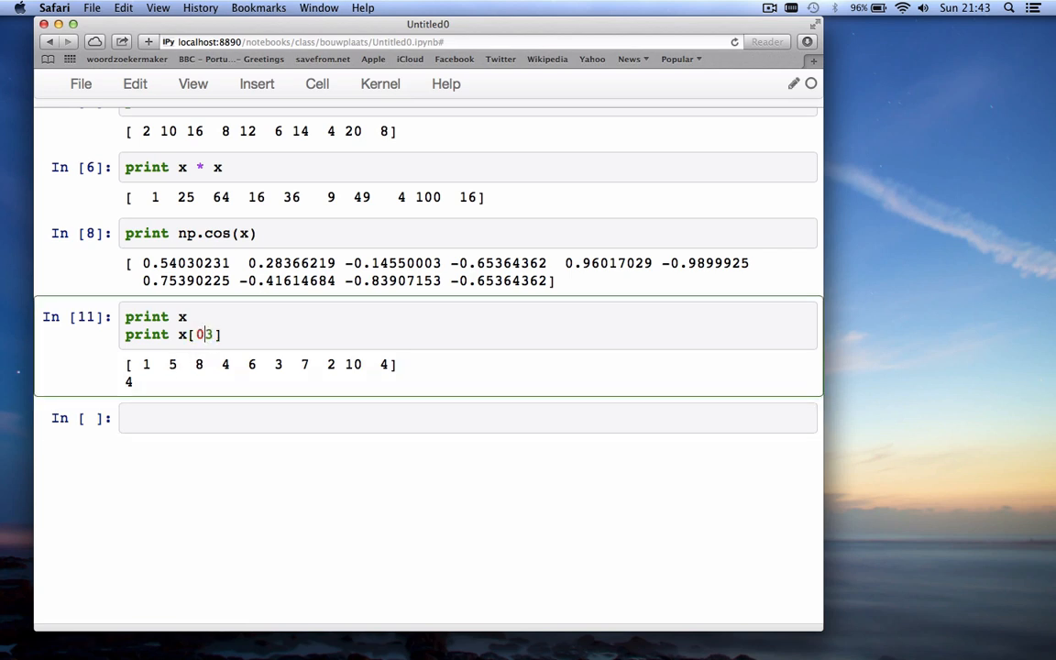
type(":")
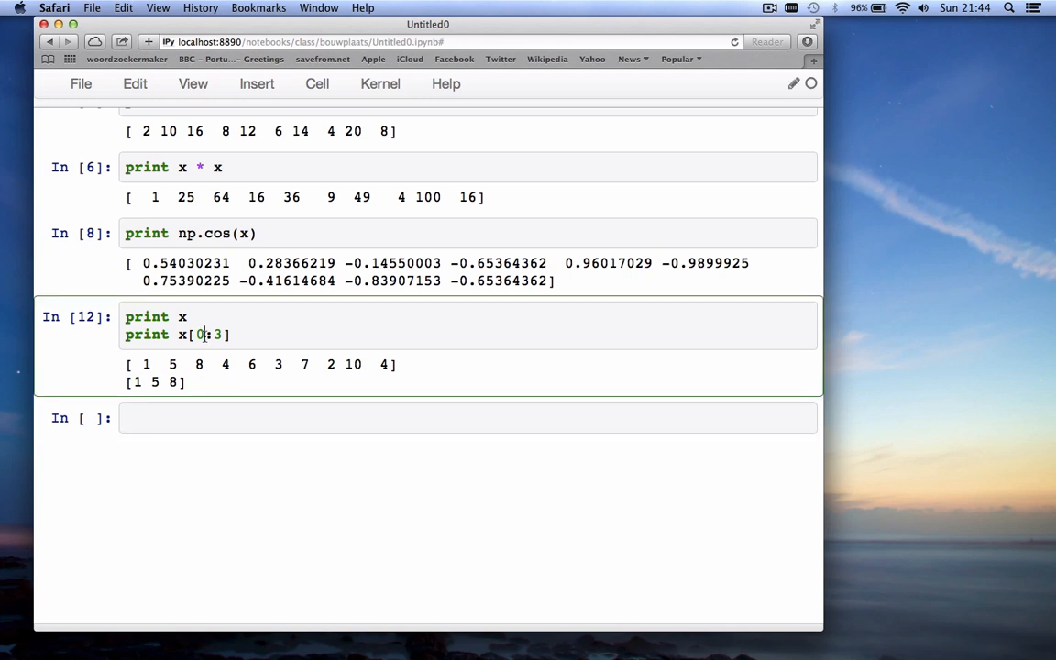
type("3")
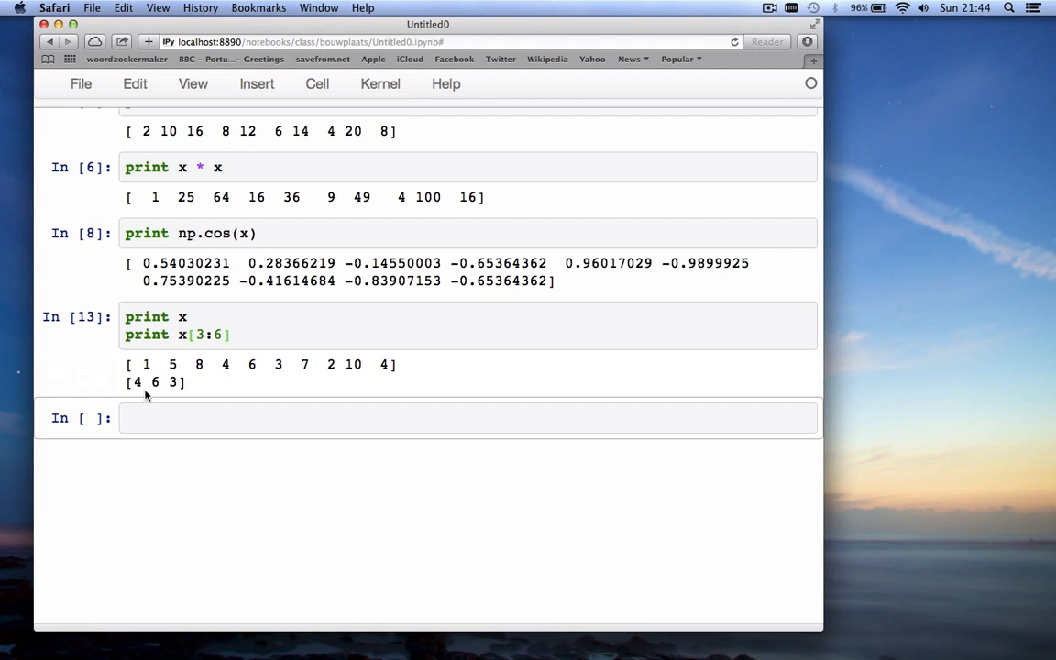
mouse_move(257, 363)
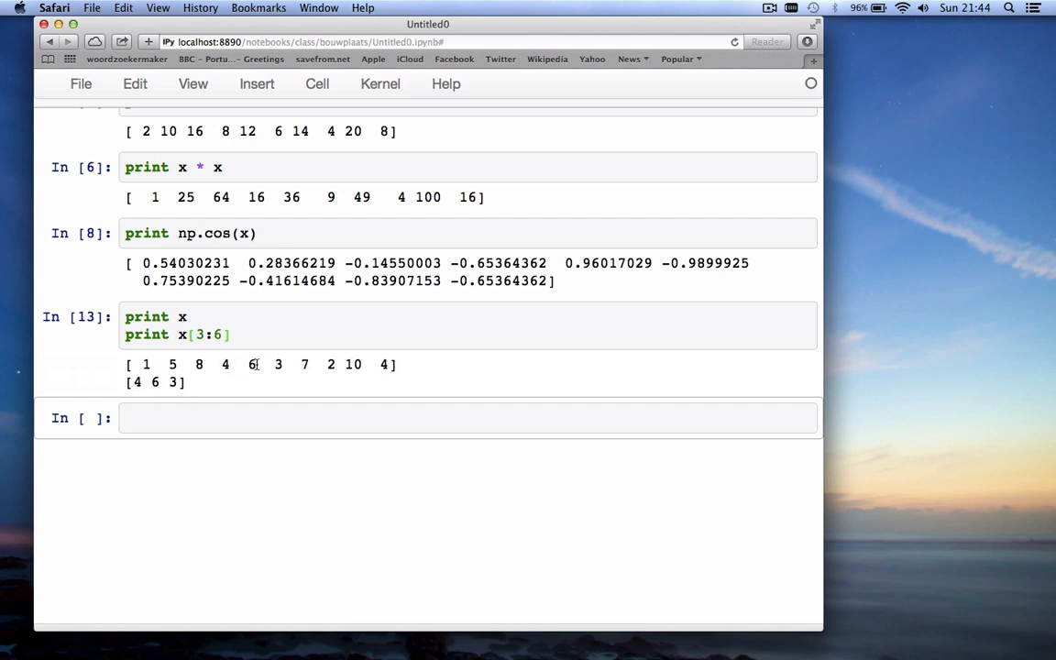
mouse_move(310, 359)
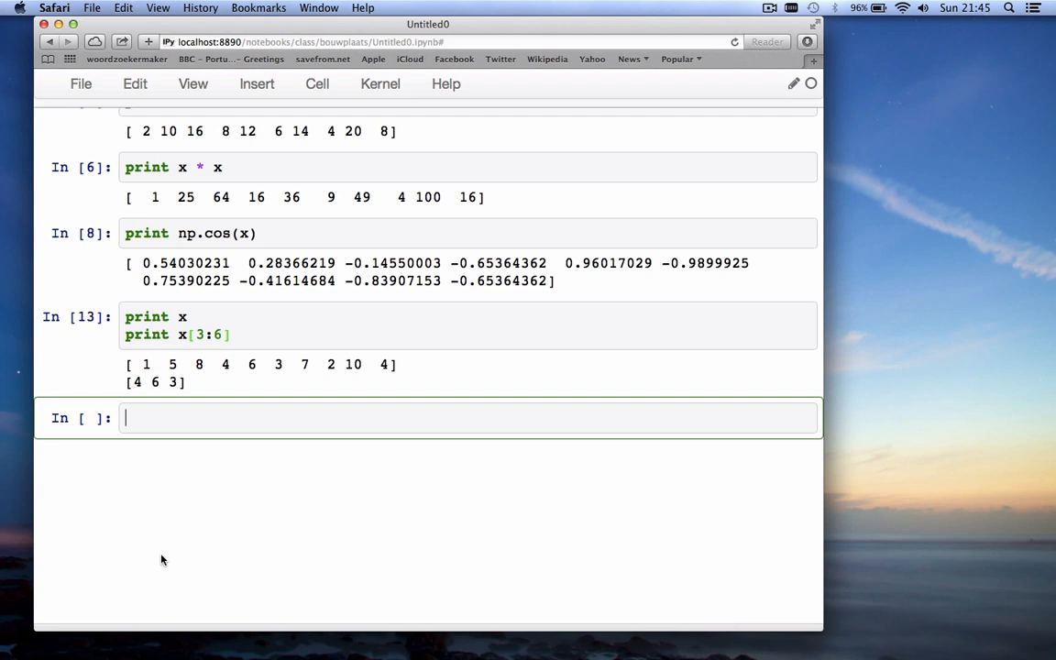
mouse_move(143, 462)
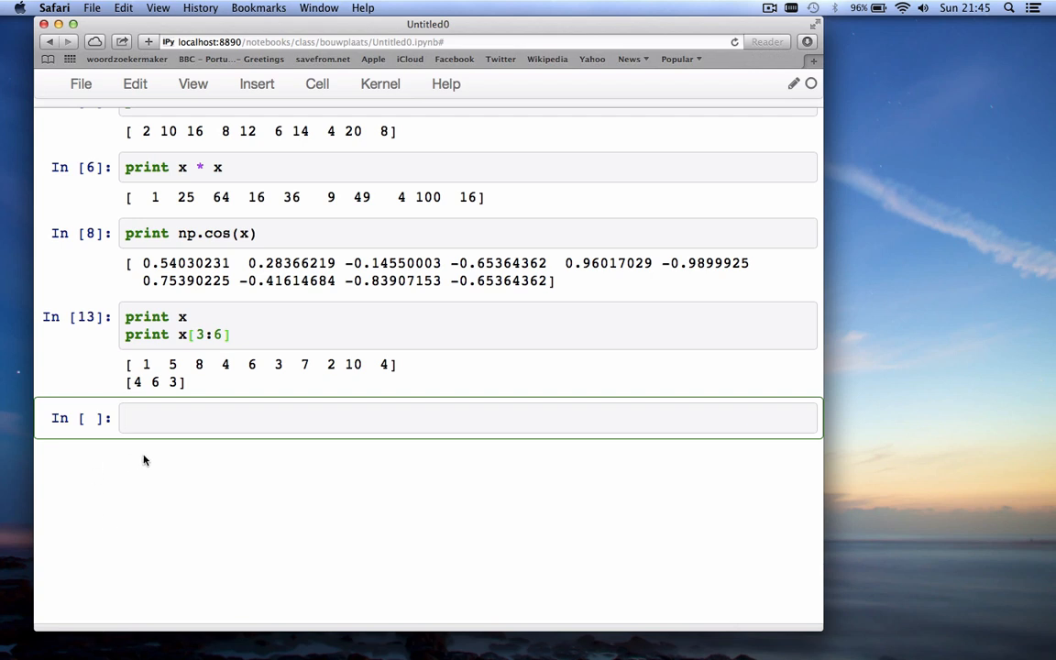
mouse_move(136, 374)
type("len(x")
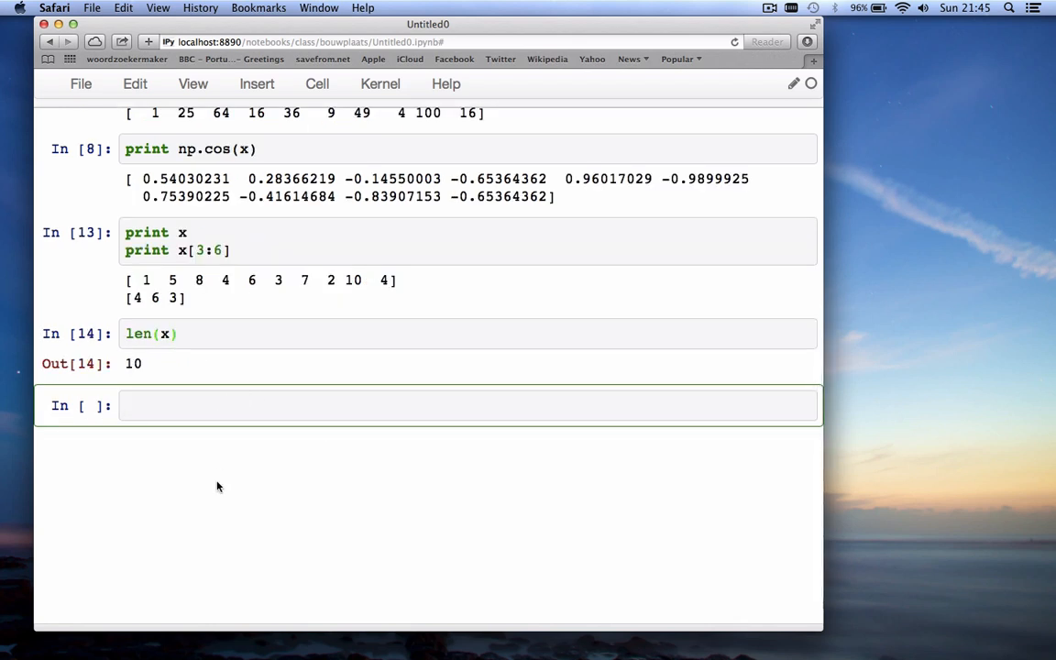
Print x[len(x)-1], then x[len(x)-2] and x[len(x)-3] to reach elements from the end
type("print x[len(")
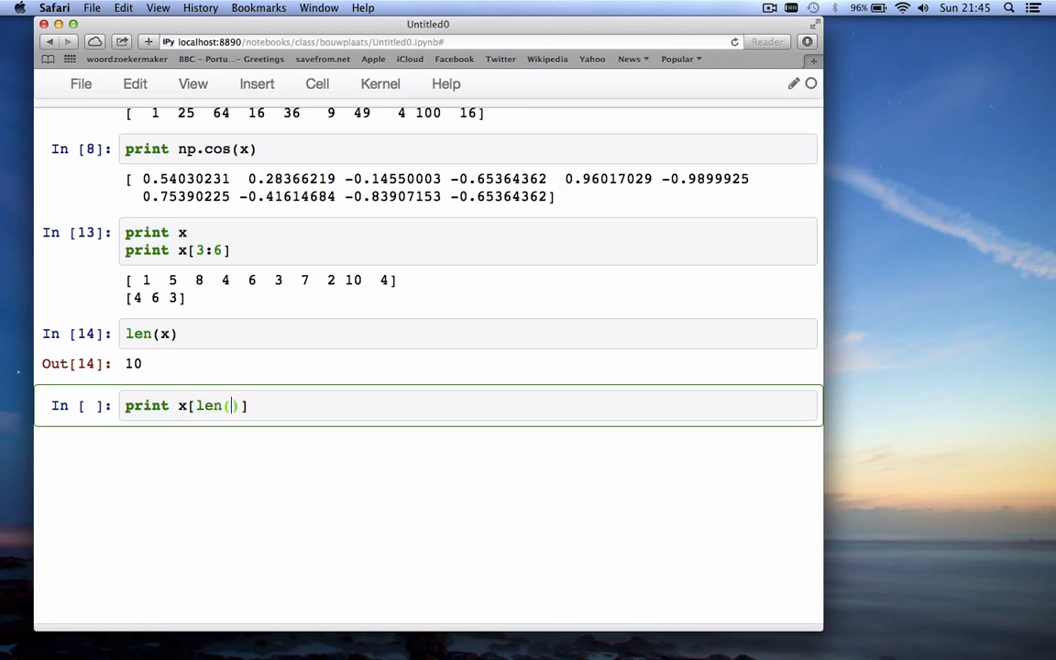
type("x)-")
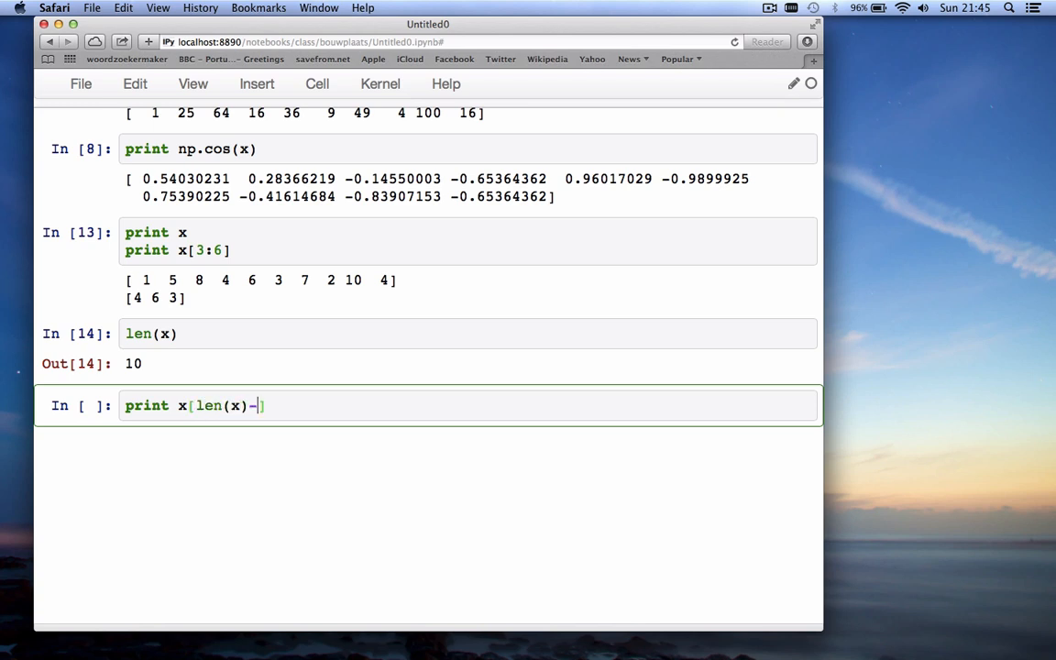
type("1")
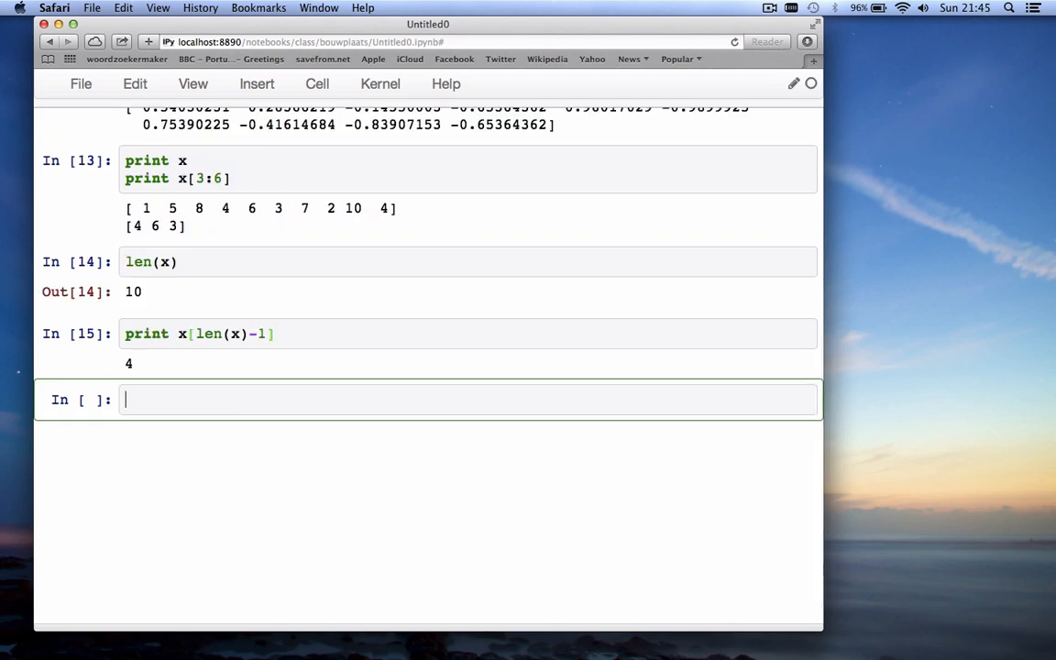
left_click(202, 333)
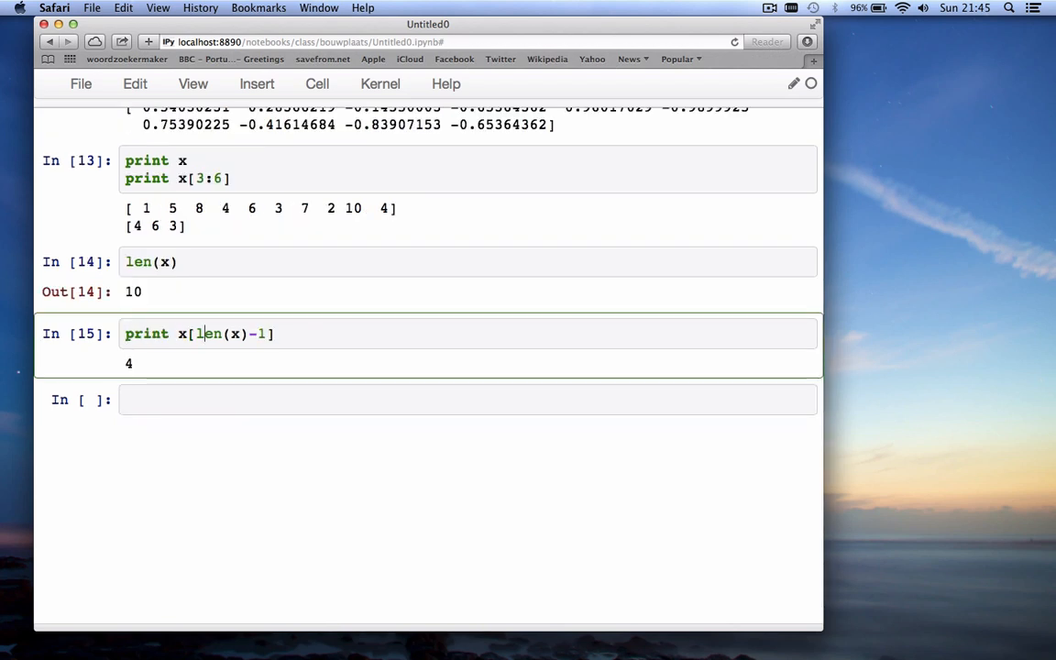
type("2")
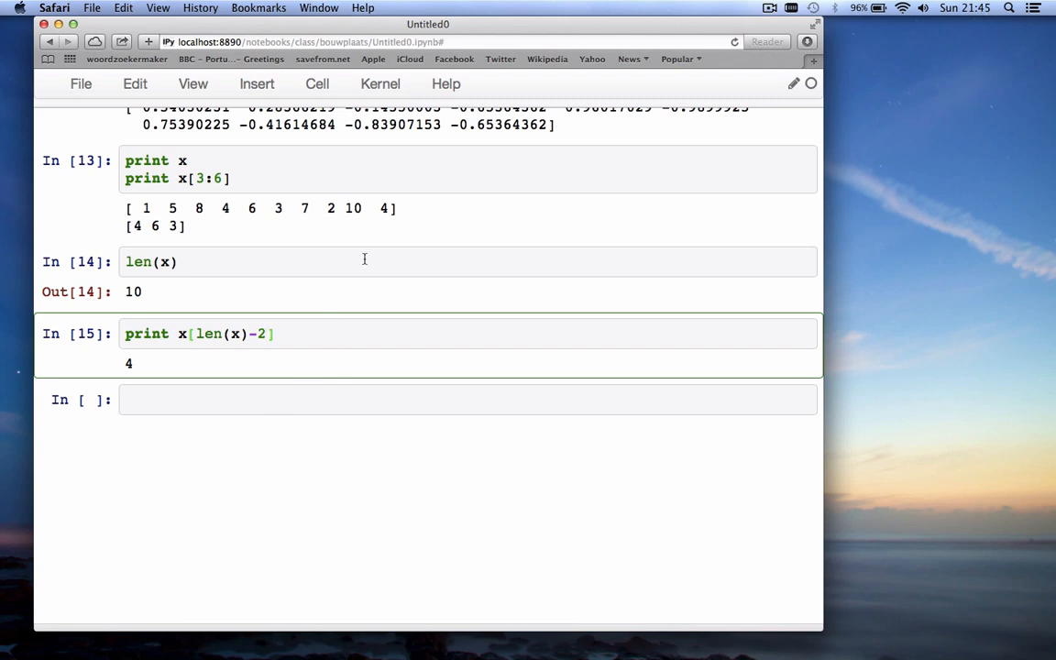
mouse_move(358, 227)
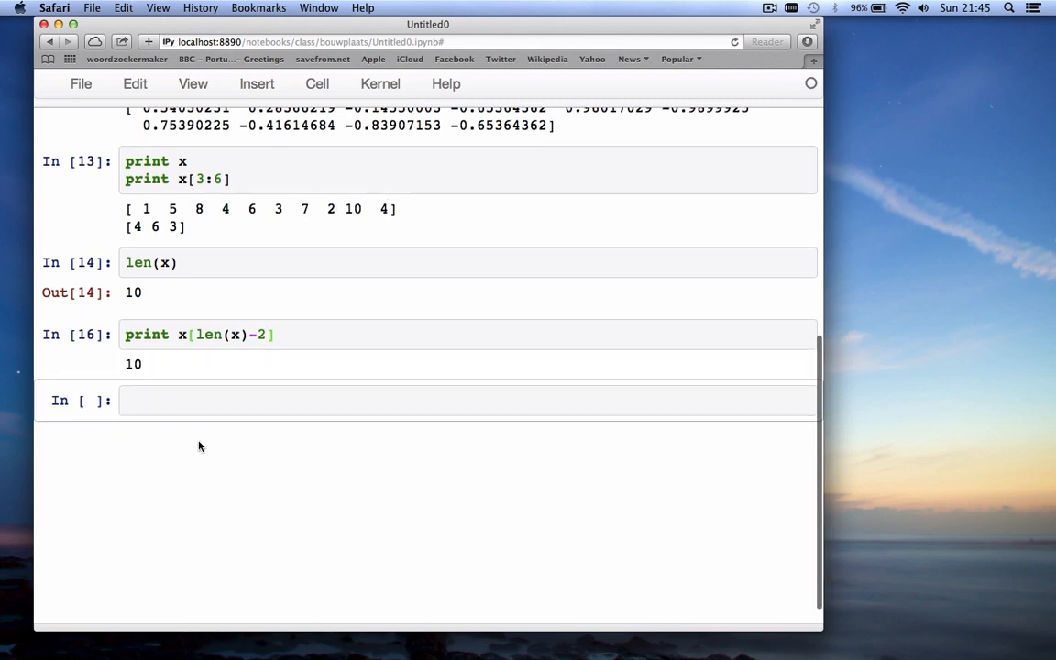
scroll("up", 3)
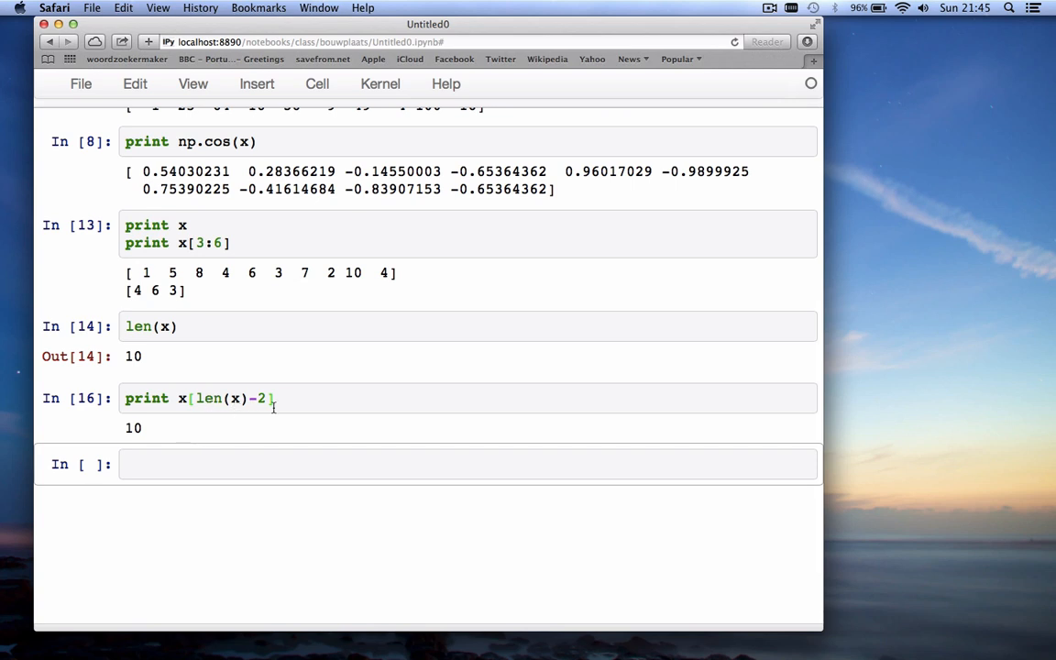
mouse_move(224, 420)
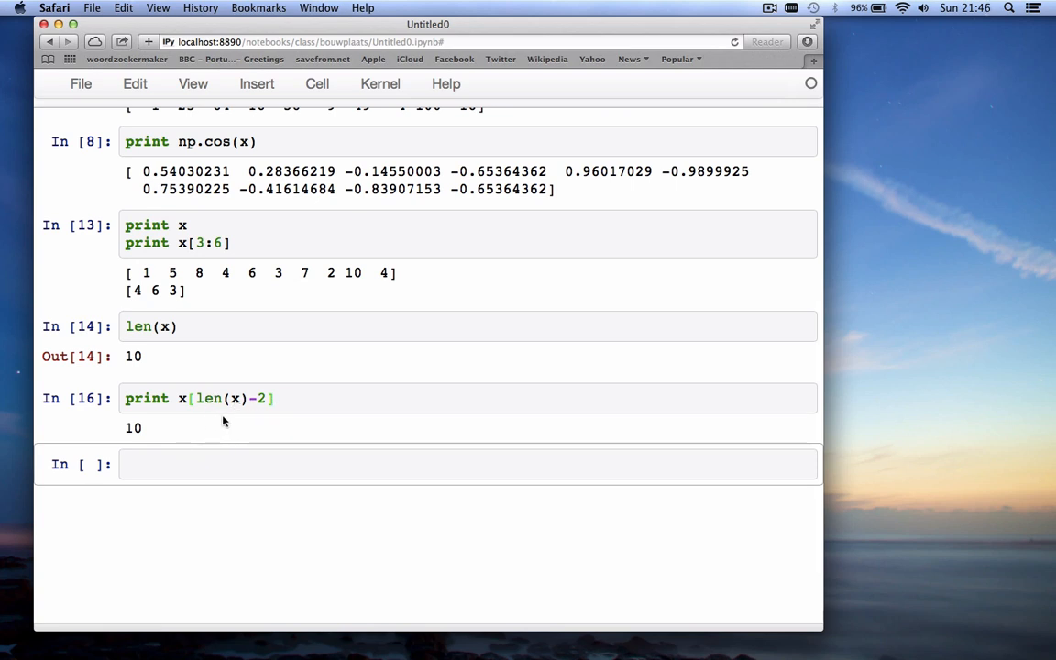
left_click(242, 398)
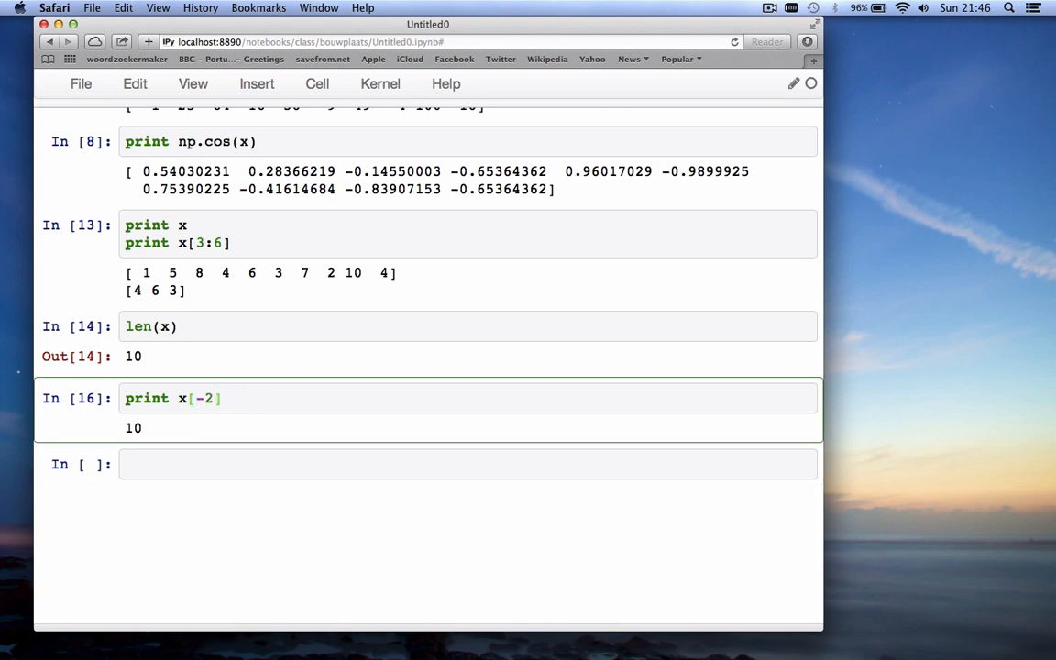
left_click(194, 398)
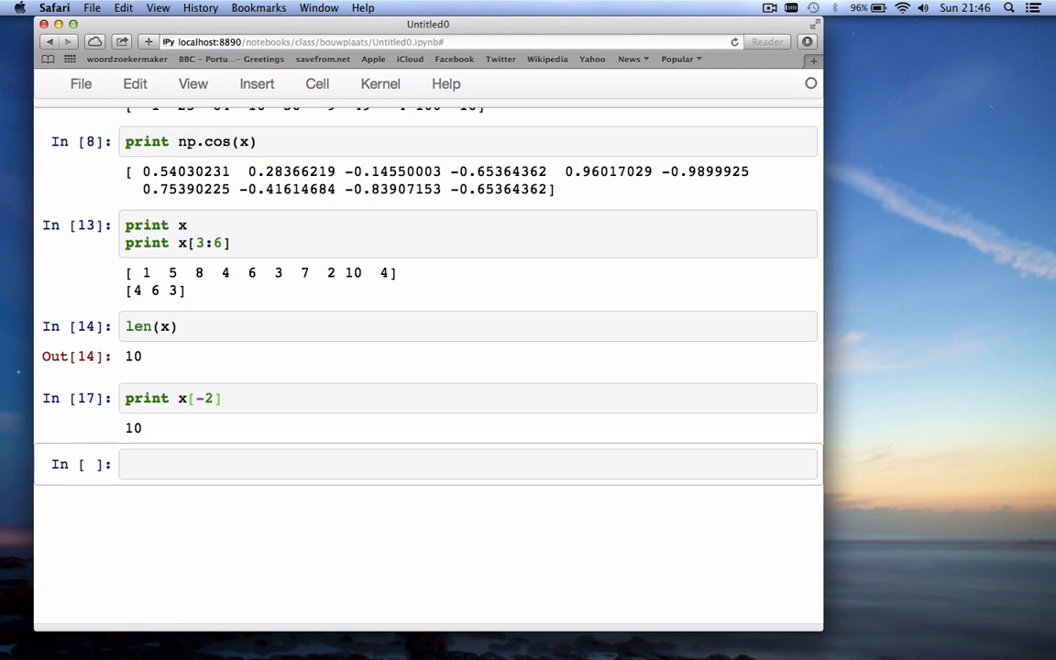
mouse_move(231, 406)
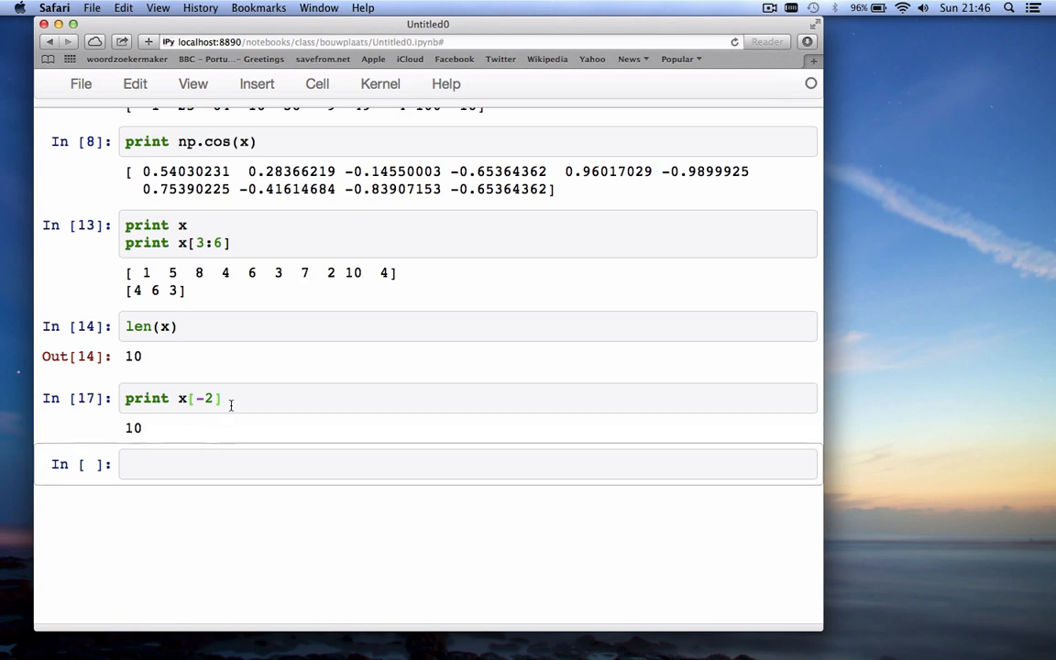
key("backspace")
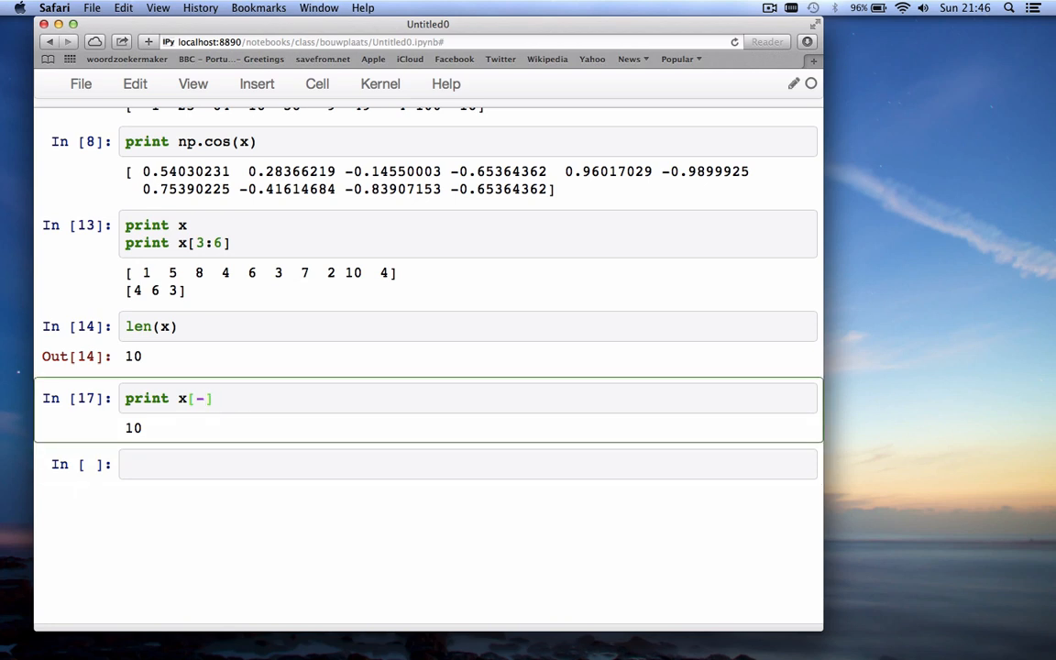
type("3")
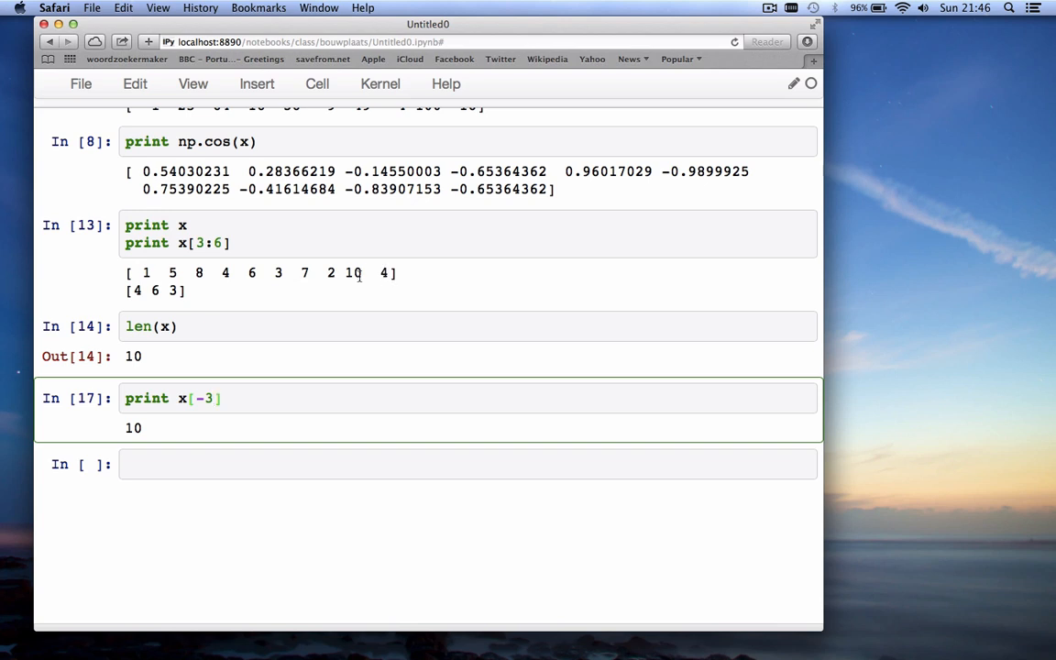
mouse_move(330, 272)
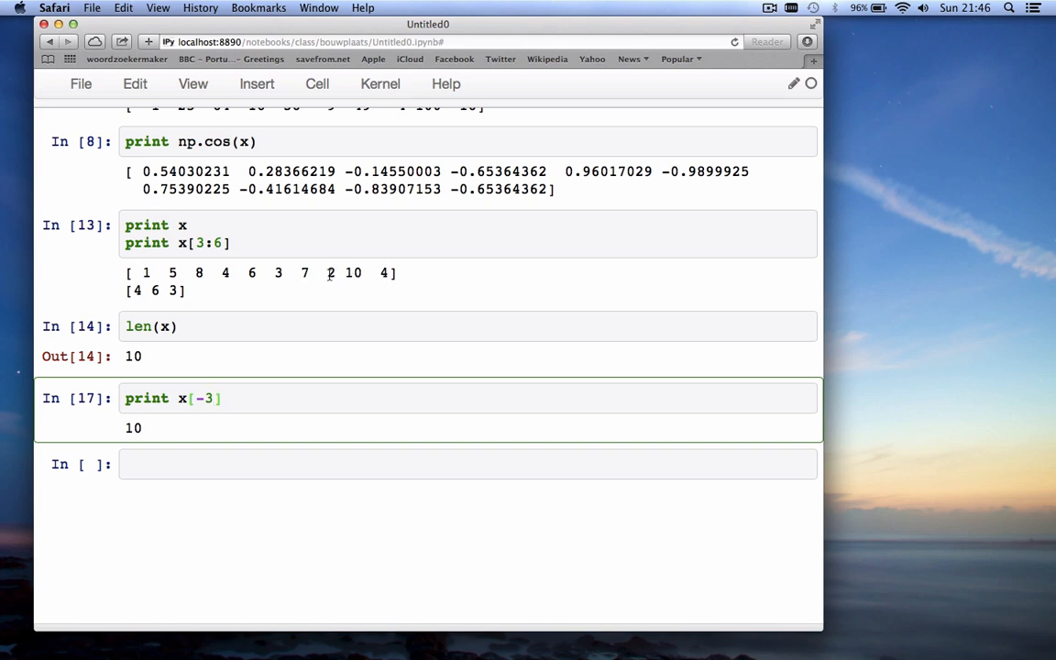
mouse_move(304, 369)
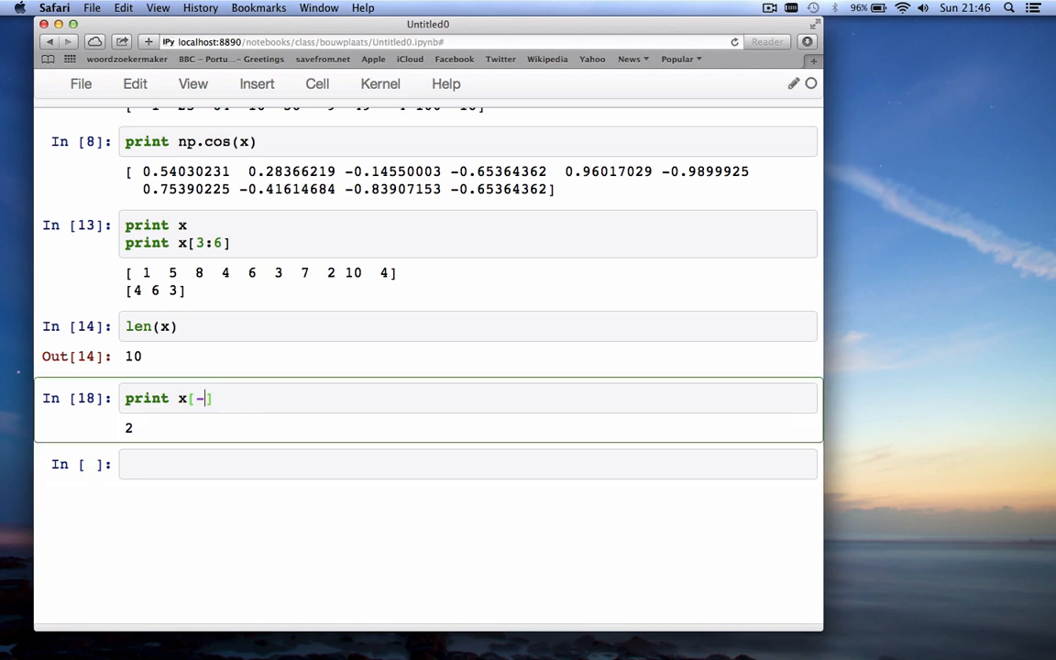
Print x[-1:-5:-1], the last four elements reversed as [4 10 2 7]
type(":")
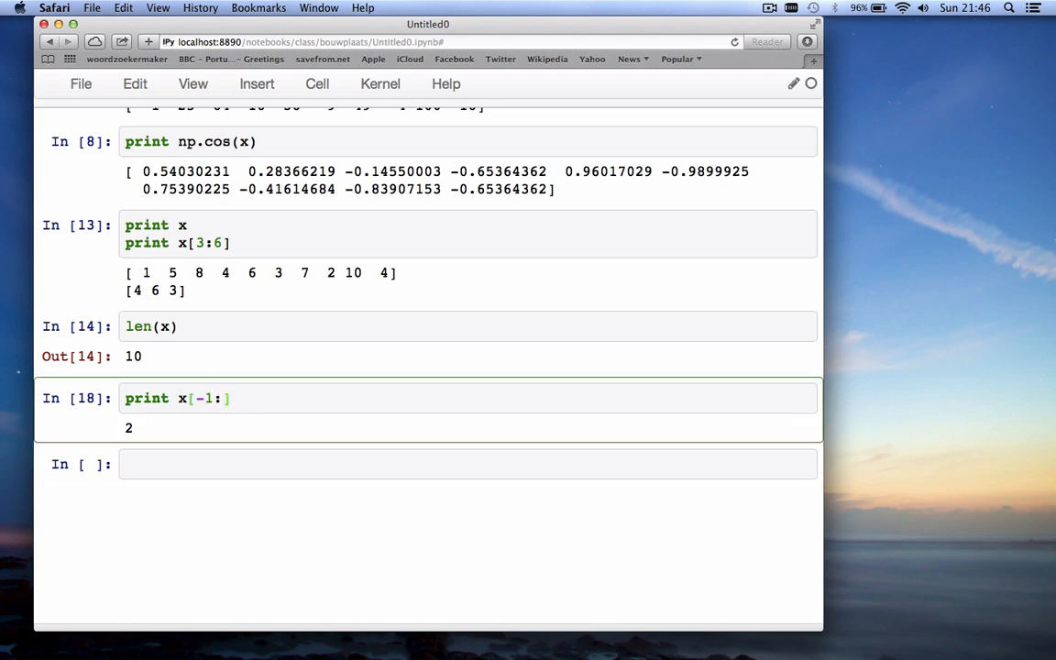
type("-5")
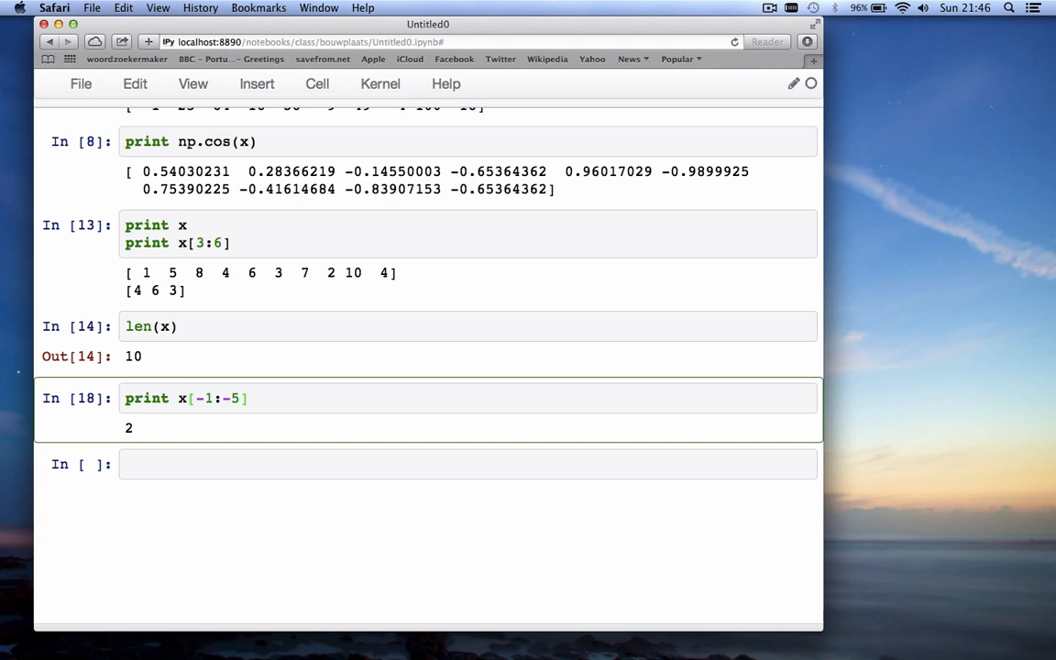
type(":")
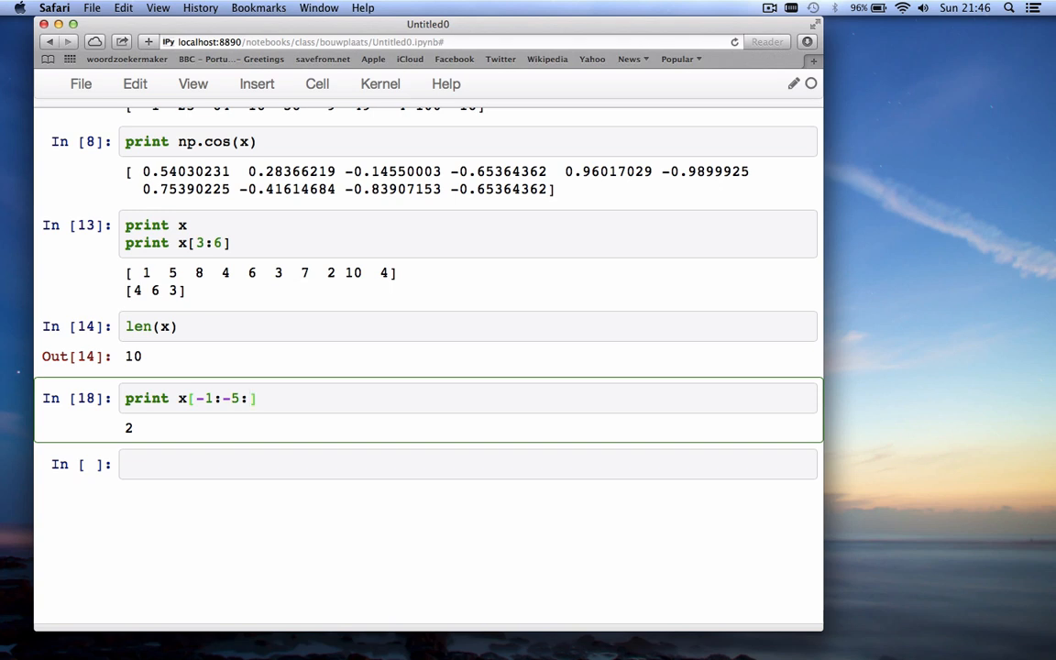
type("-1")
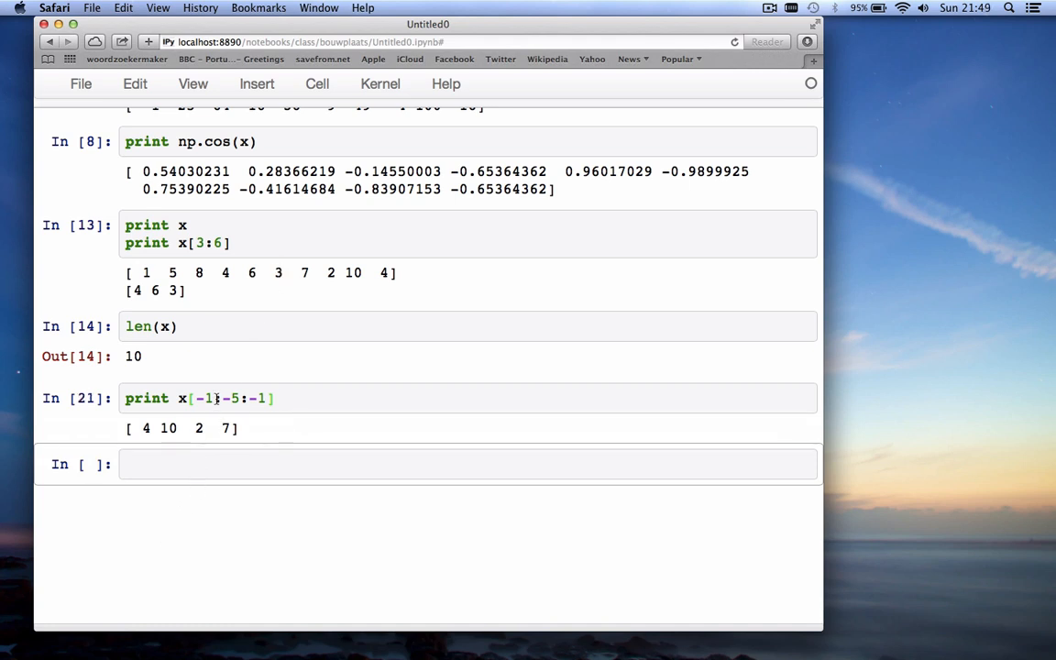
Print the stepped slice x[0:10:3], giving [1 4 7 4]
type("0:10")
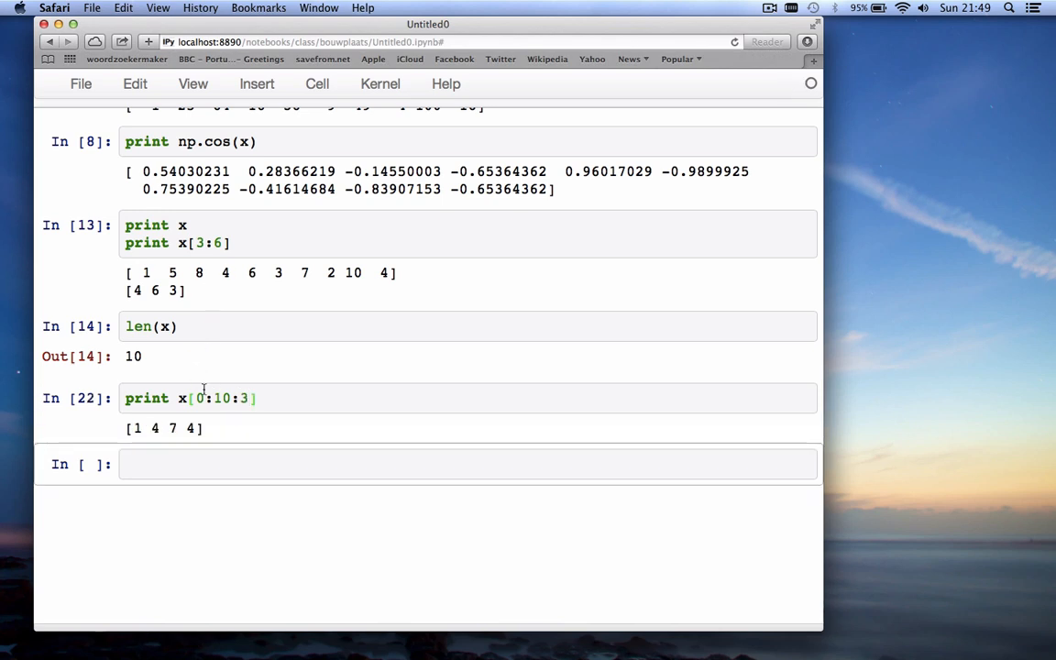
mouse_move(139, 273)
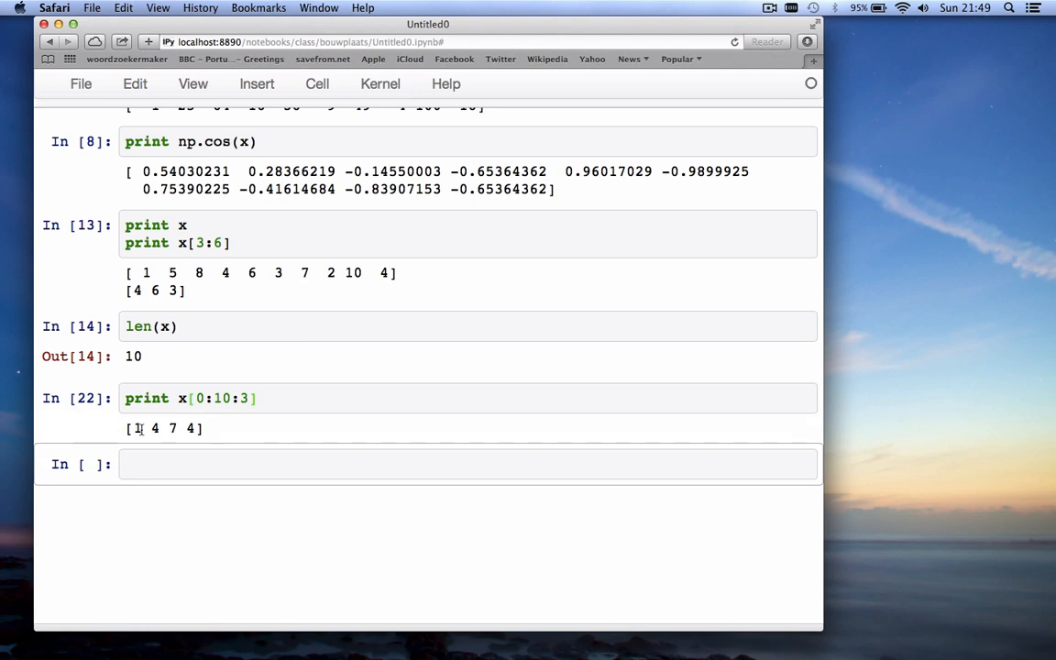
mouse_move(231, 552)
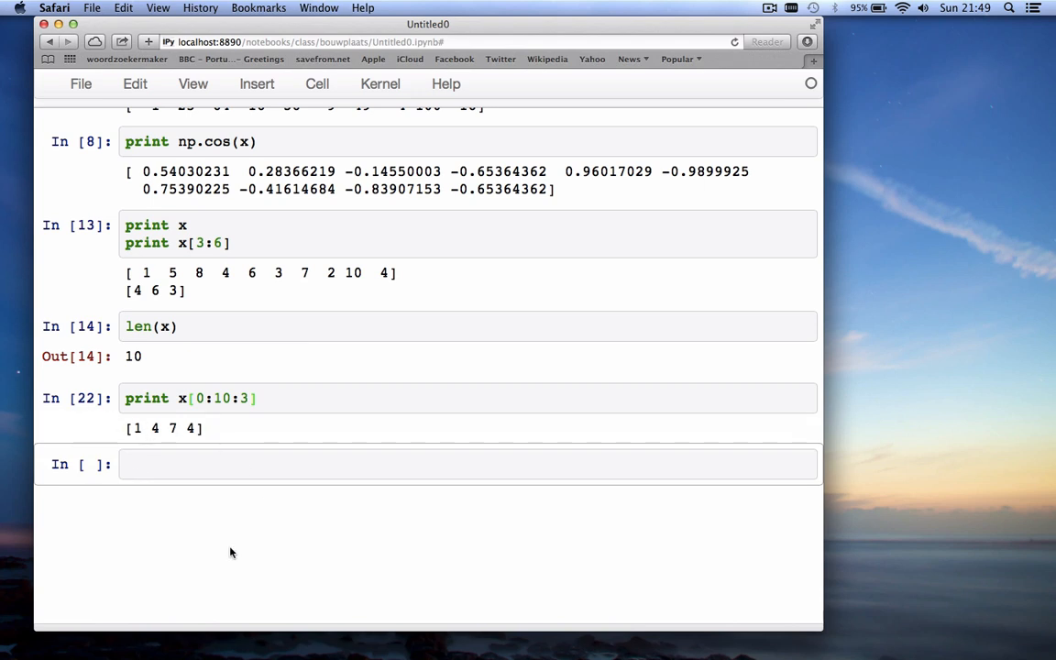
mouse_move(187, 528)
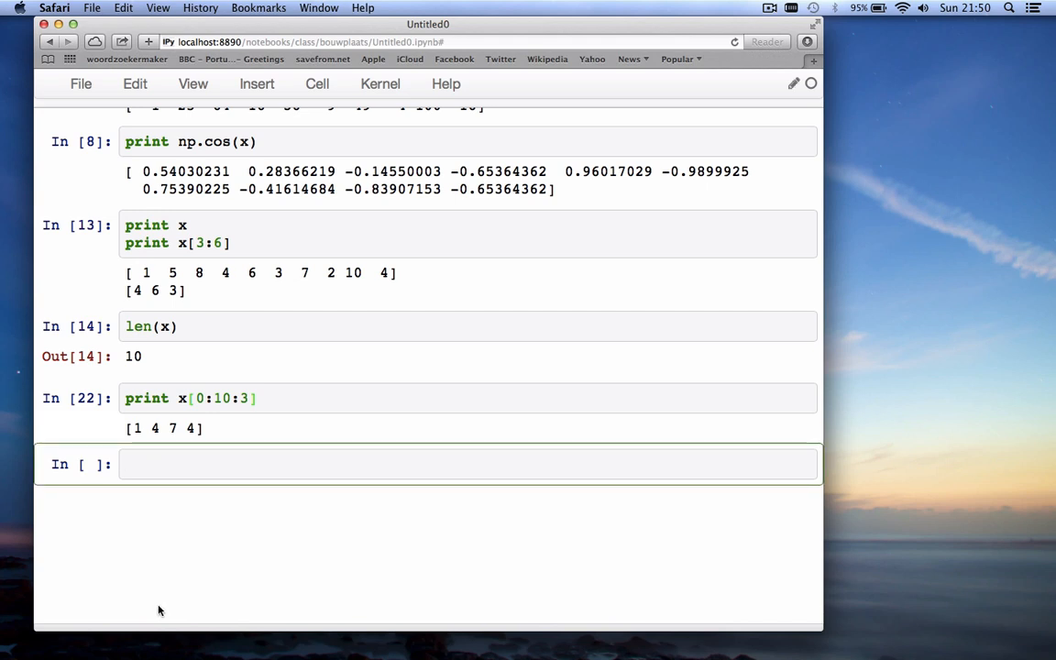
Run x.ndim, which returns 1
type("x")
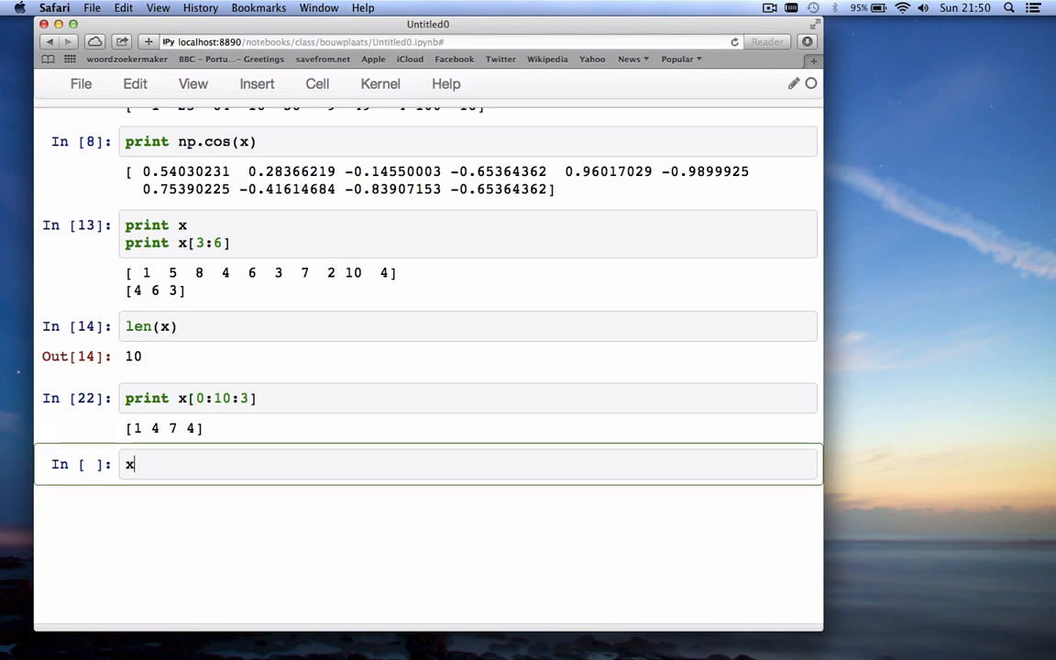
type(".ndim")
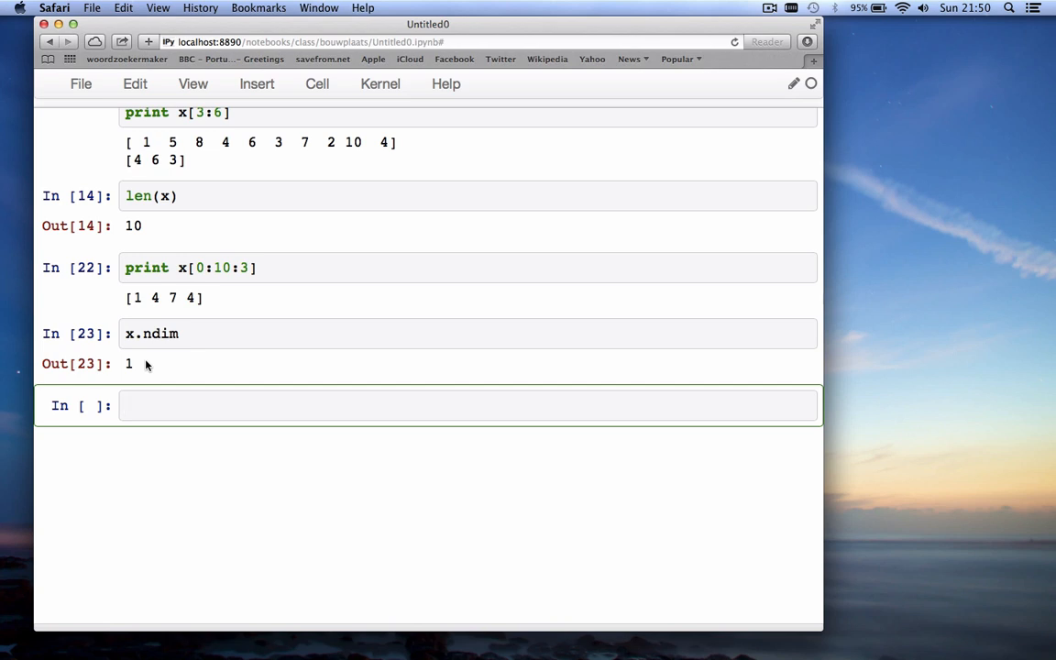
Reassign x = np.zeros(5), adding the missing np. prefix
type("x = ze")
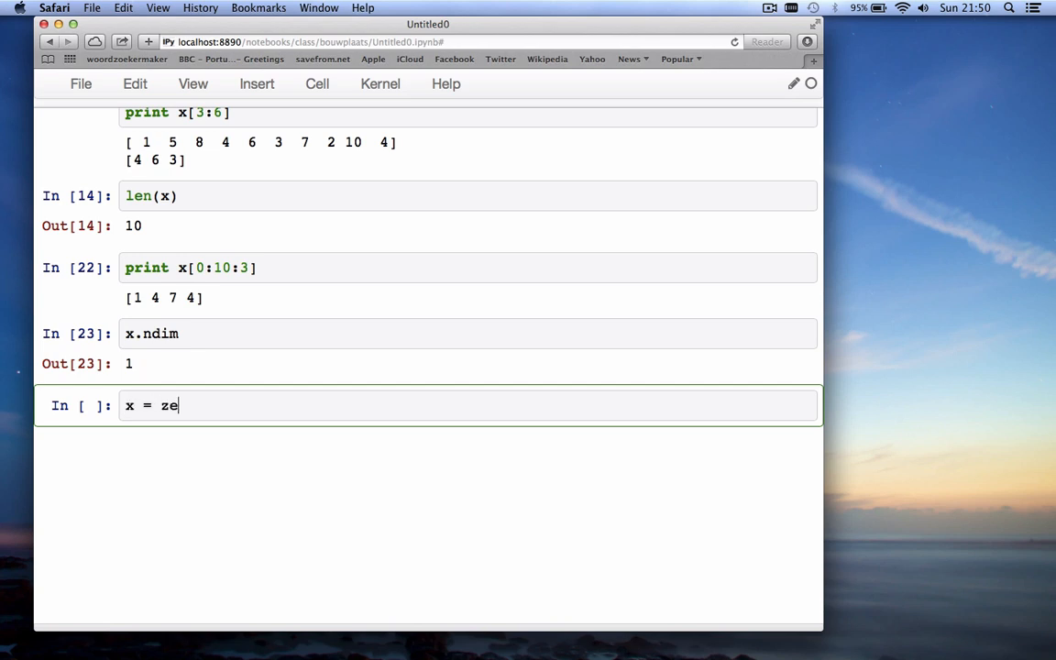
type("ros(")
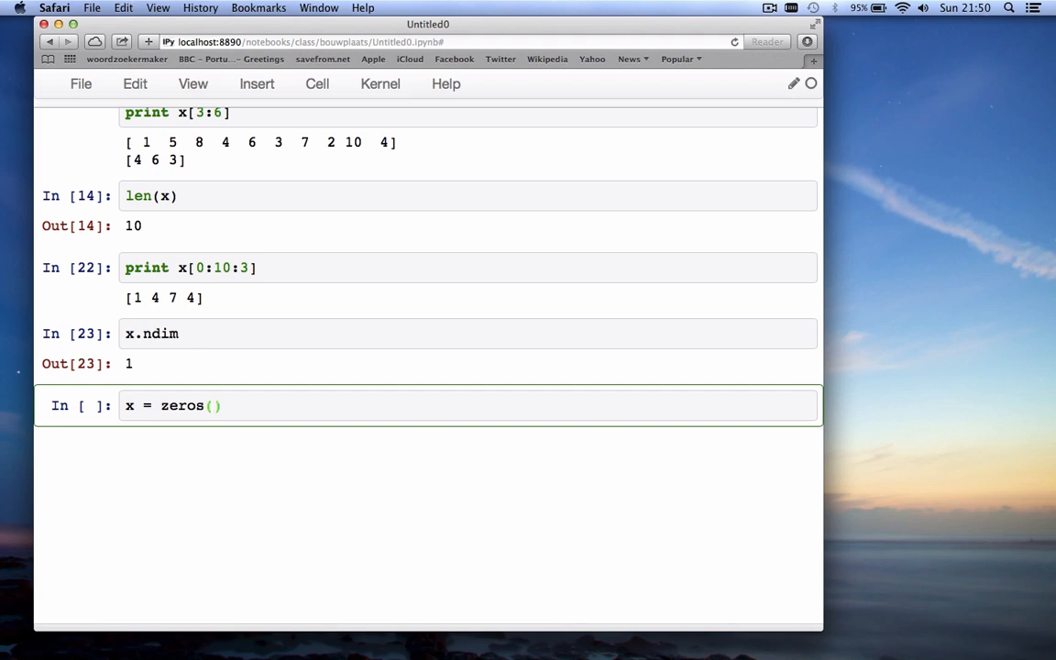
left_click(214, 405)
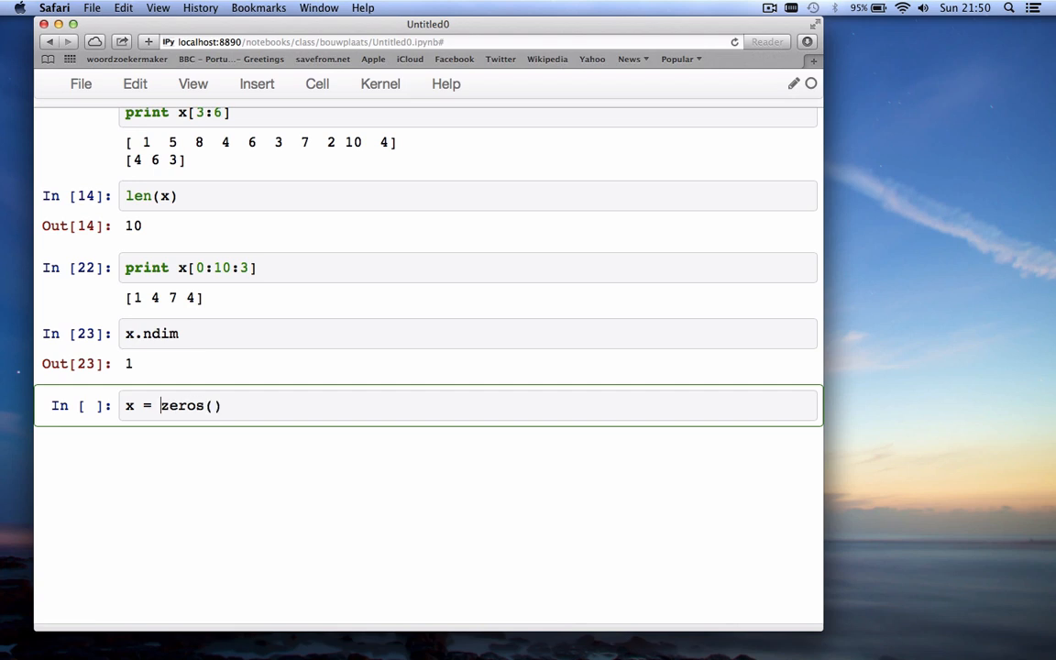
type("np.")
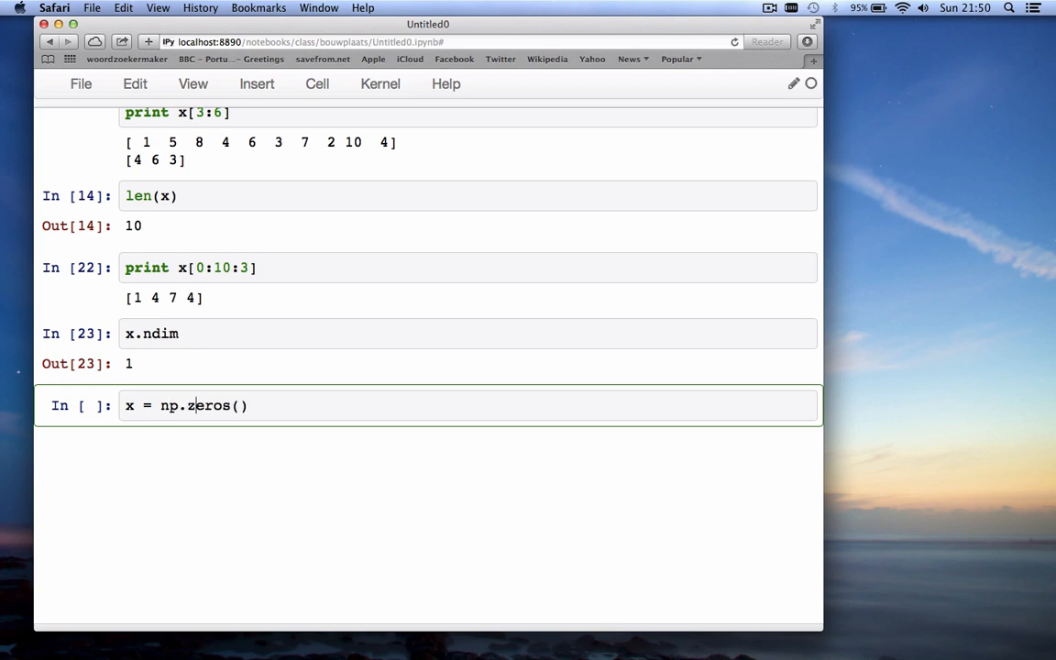
key("Backspace")
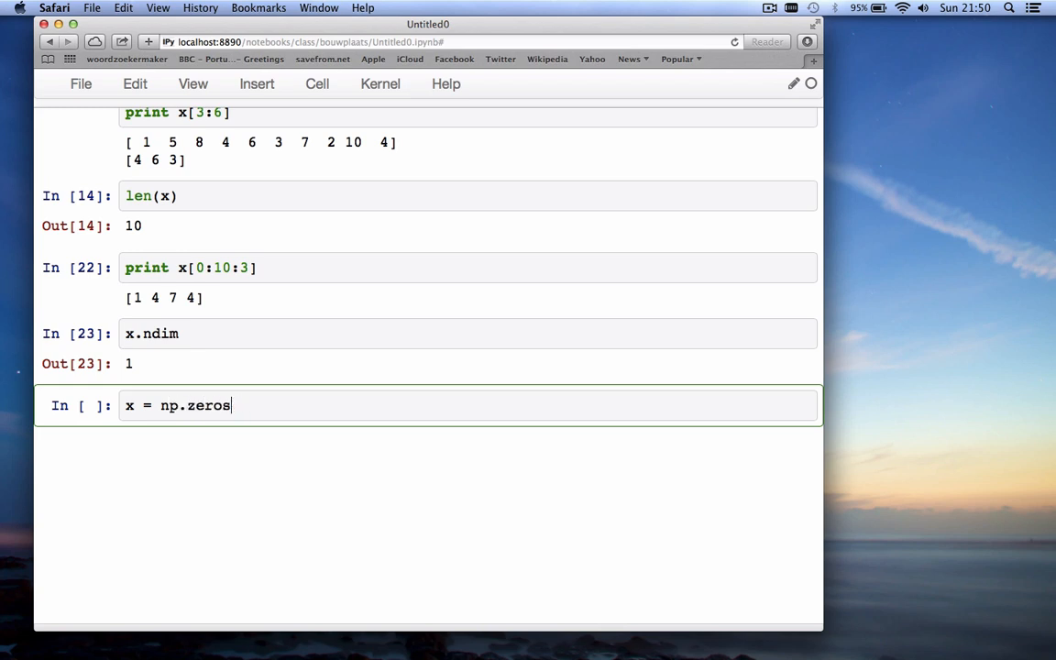
type("(")
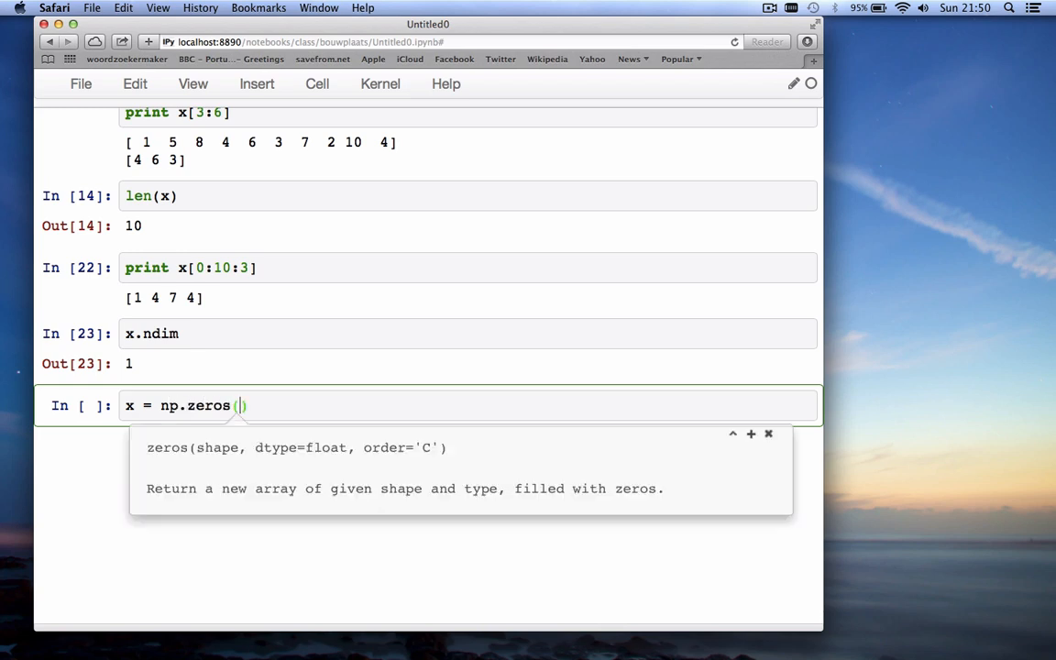
mouse_move(185, 442)
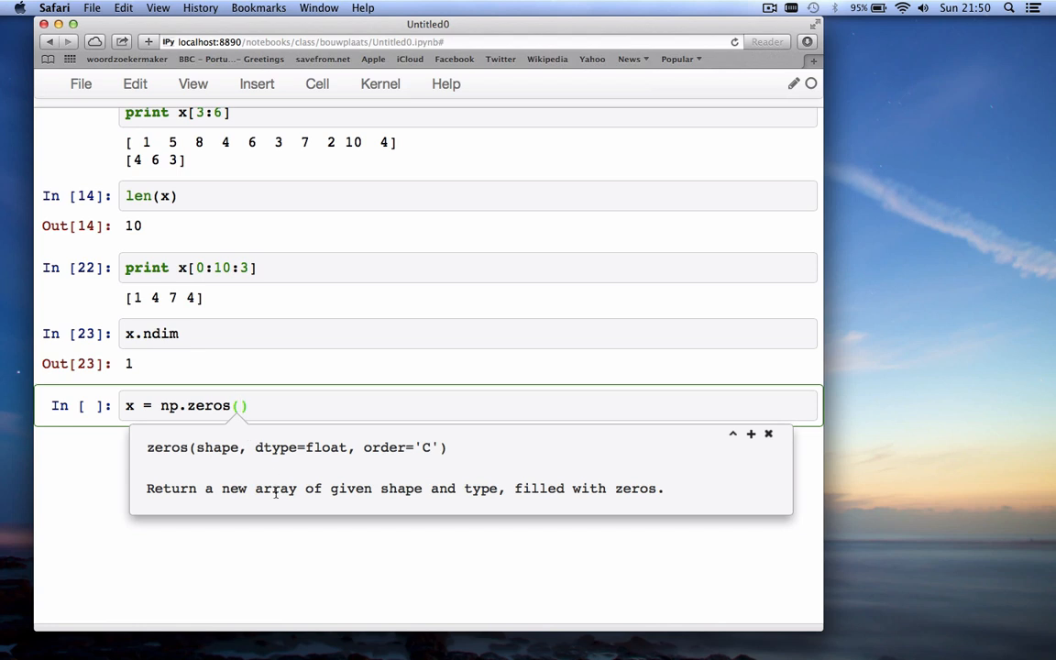
type("5")
type("print x")
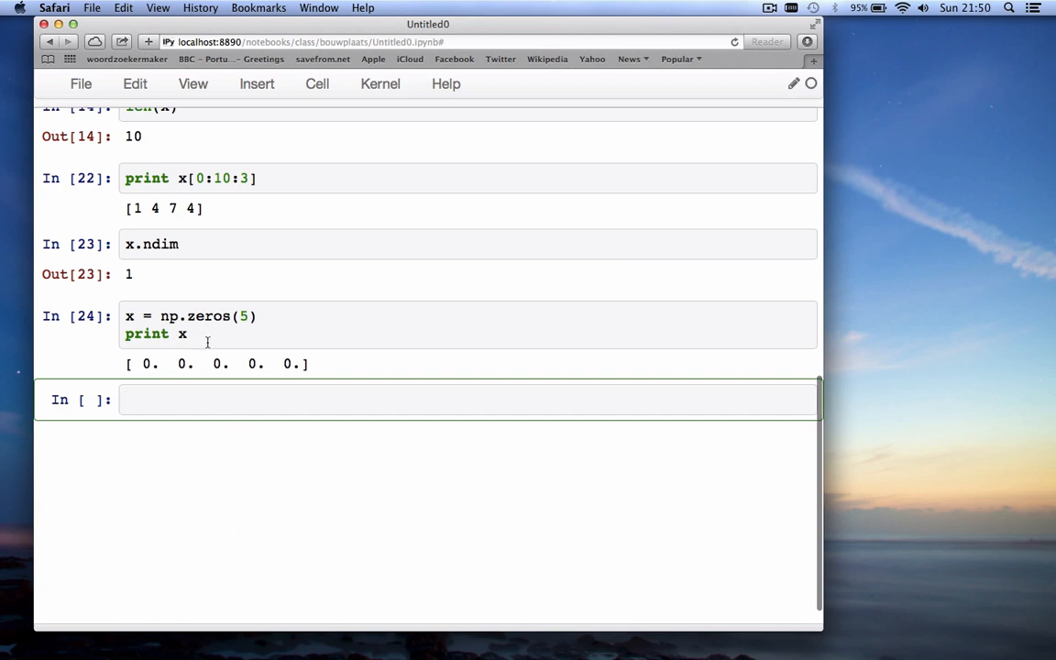
Make x = 7 * np.ones((3,5)) and print x and len(x)
left_click(187, 333)
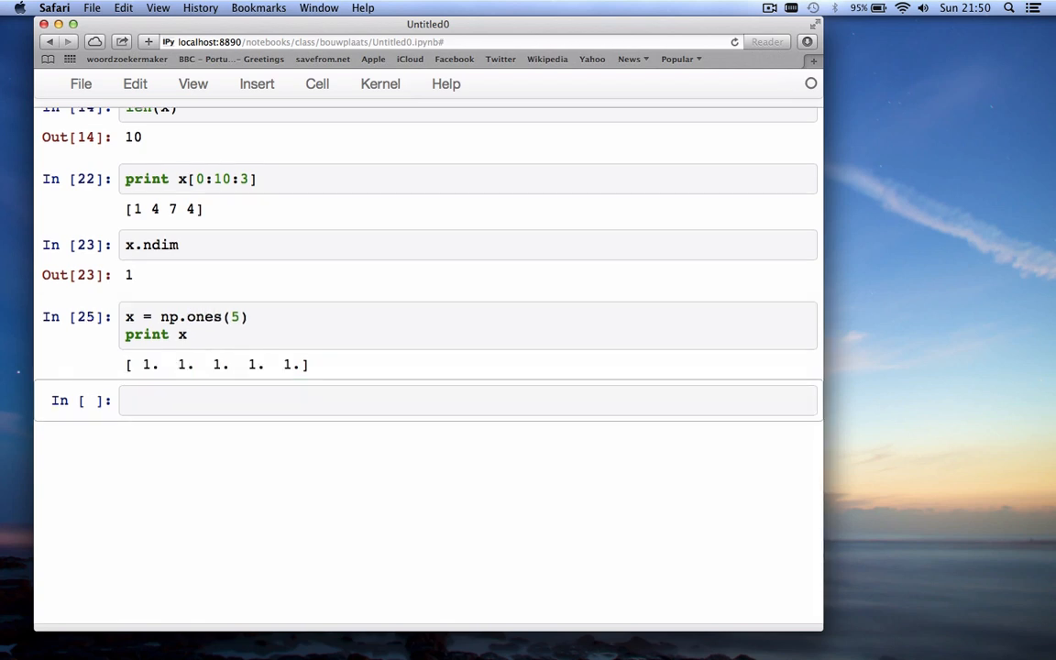
left_click(161, 315)
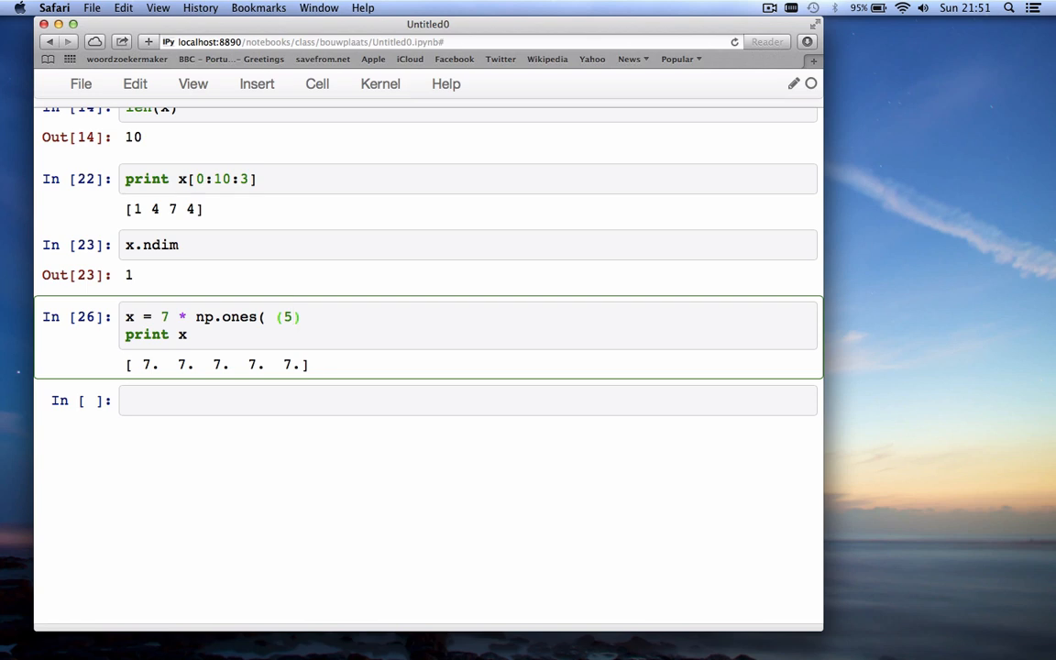
type("3,")
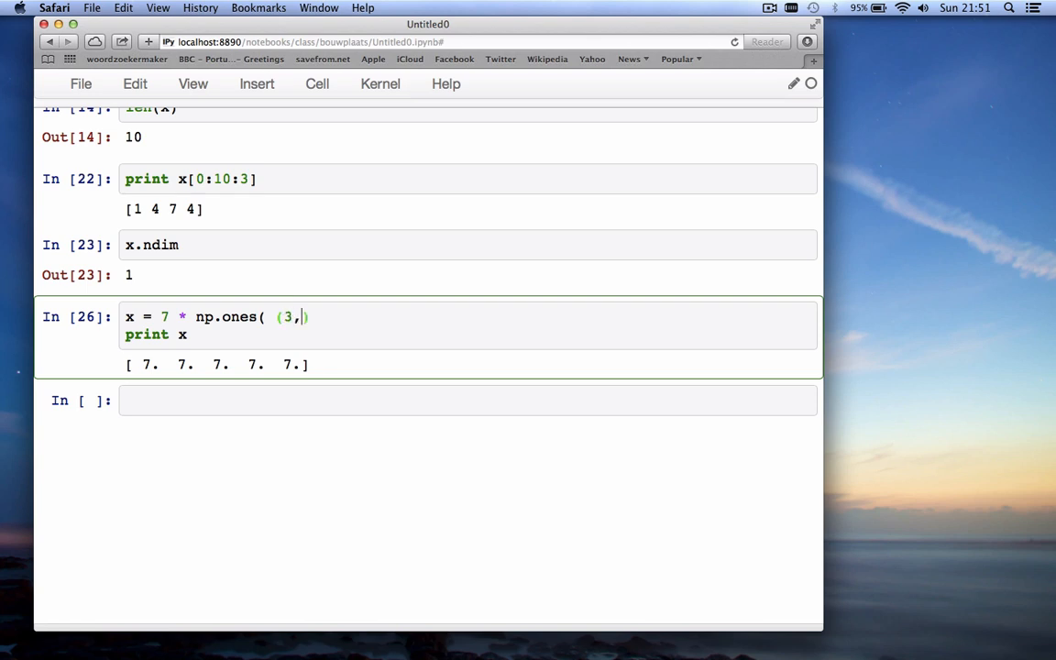
type("5)")
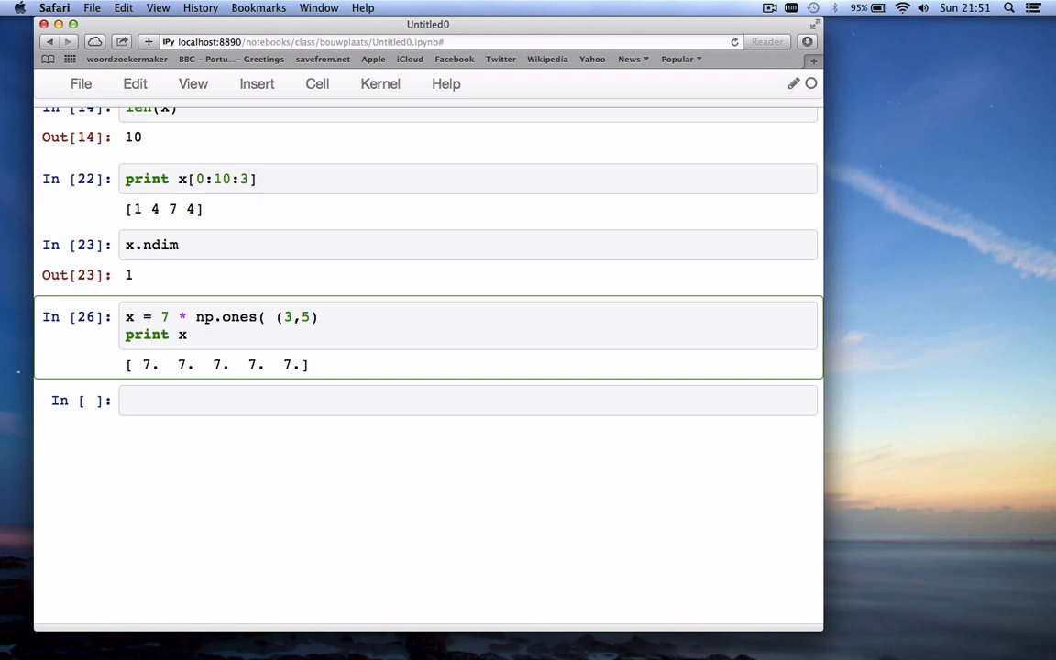
type(")")
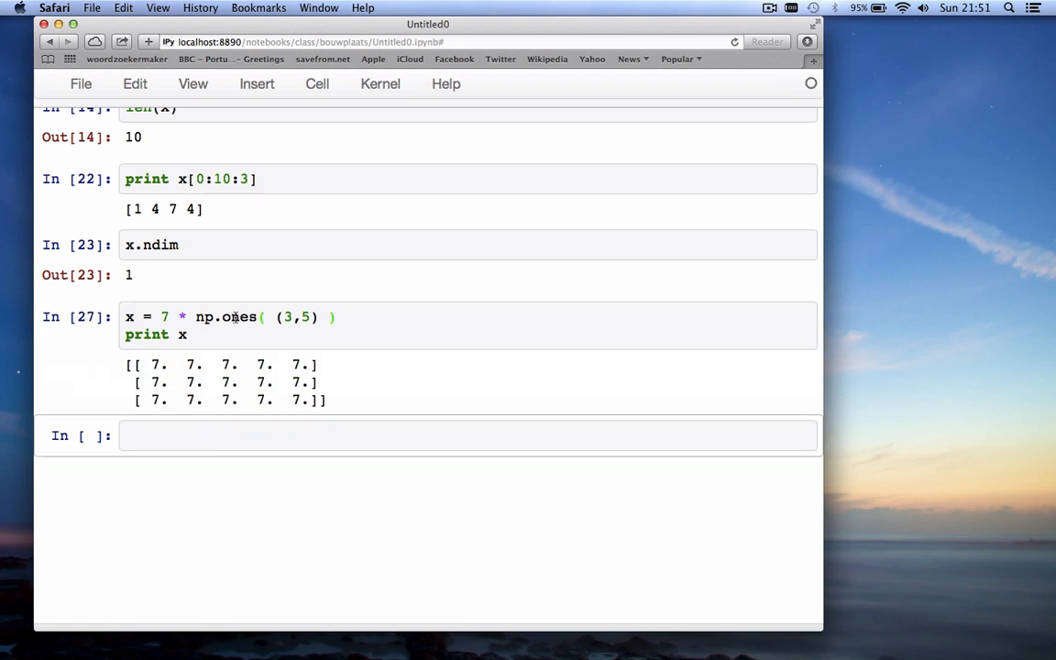
type("print len(x)")
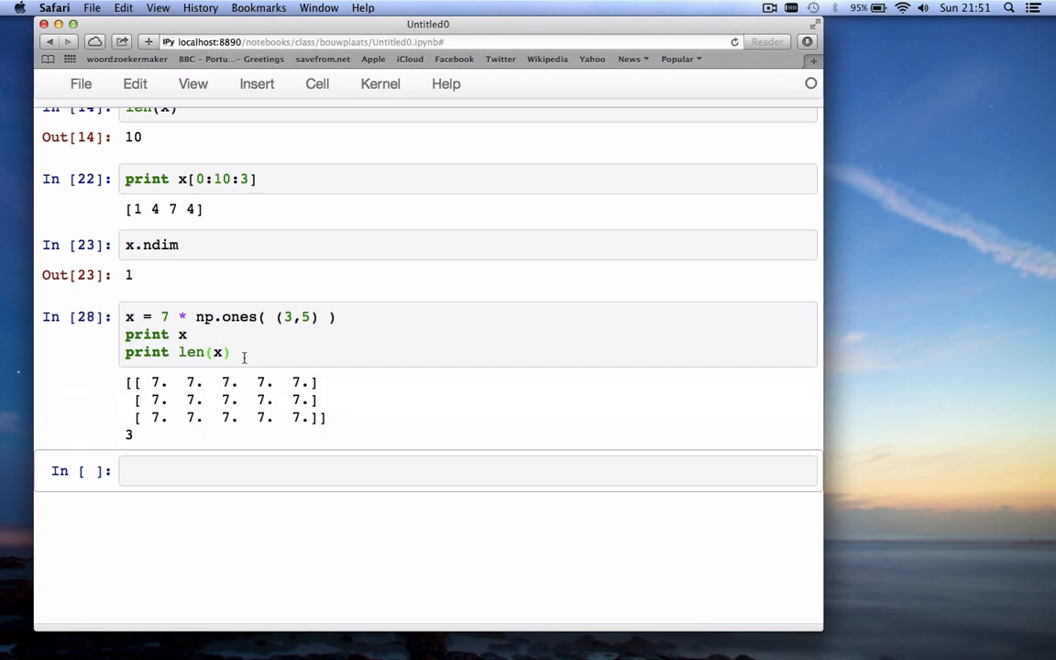
left_click(231, 352)
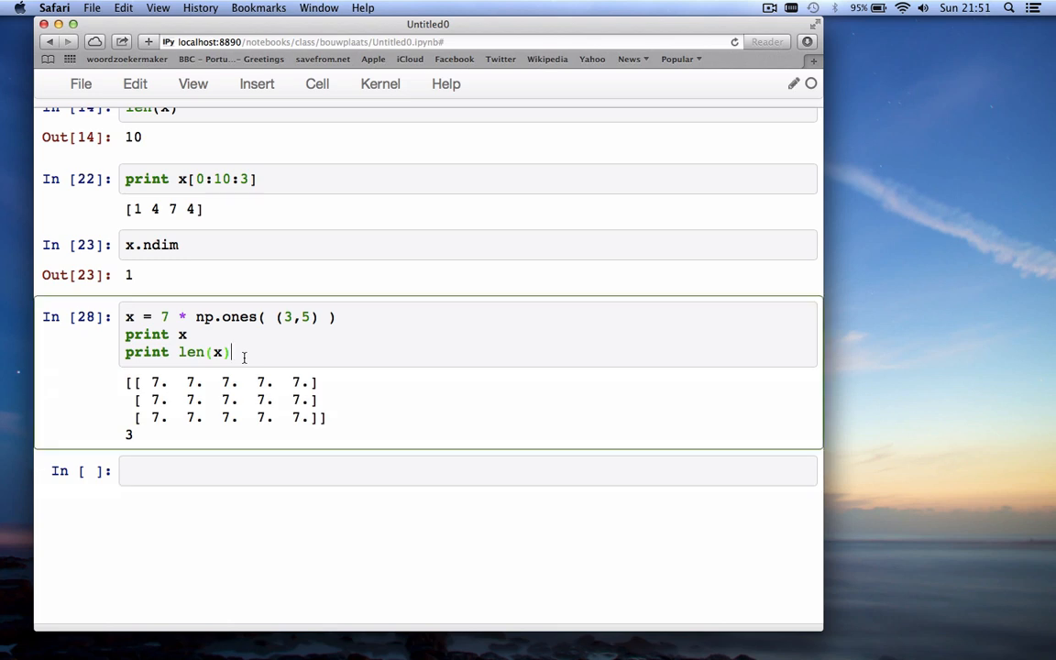
mouse_move(229, 352)
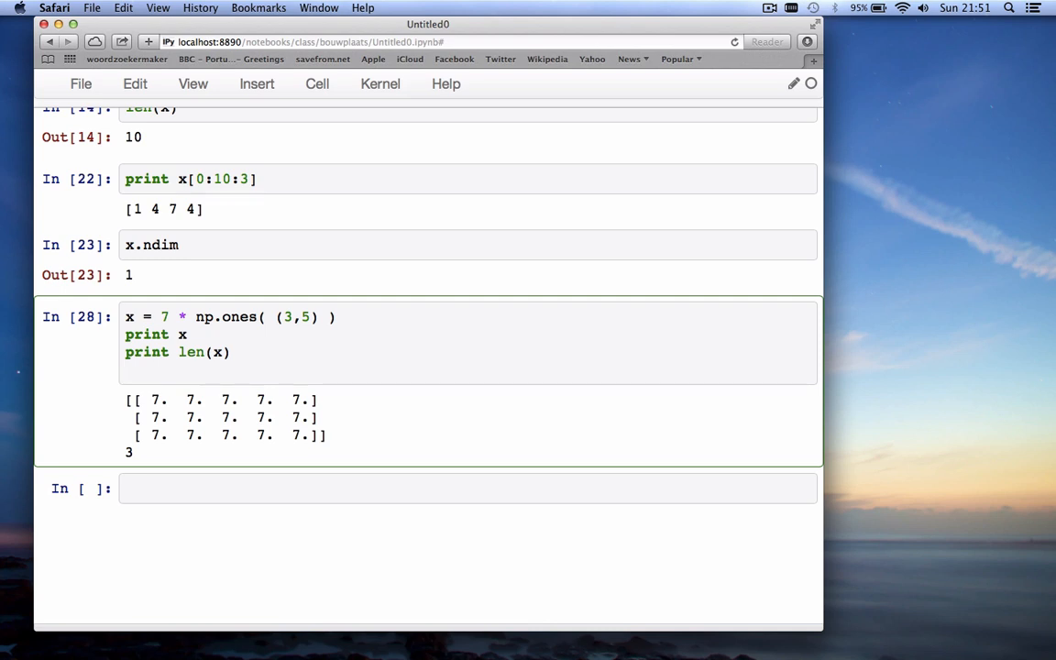
Assign x[0,0] = 10 and print, then change it to x[0] = 101 and rerun
type("x[0]")
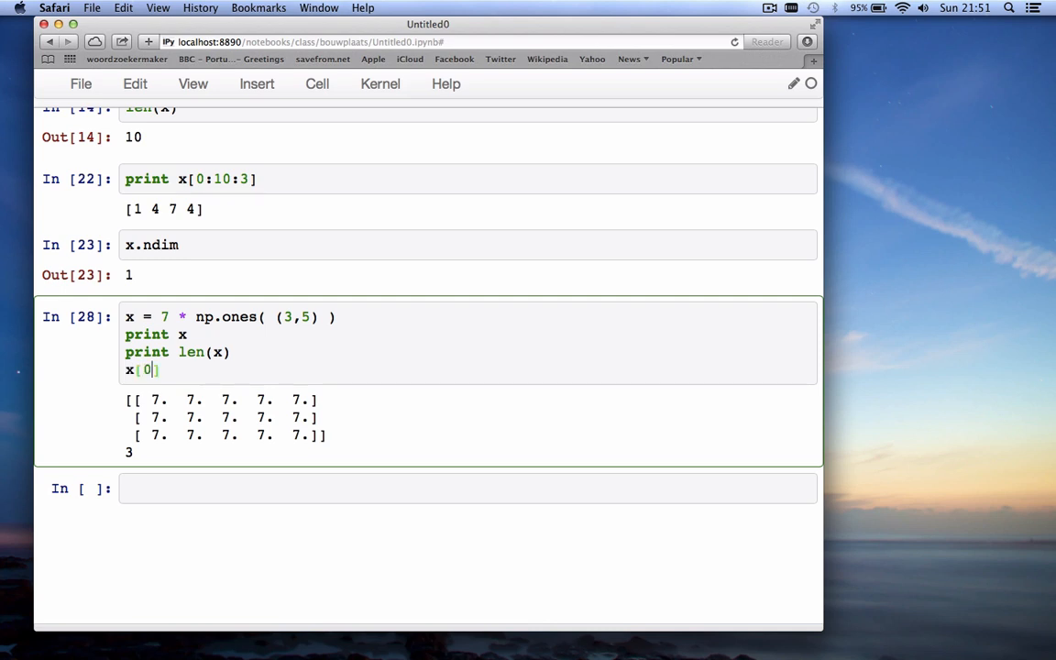
type(",0")
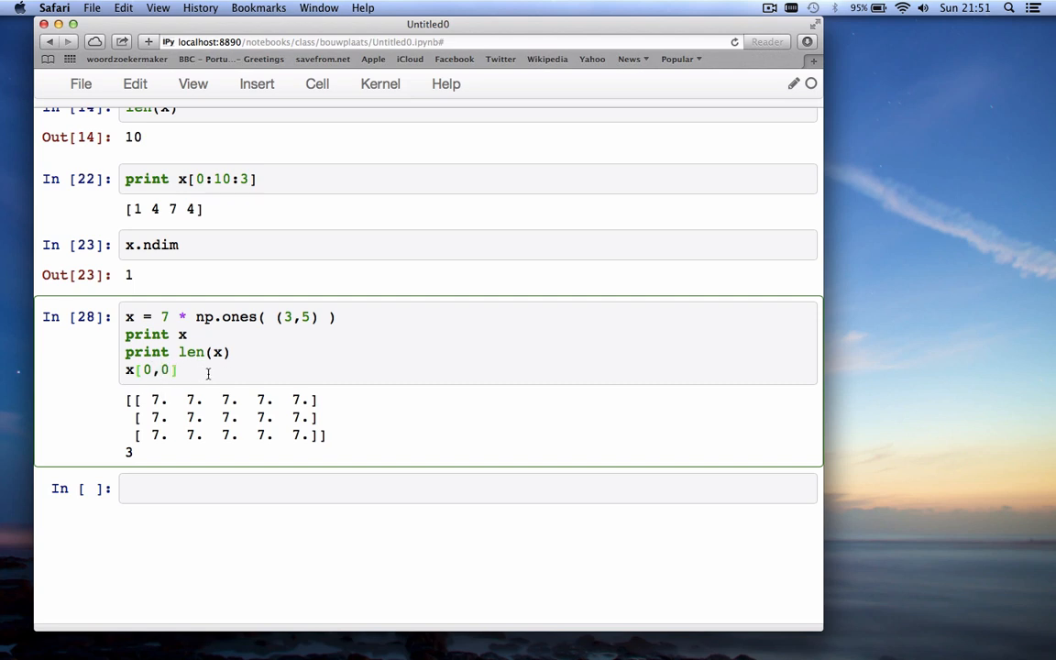
type("= 10")
type("print x")
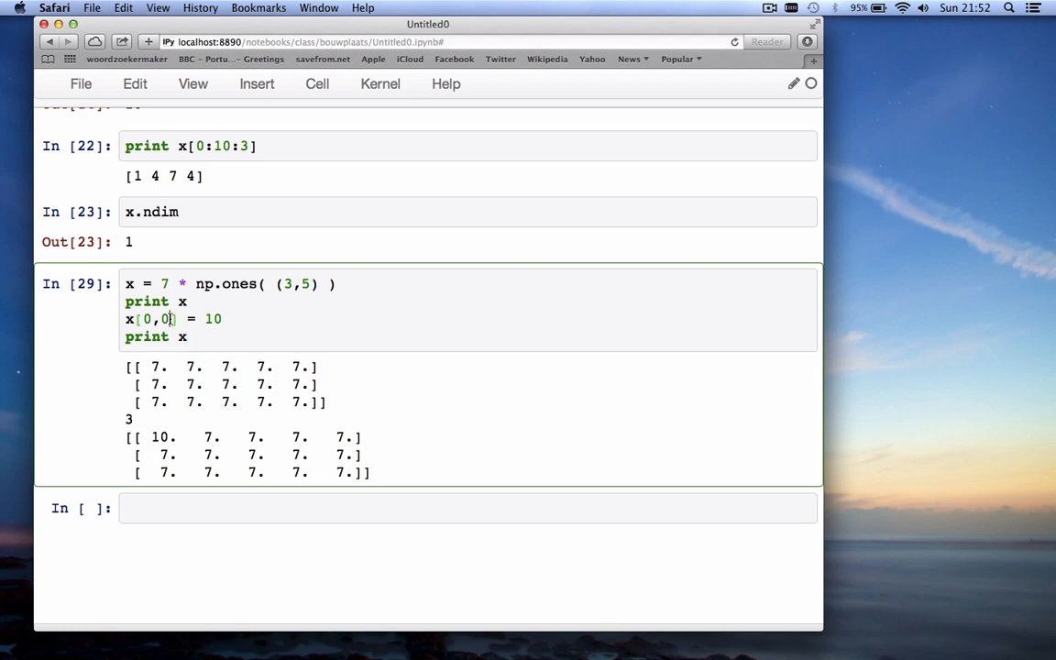
key("Backspace")
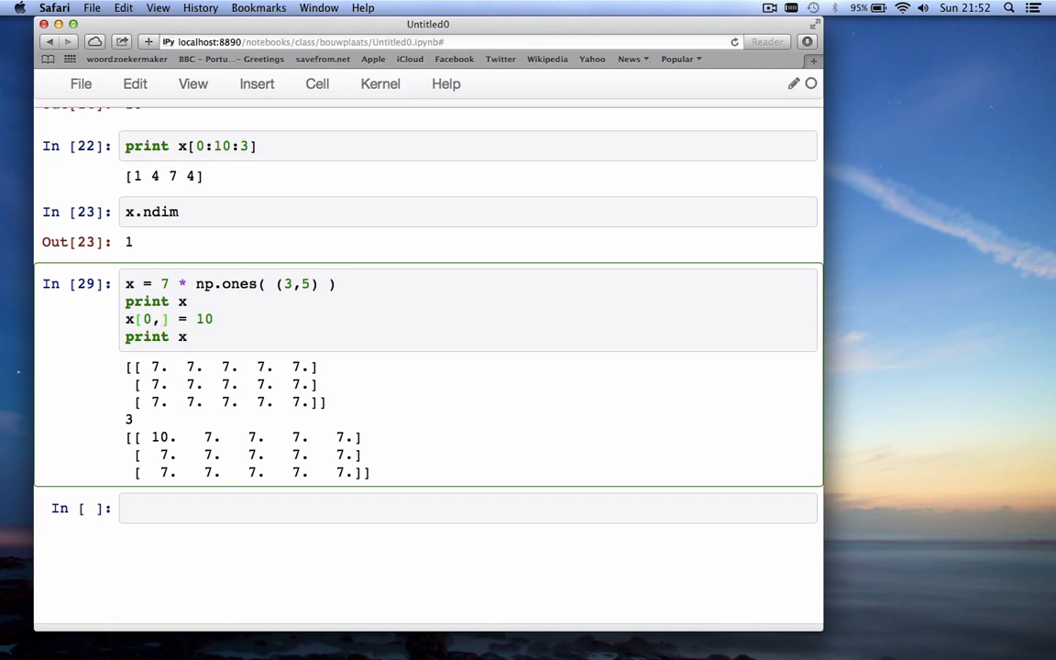
type(":")
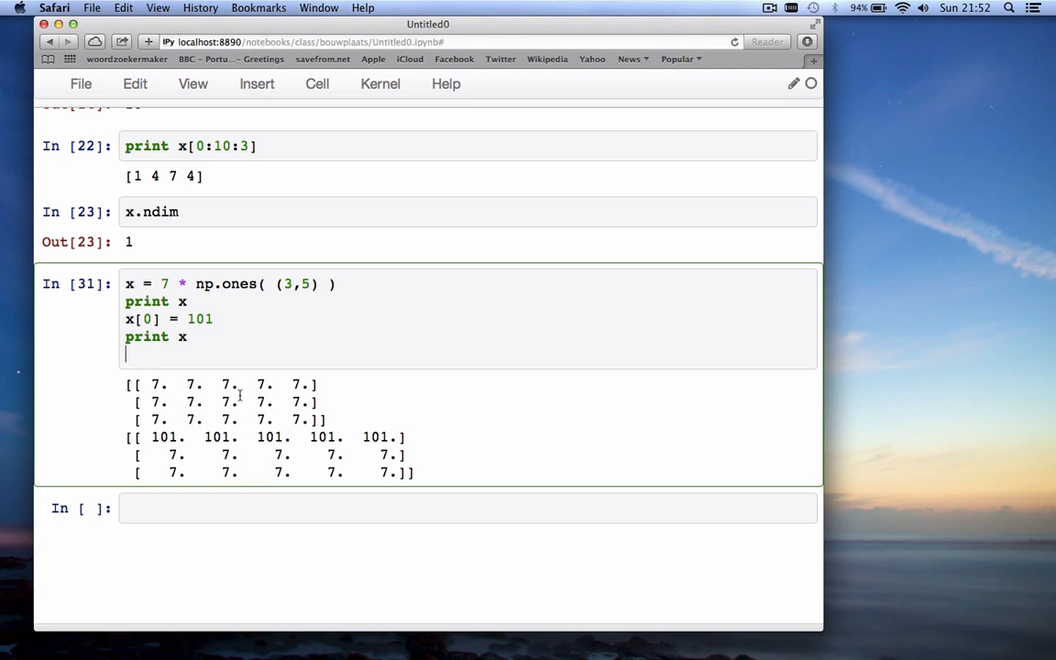
Assign x[:,2] = 20 and print x so the third column shows all 20s
type("x")
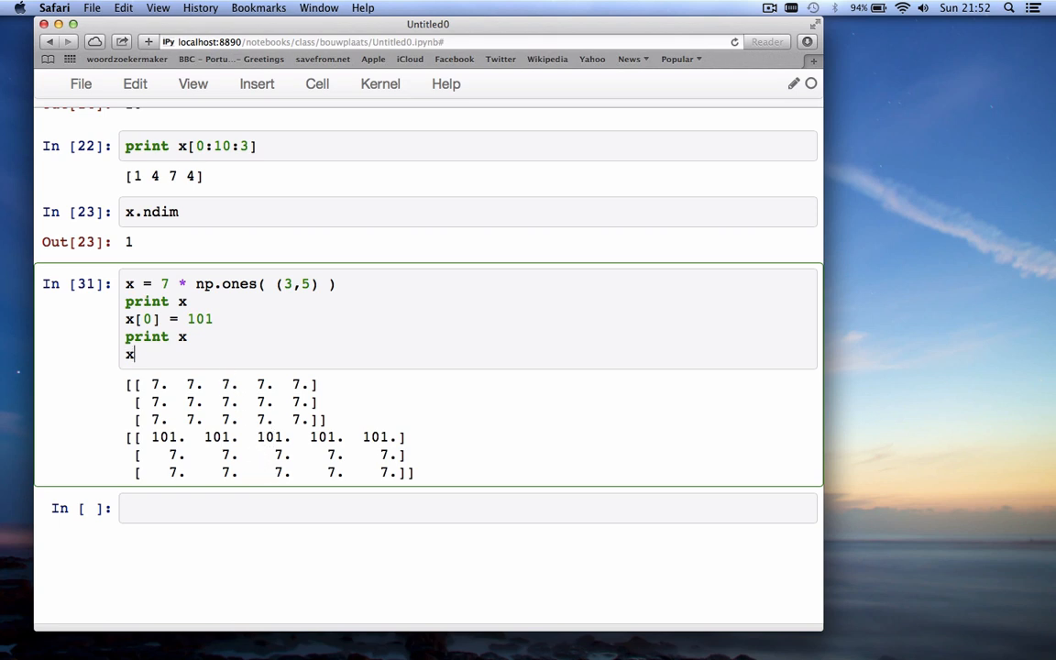
type("[:,")
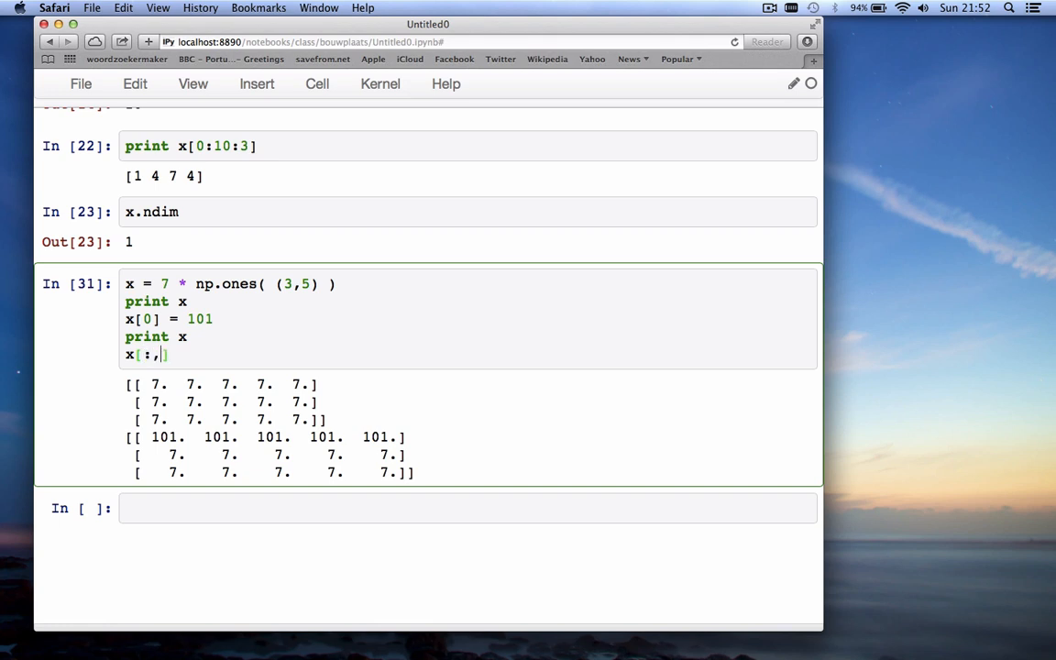
type("2")
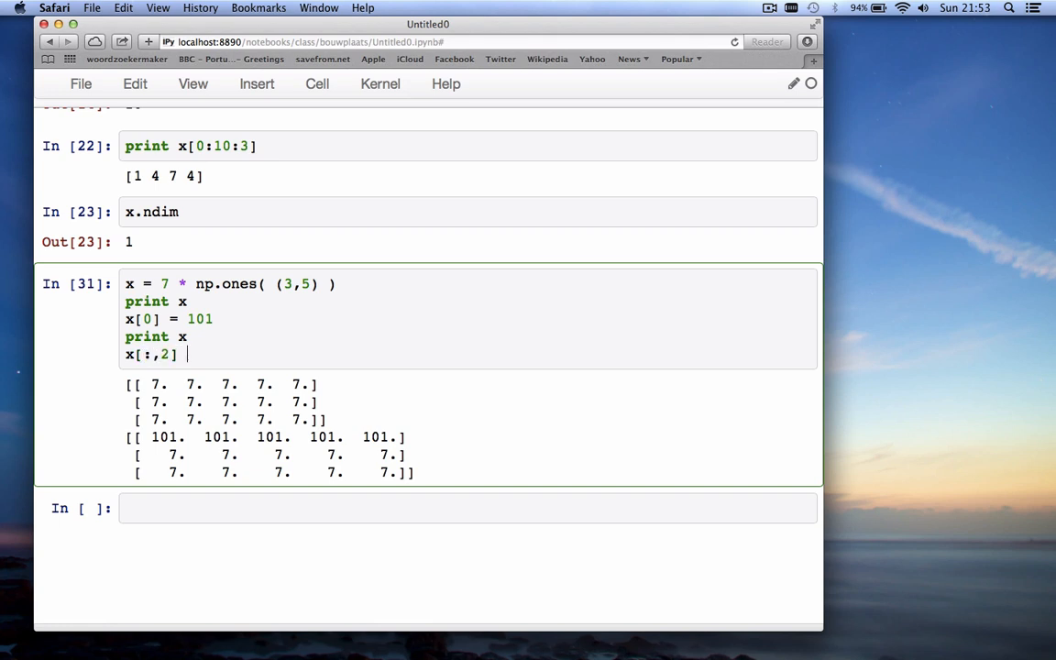
type("=")
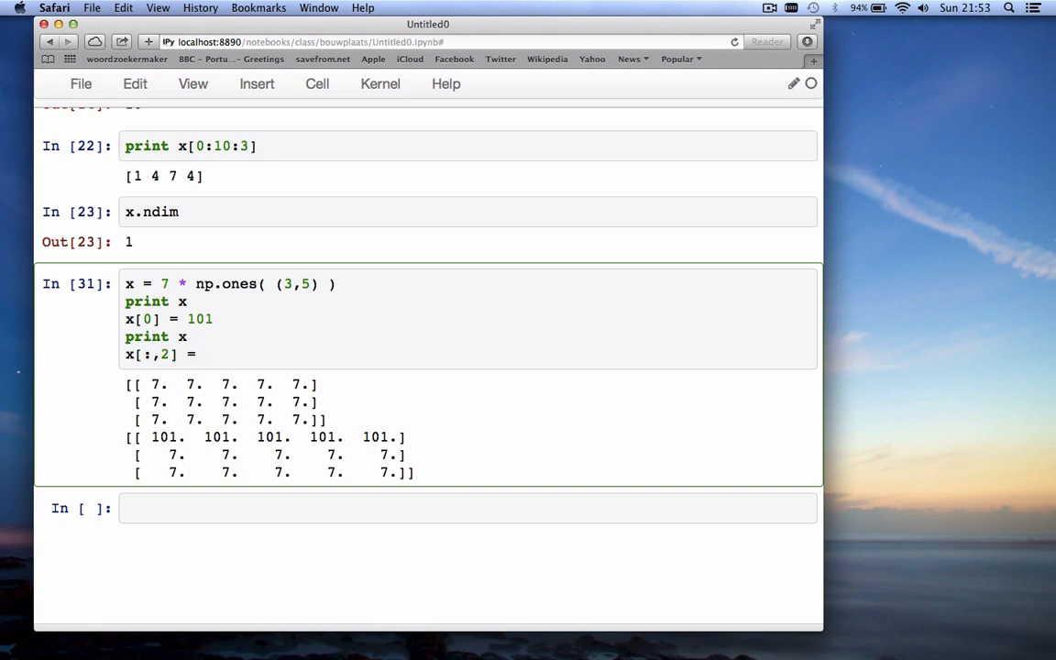
type("20")
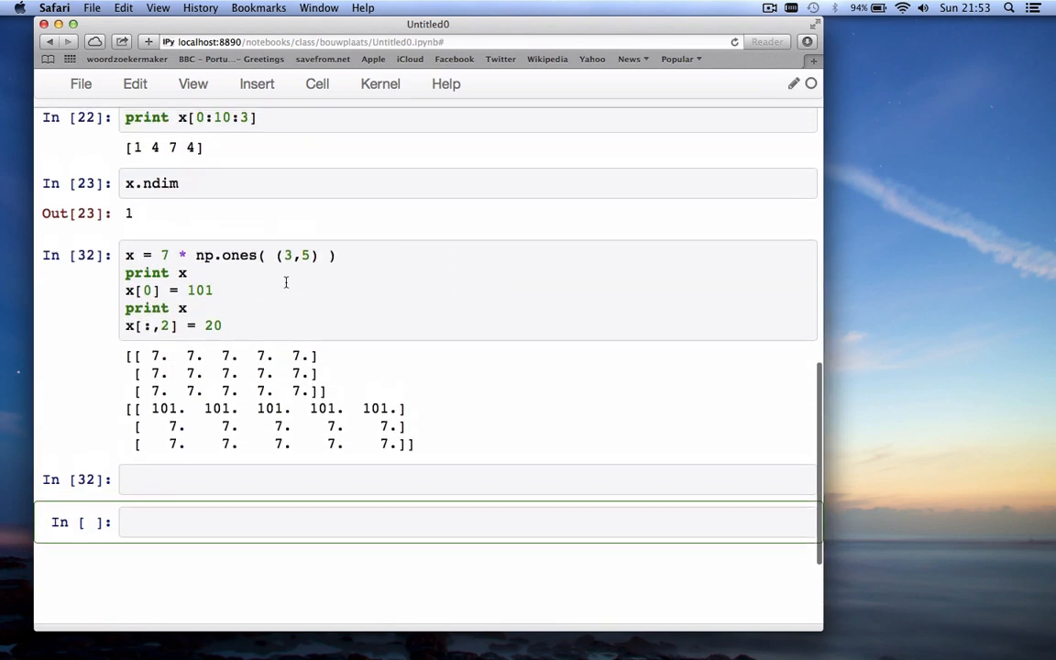
type("print x")
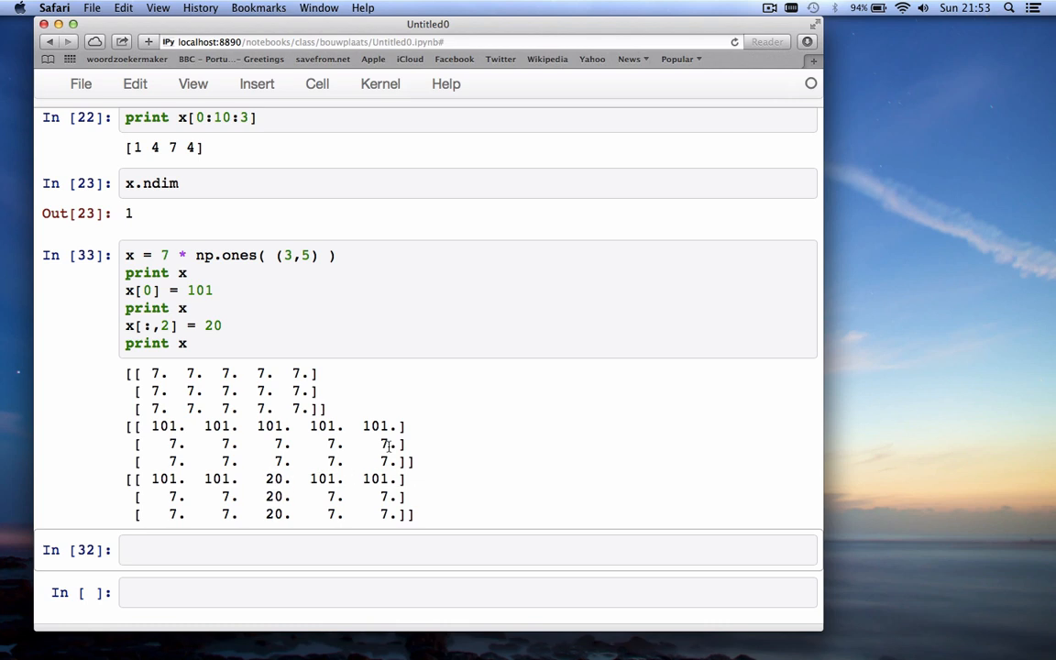
mouse_move(207, 364)
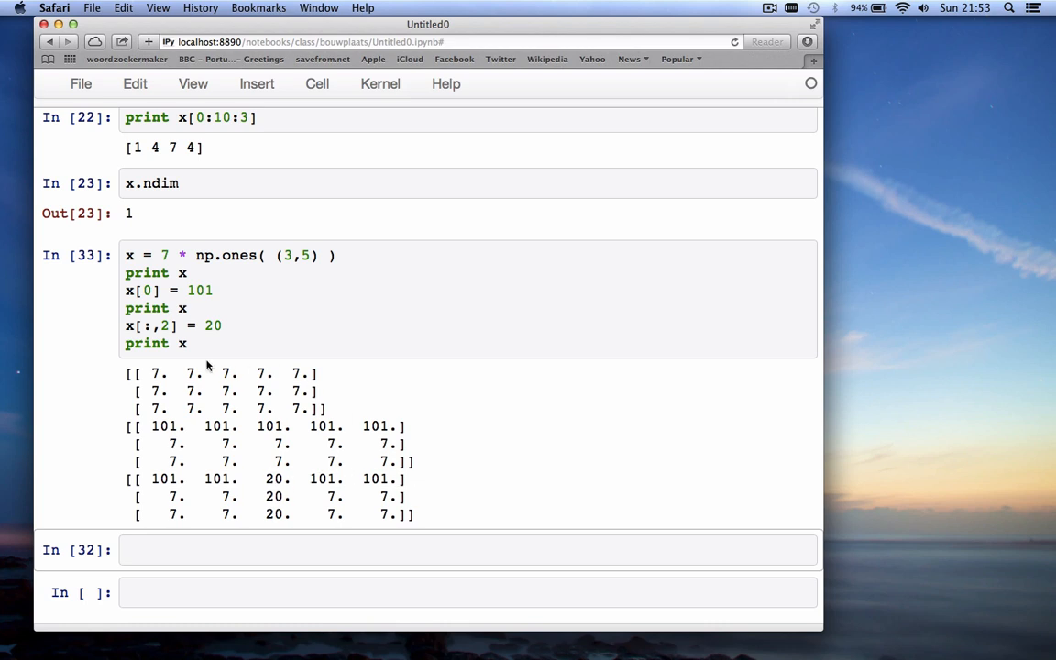
mouse_move(224, 491)
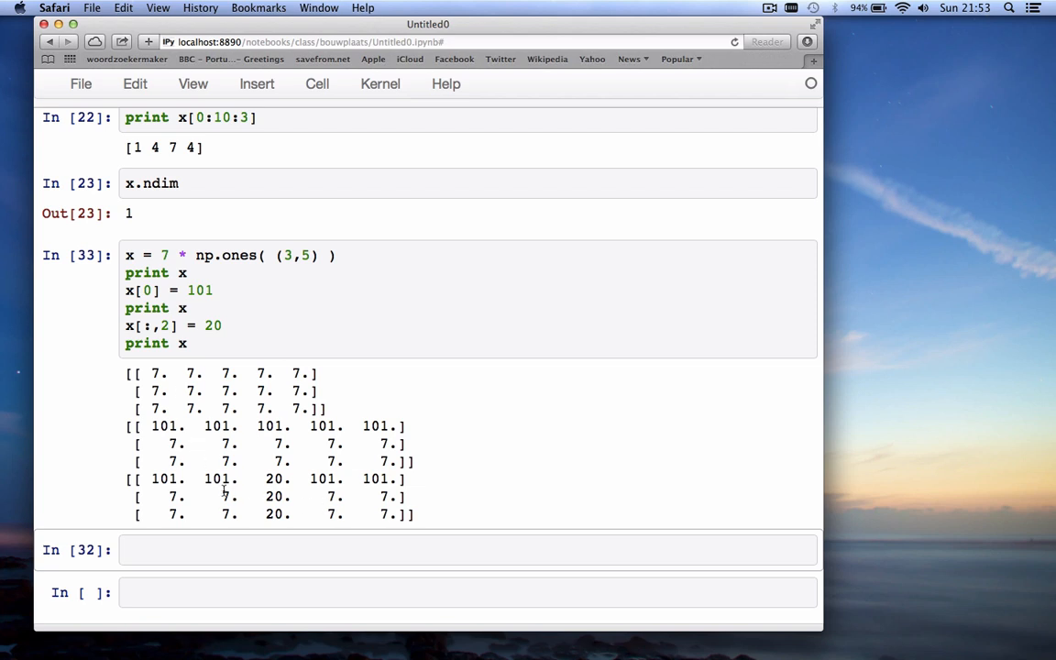
Begin a new sub-block assignment line starting with x[0
left_click(198, 343)
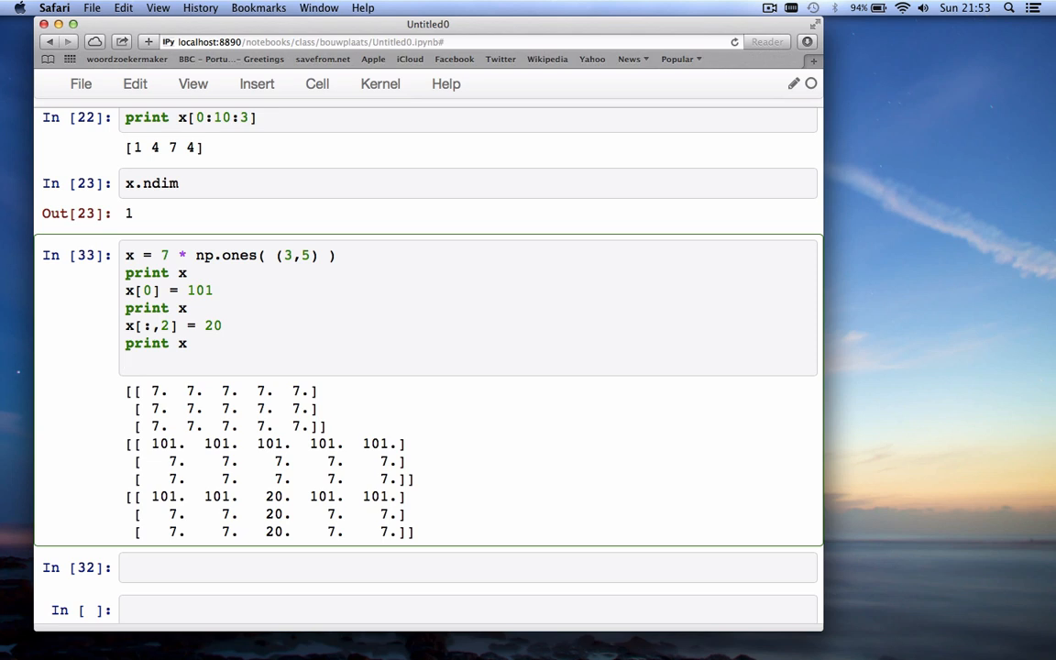
type("x[0]")
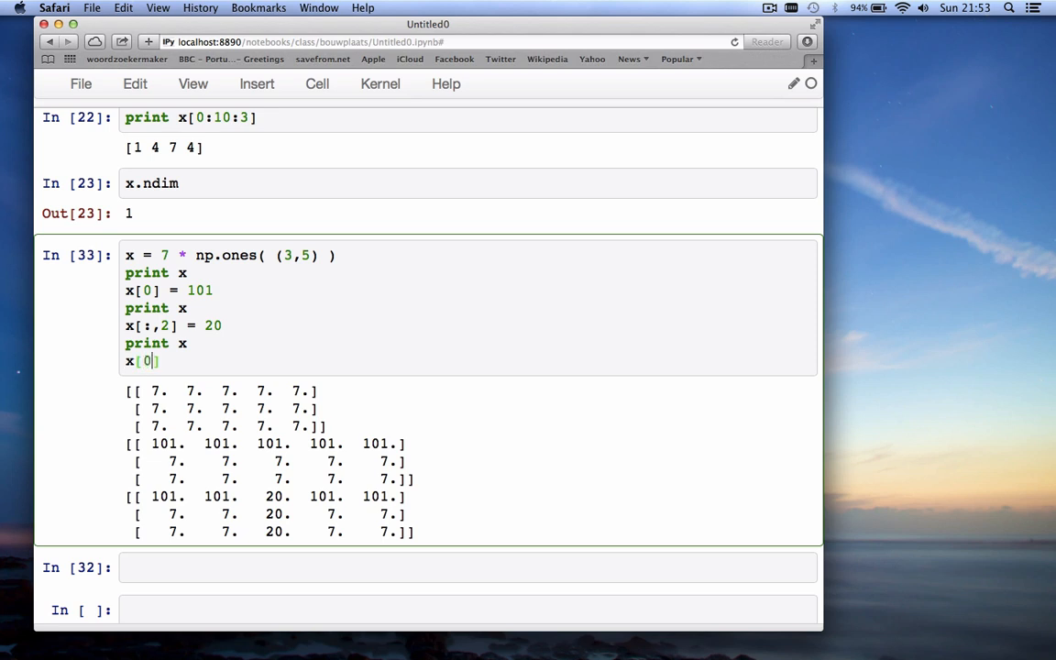
Complete the line x[0:2,1:4] = 444 to overwrite rows 0–1, columns 1–3
type(":2")
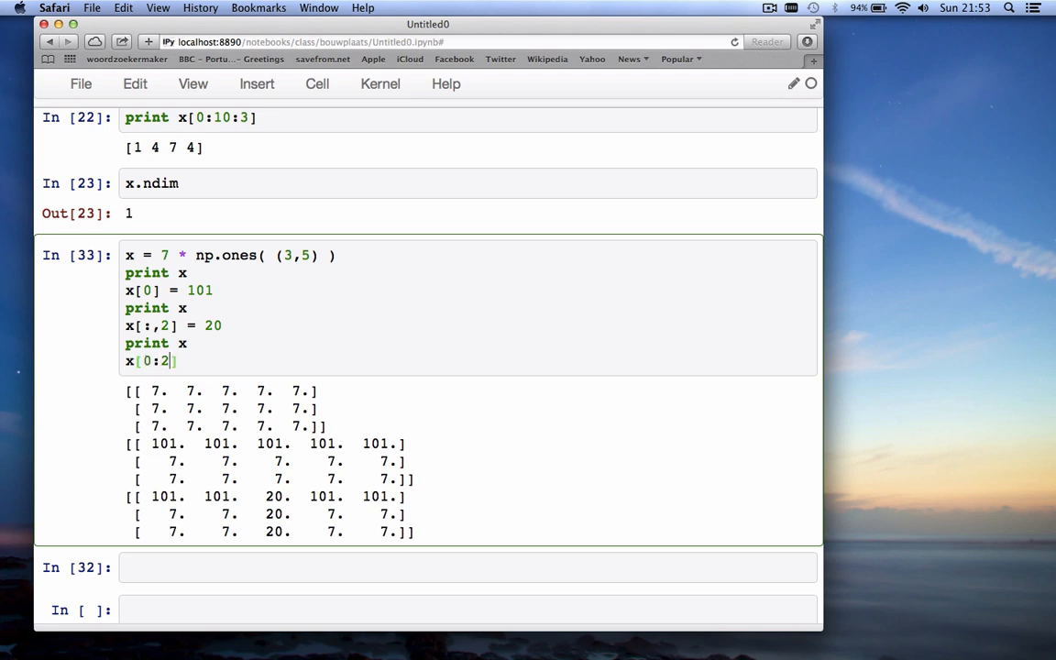
type(",")
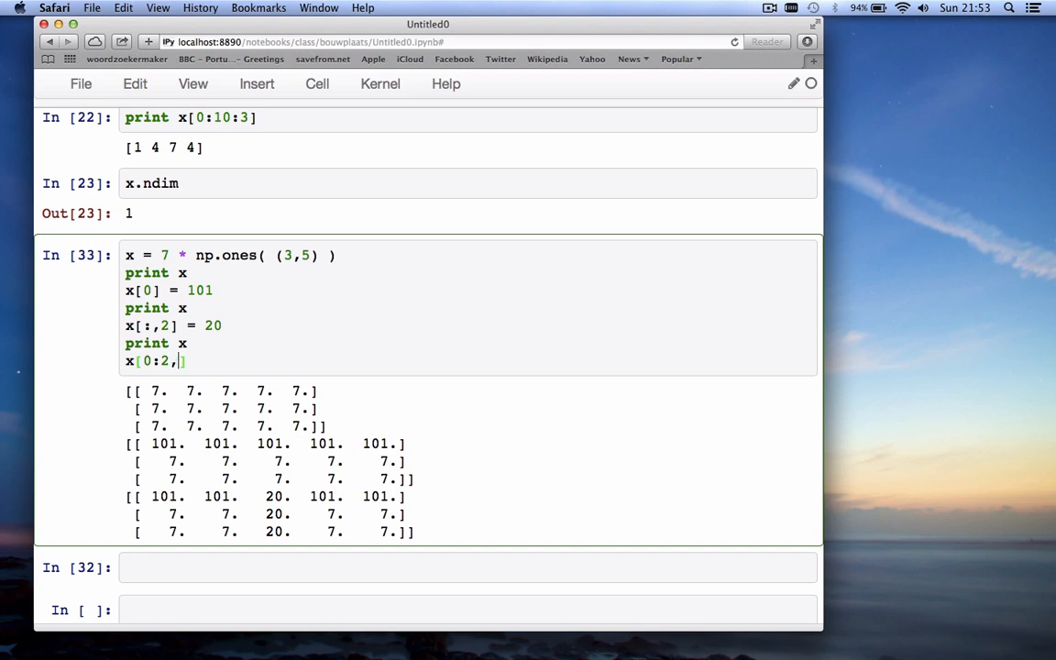
type("1:")
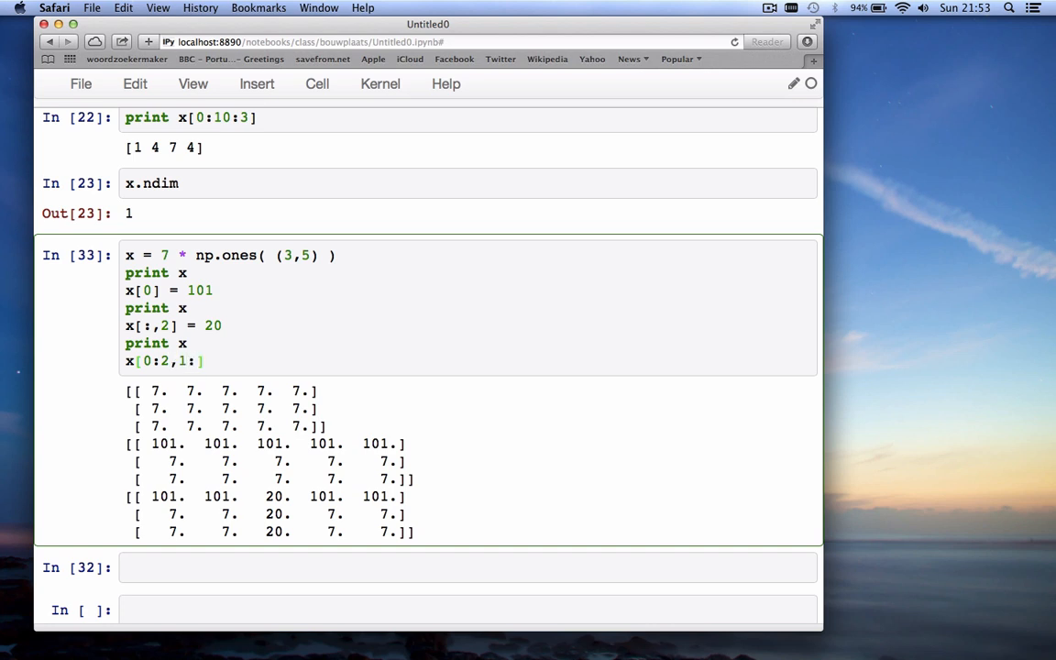
type("4")
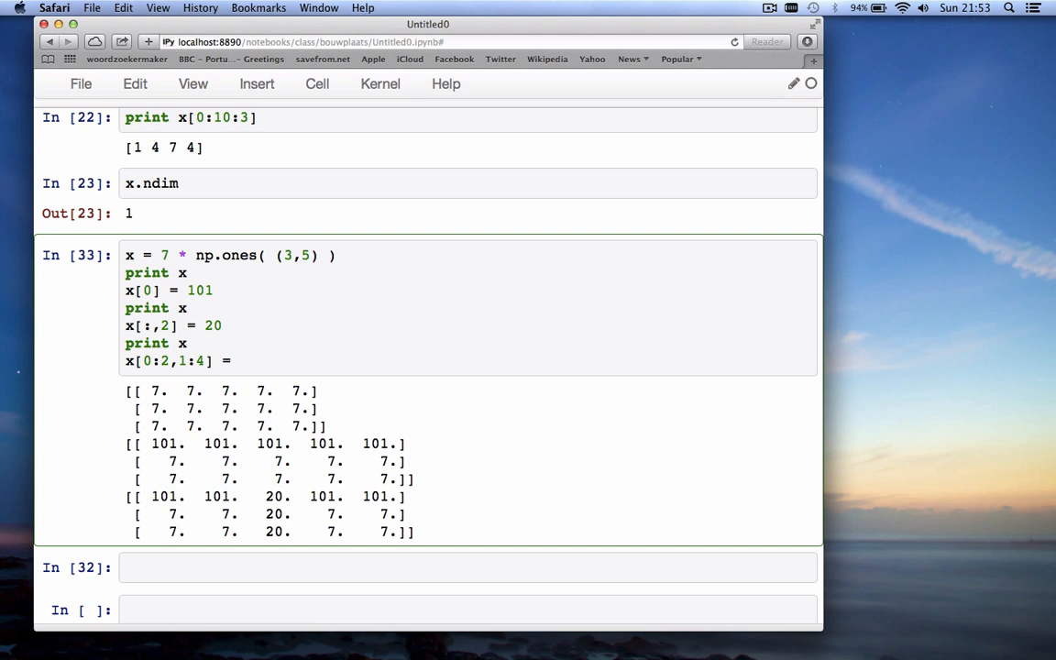
type("444")
type("print x")
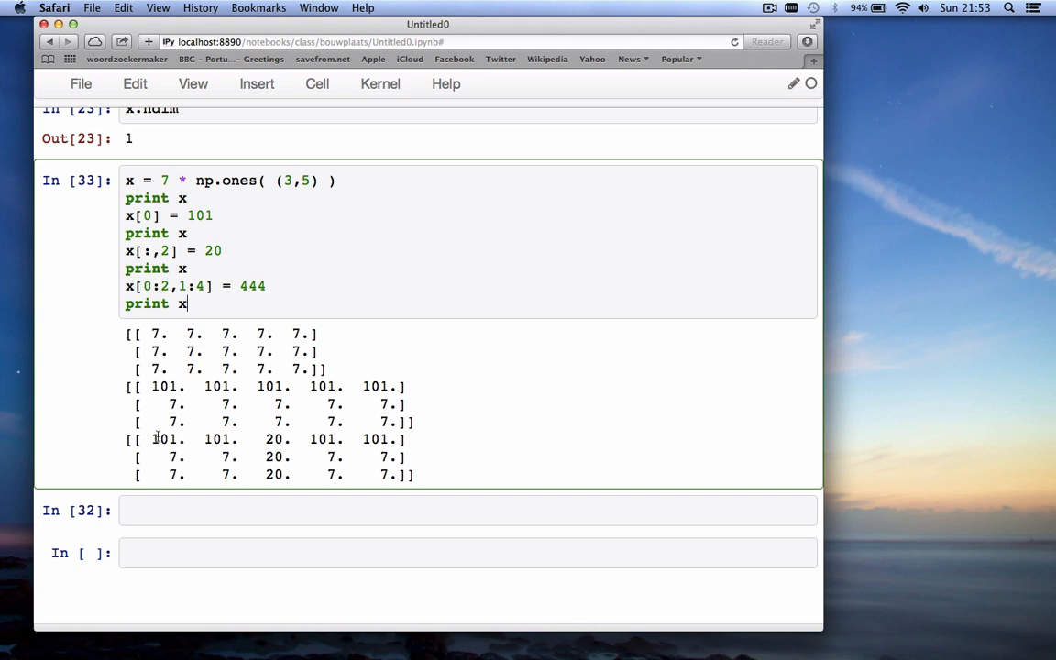
mouse_move(184, 286)
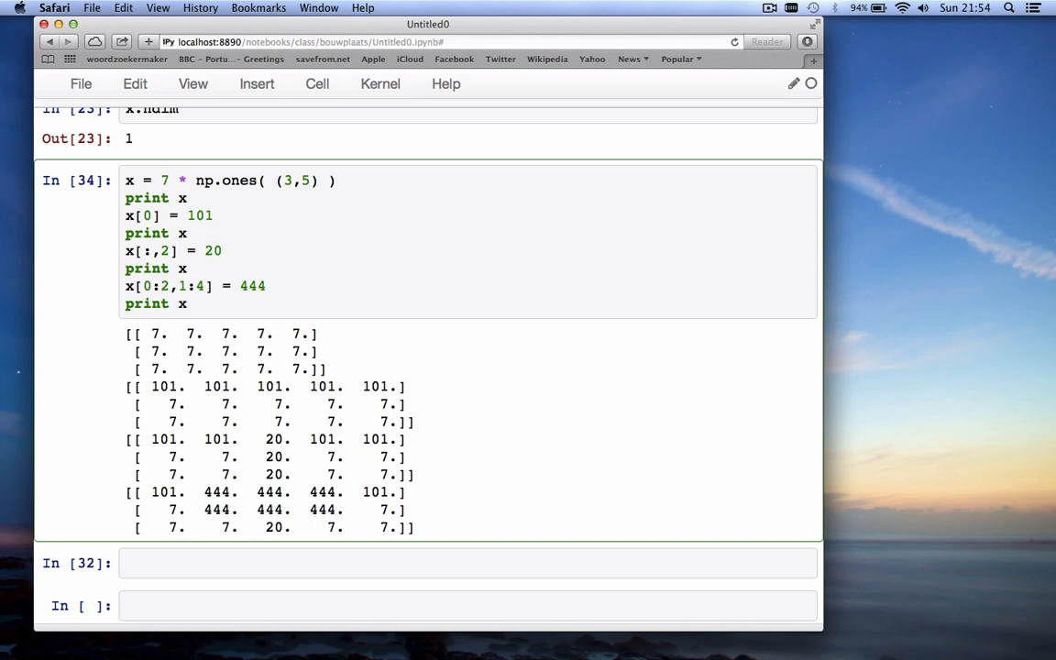
Change the assignment to 444 * np.ones((3,3)) and run it, producing a broadcast ValueError
type("* ones(")
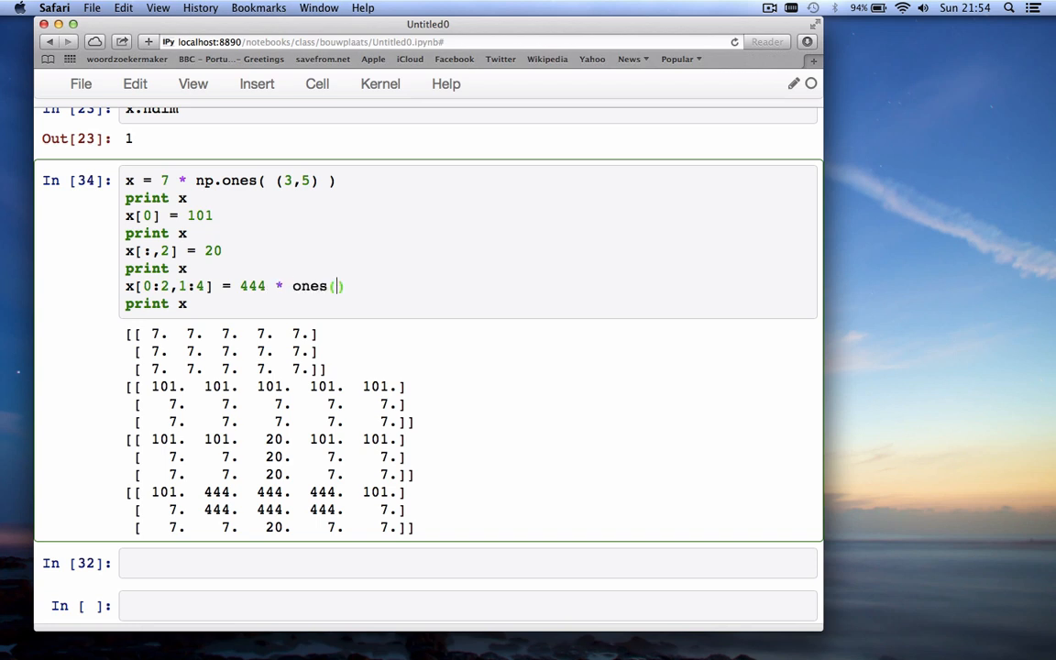
type("(")
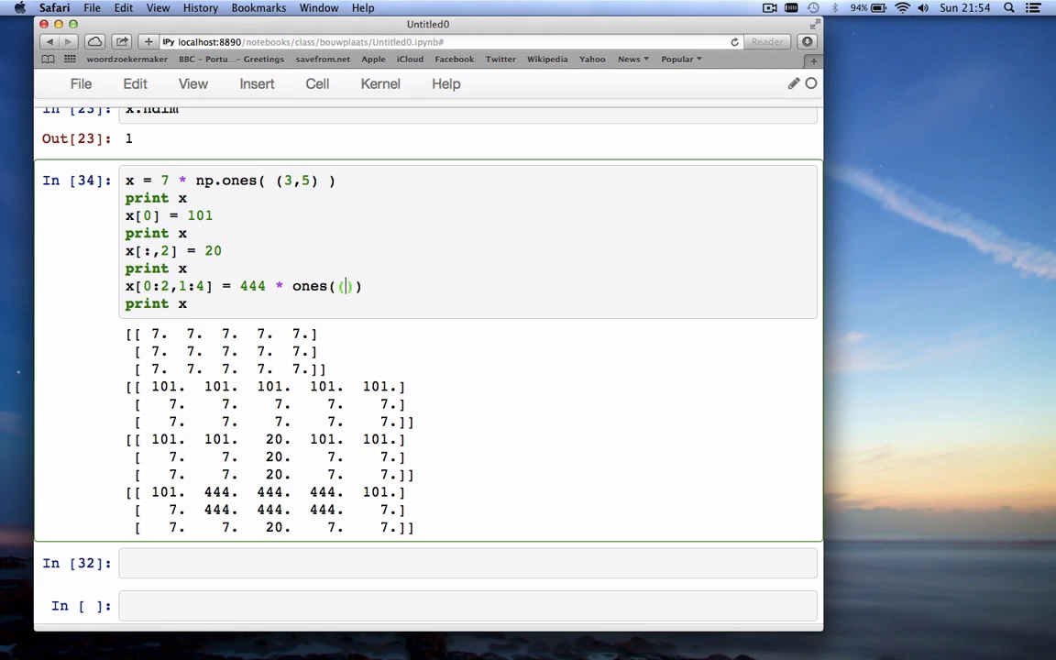
type("3,3")
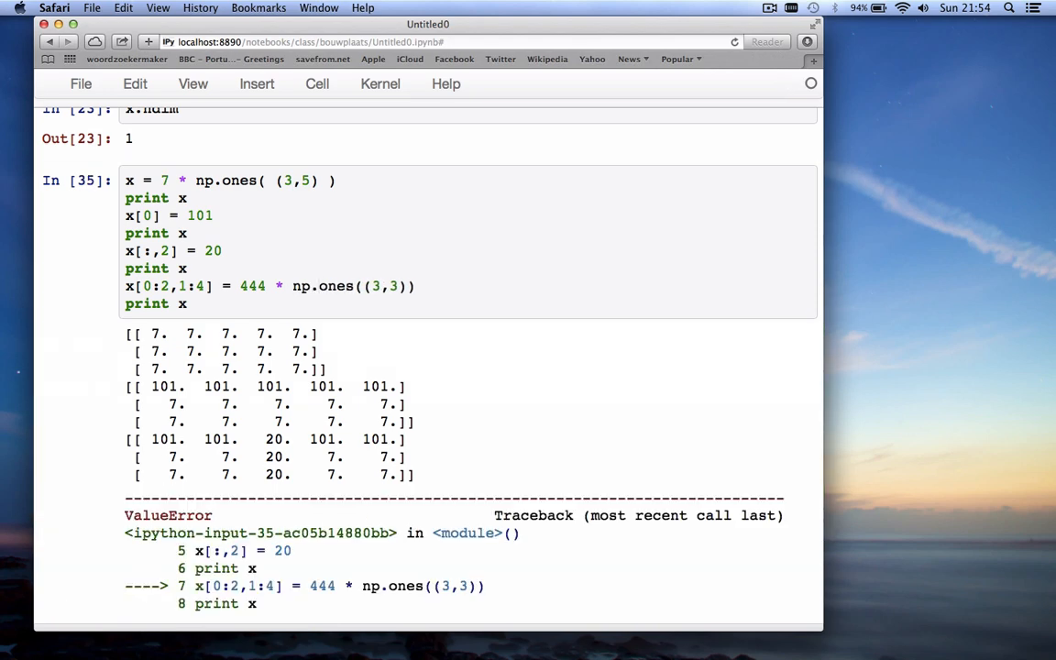
scroll("down", 3)
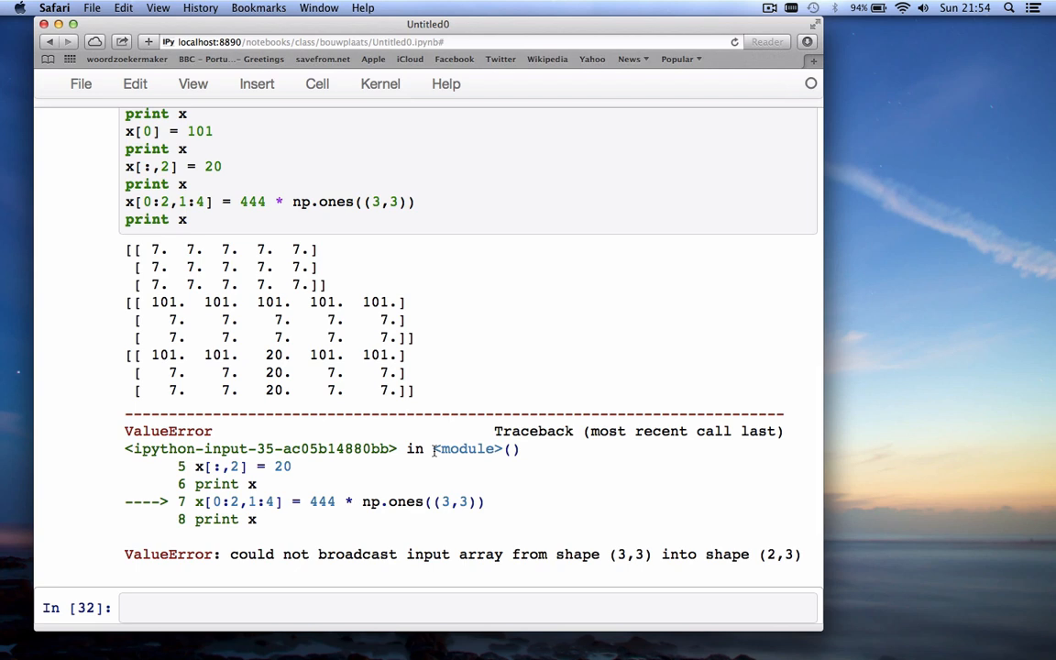
mouse_move(455, 502)
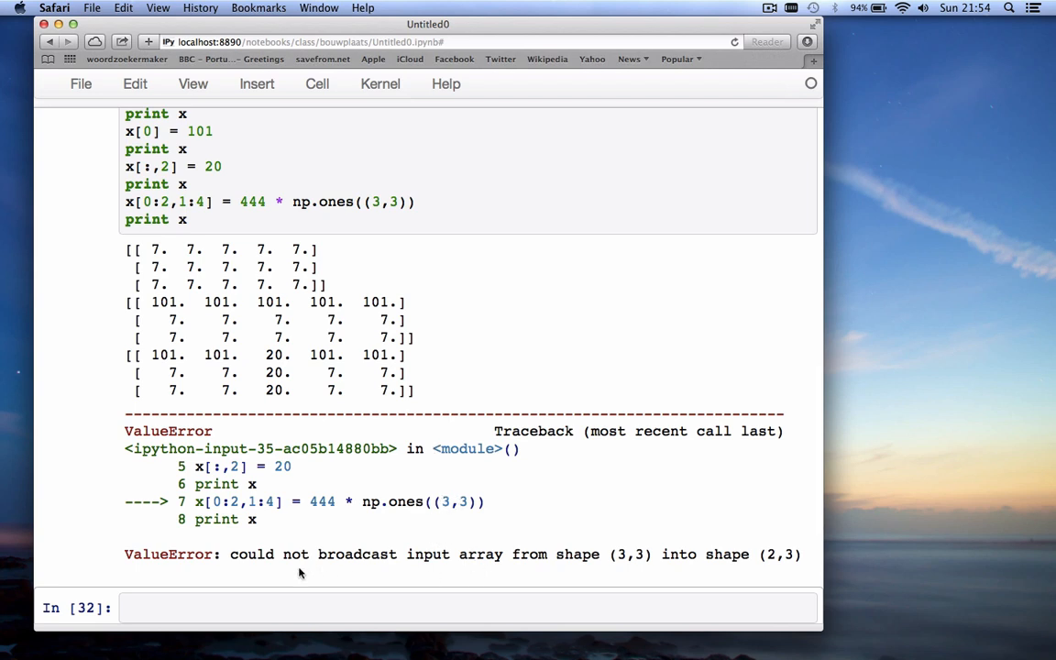
mouse_move(356, 569)
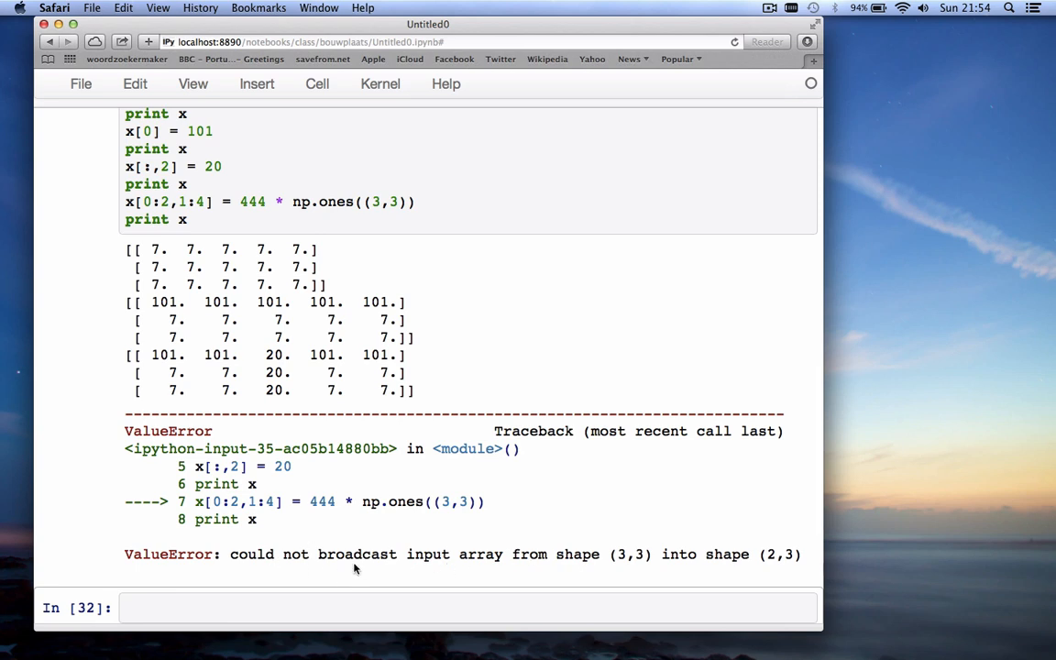
mouse_move(601, 557)
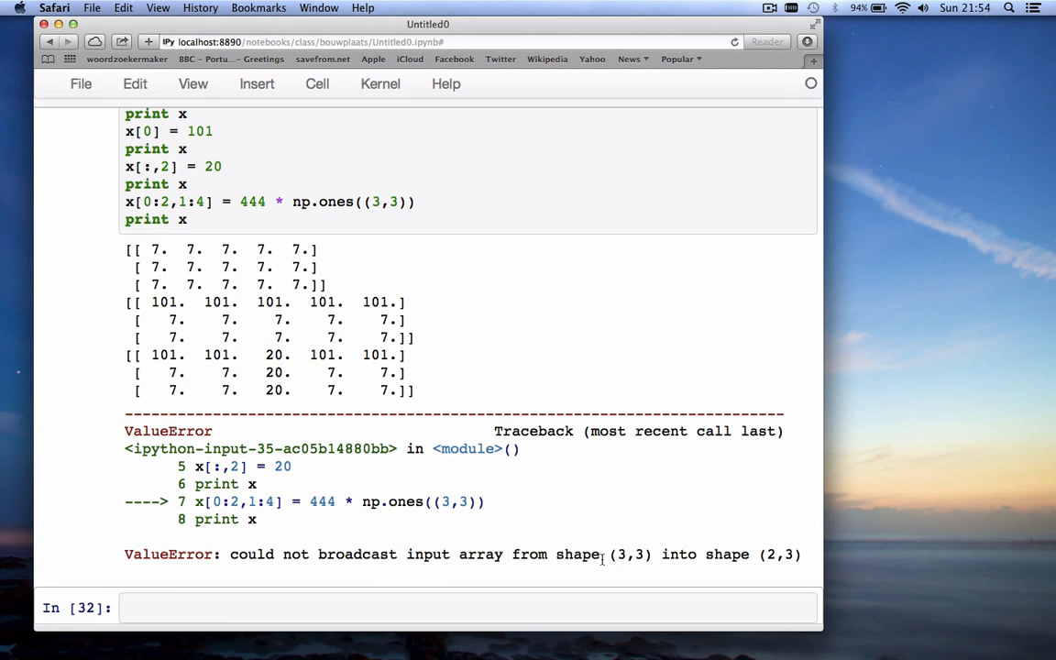
mouse_move(290, 206)
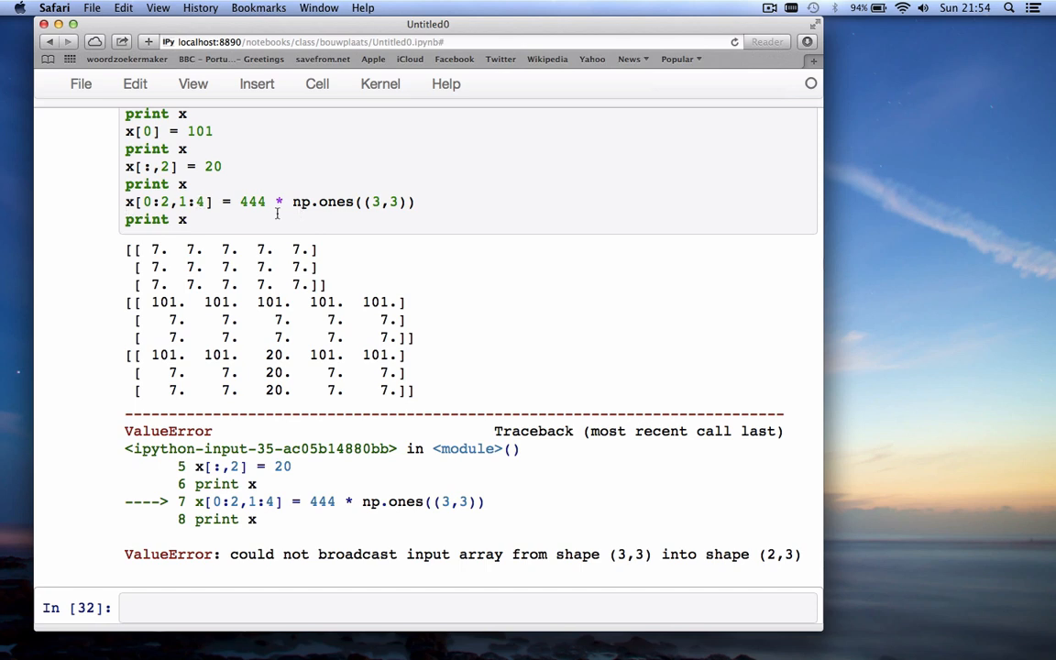
mouse_move(370, 218)
type("2")
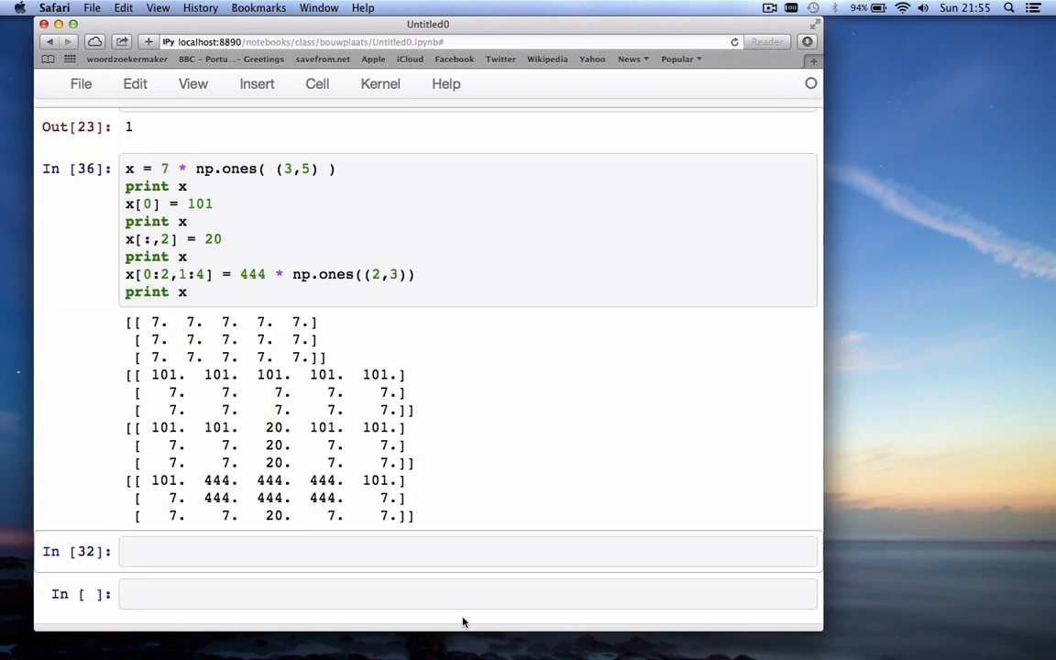
Create y = np.arange(20) in a new cell
scroll("down", 3)
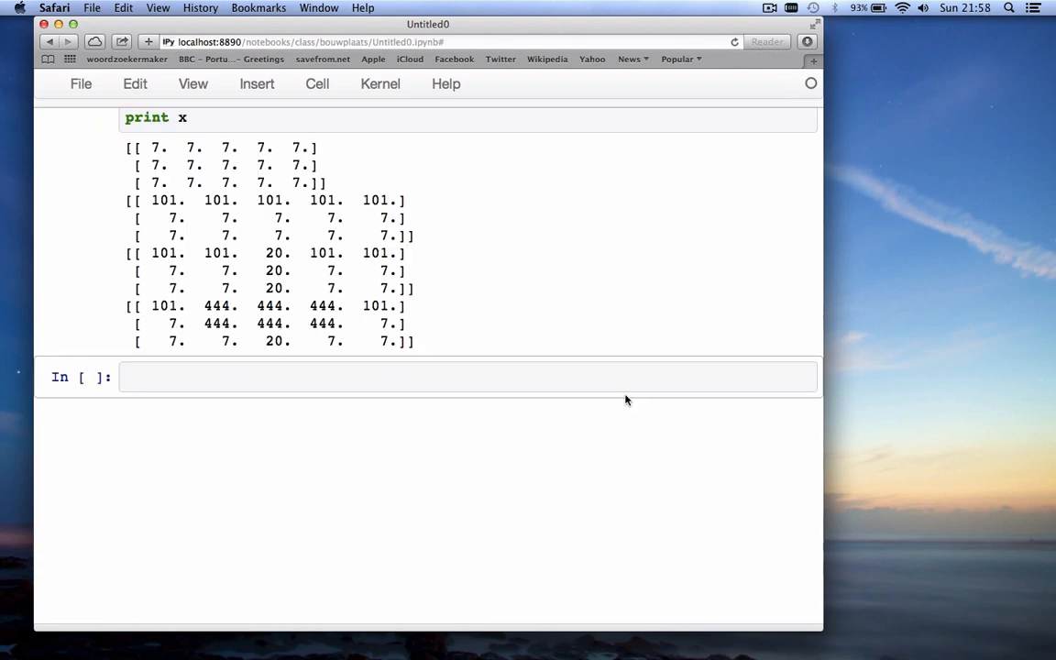
mouse_move(532, 399)
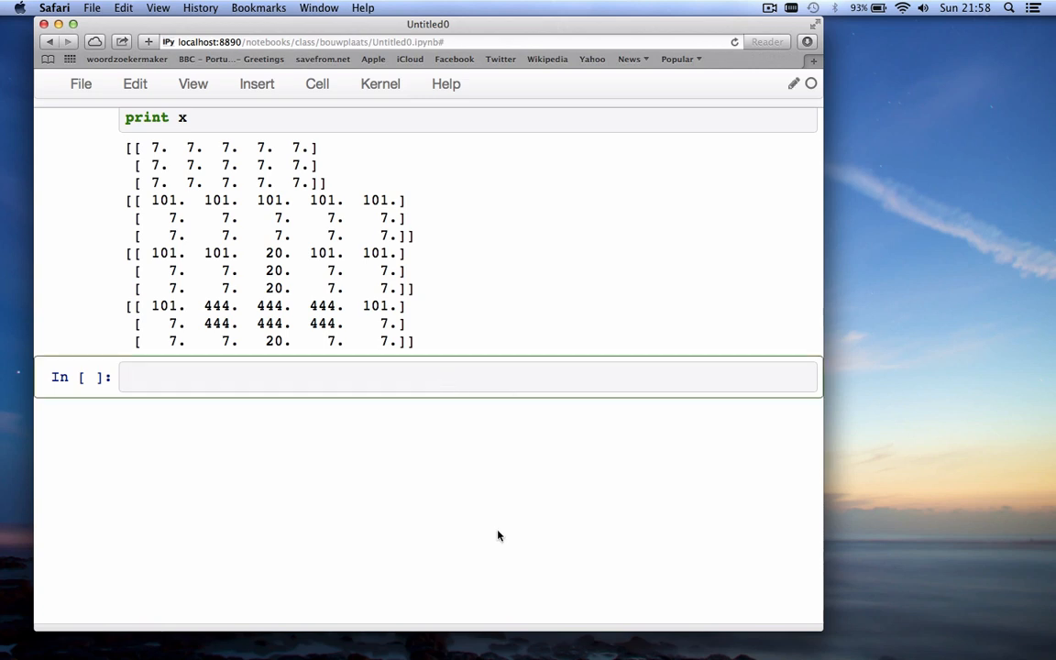
type("y = np")
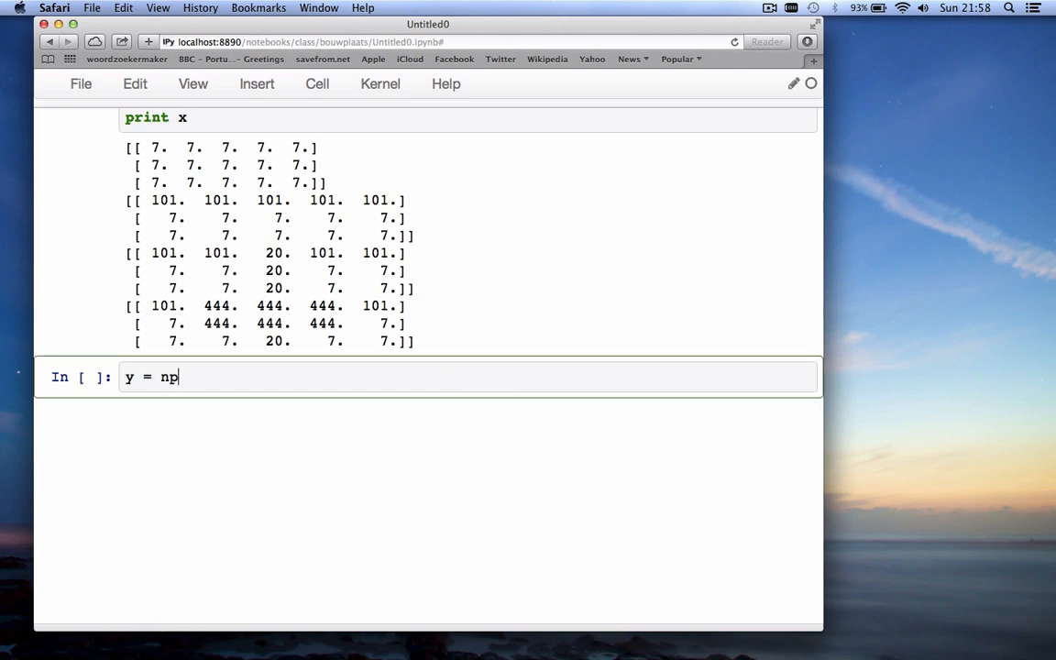
type(".arange(20)")
type("print y")
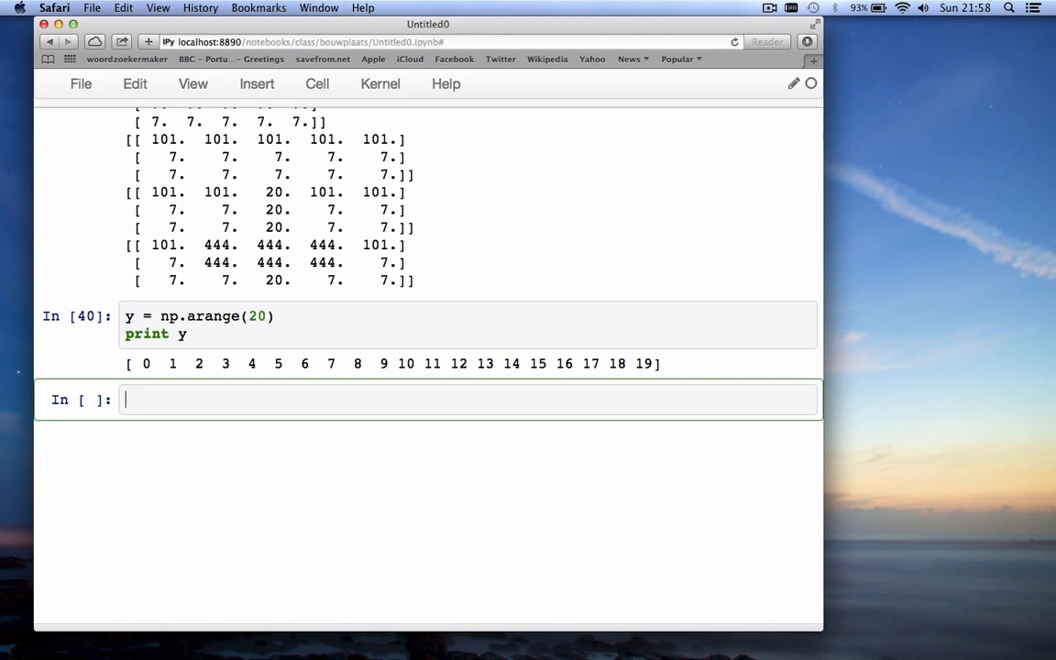
mouse_move(290, 315)
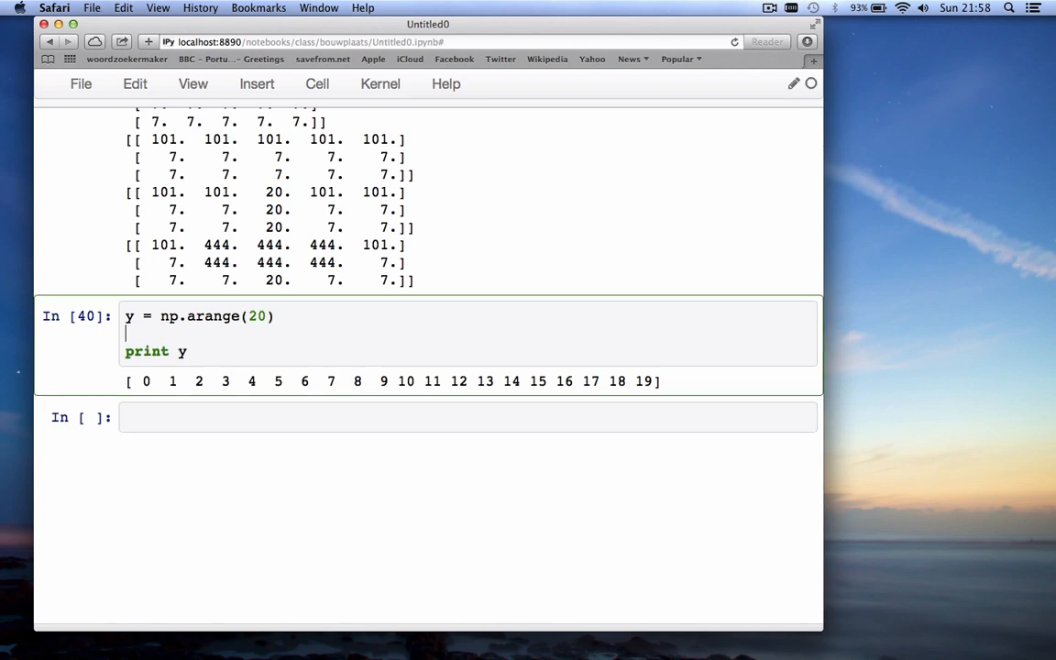
Reshape y into a 4×5 grid with np.reshape(y,(4,5)) and print it
type("y = re")
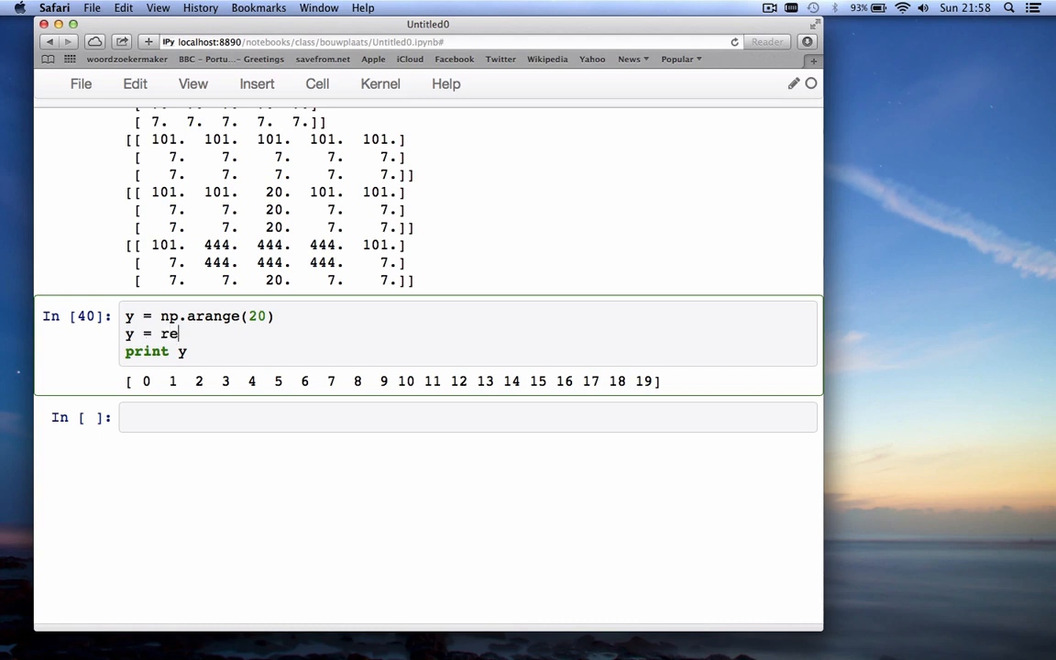
type("np.resha")
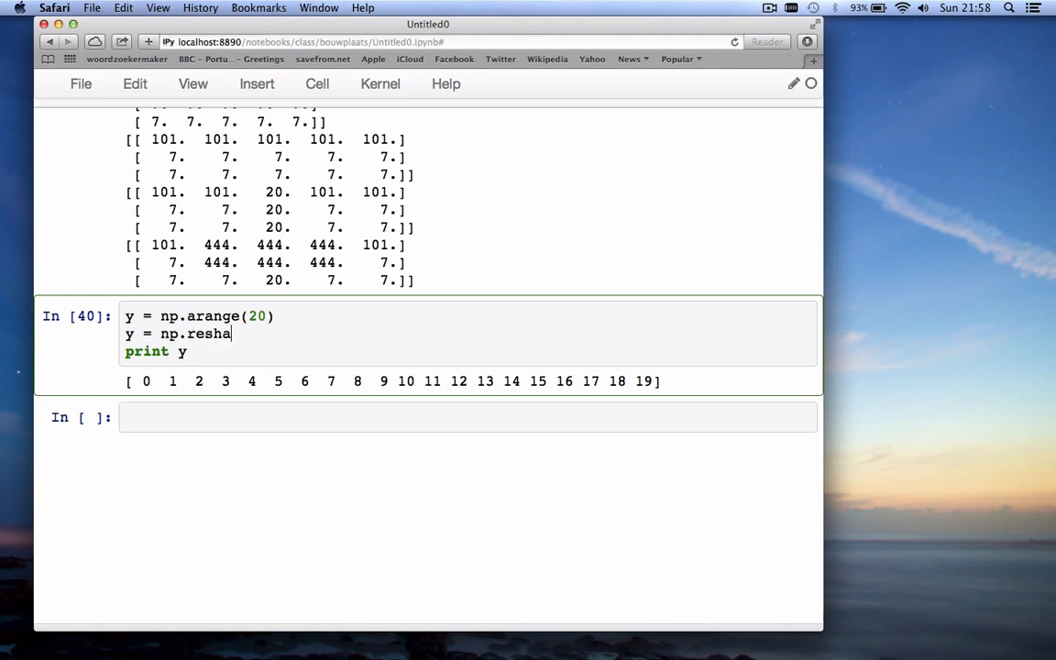
type("pe(")
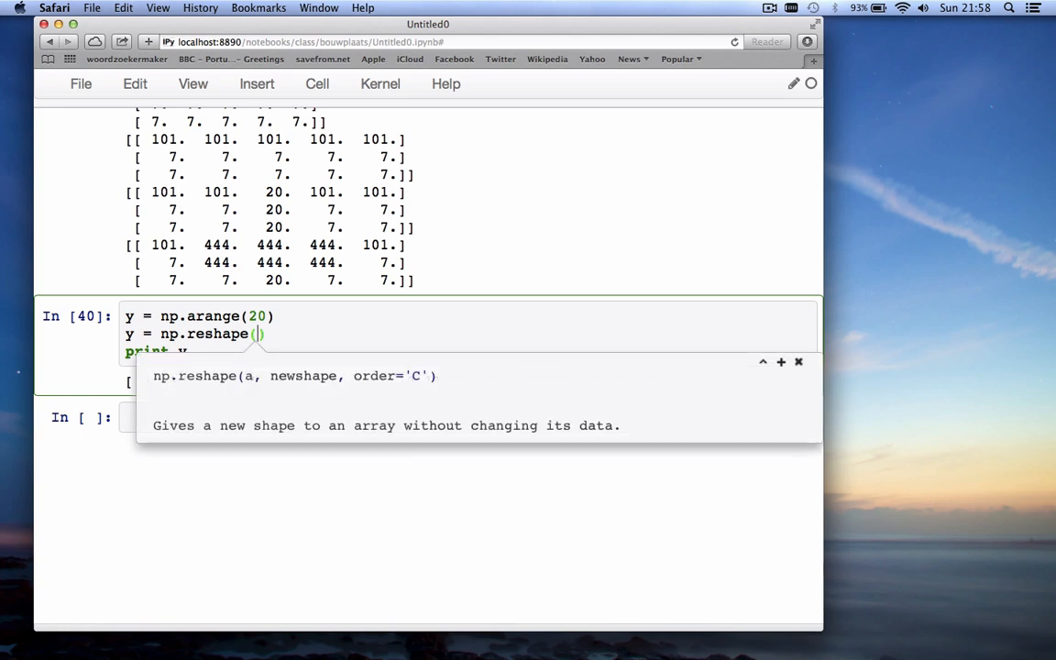
mouse_move(247, 380)
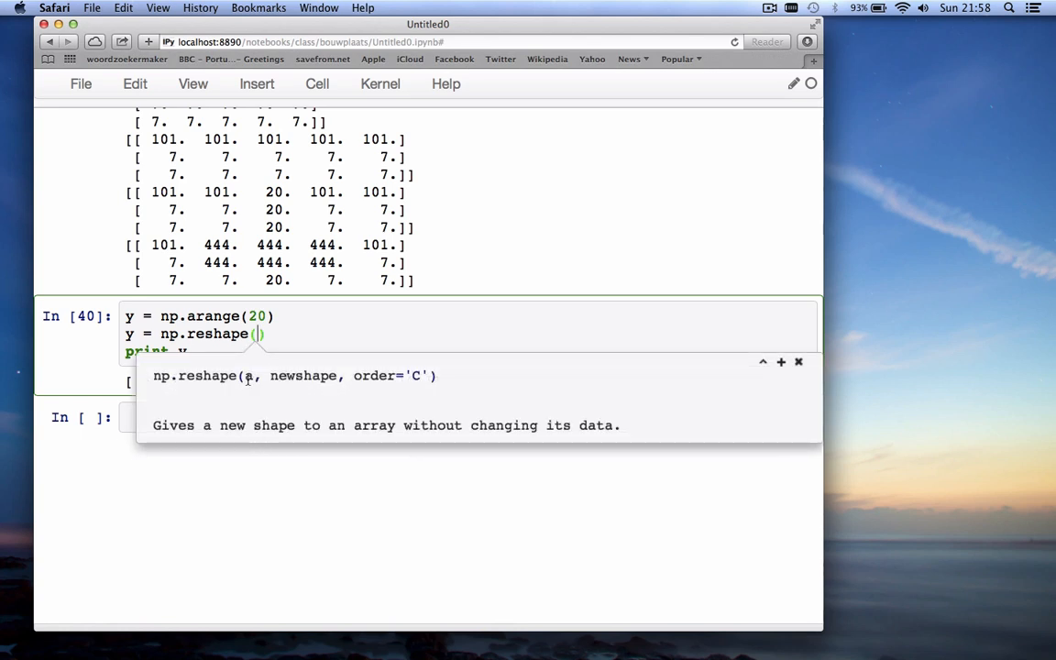
type("y")
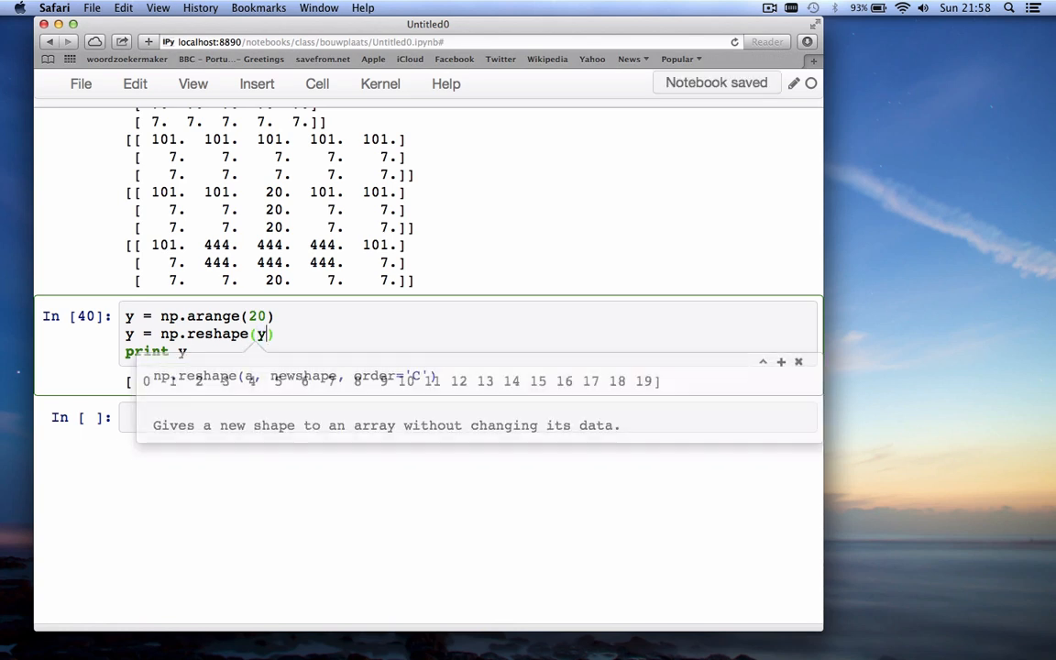
type(",")
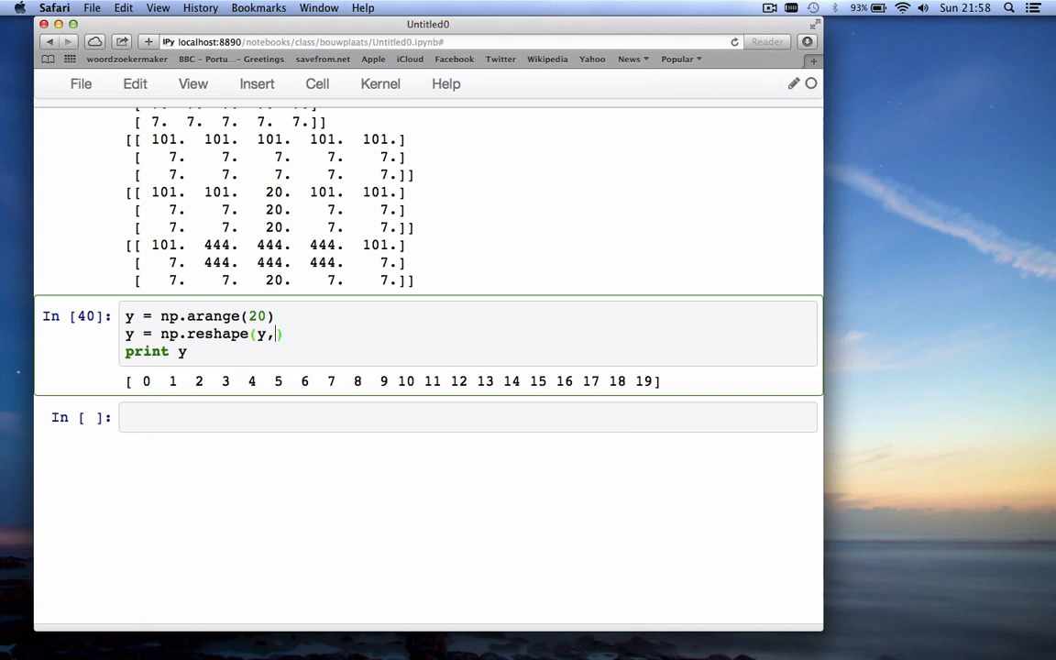
type("(4,5")
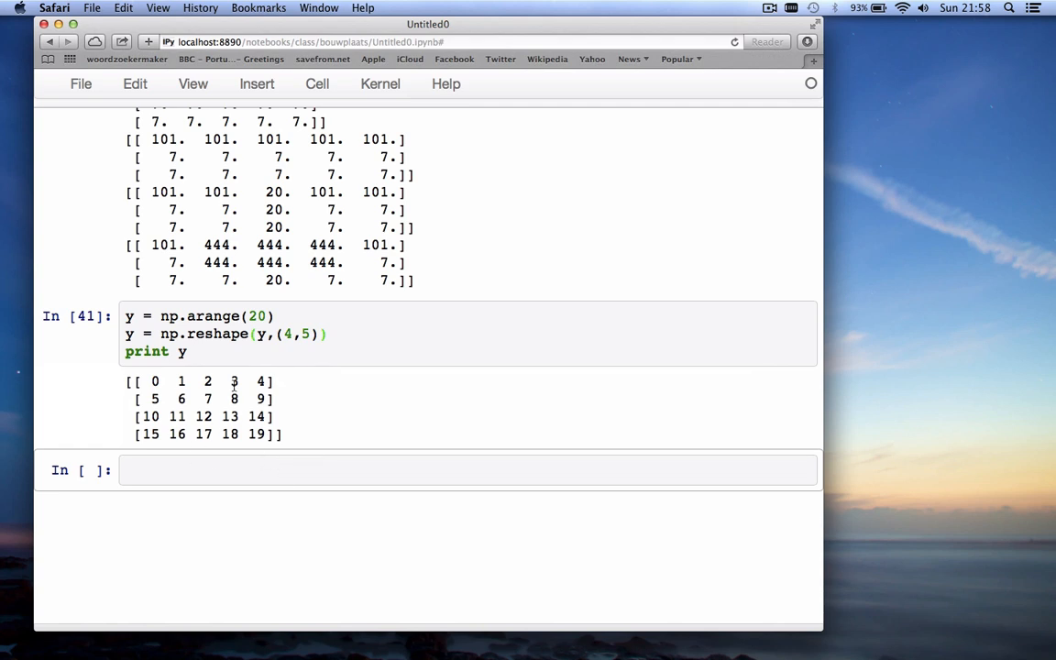
Add the boolean-mask line y[y < 7] = 0 followed by print y
left_click(235, 352)
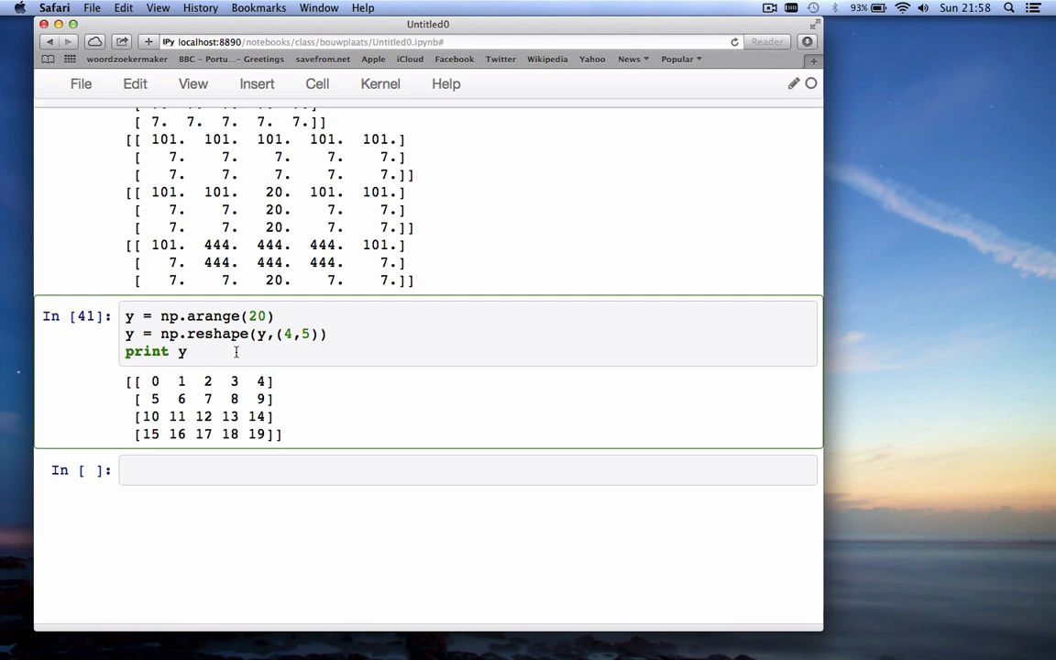
key("Return")
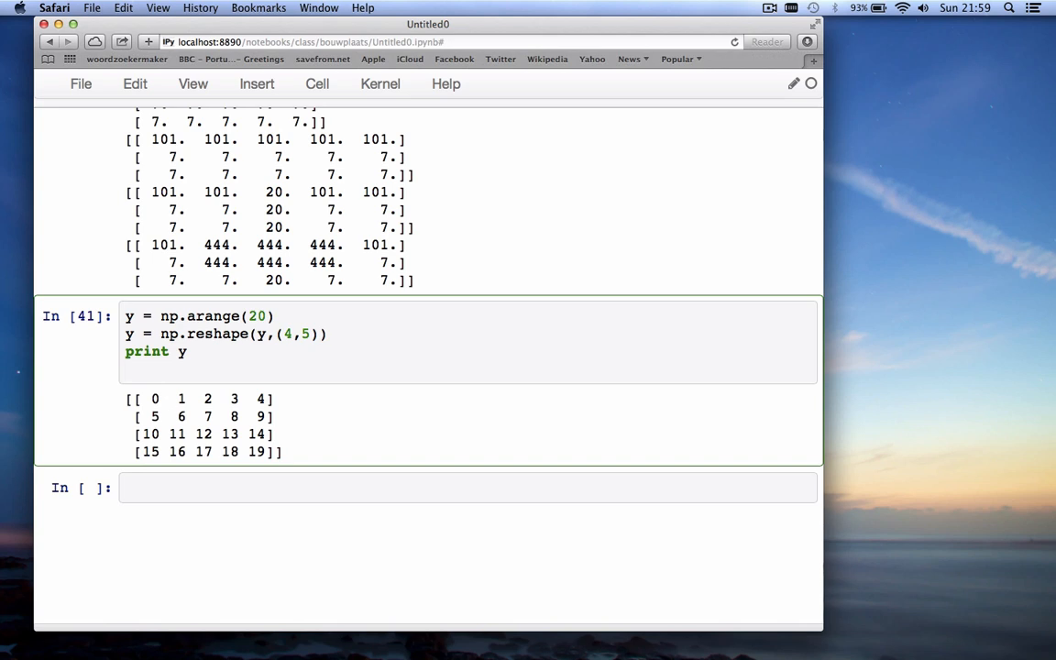
type("y[]")
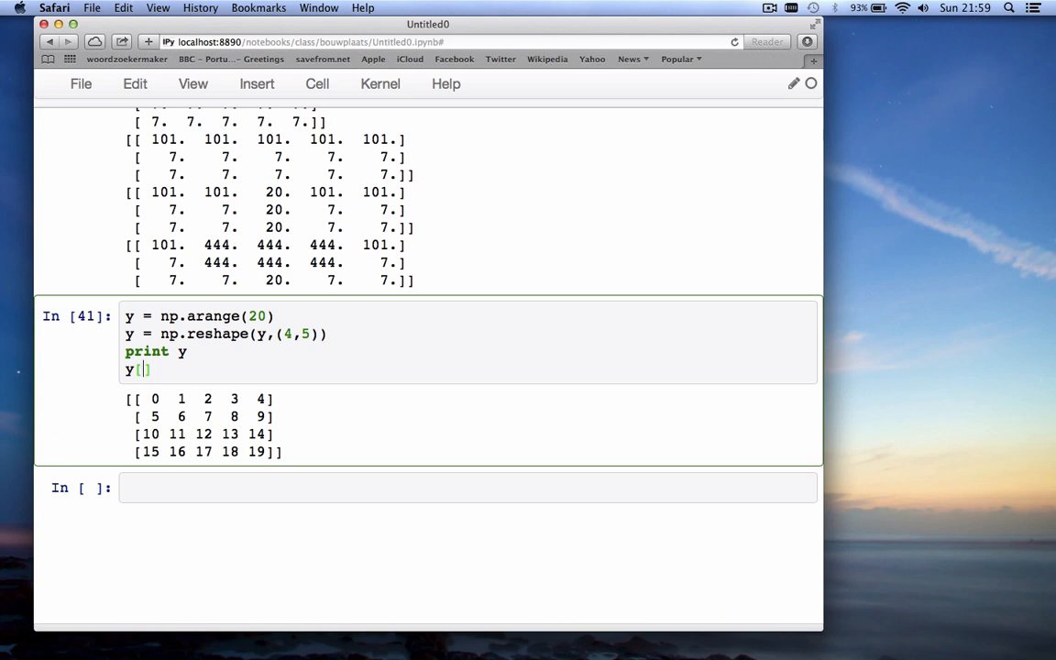
type("y<")
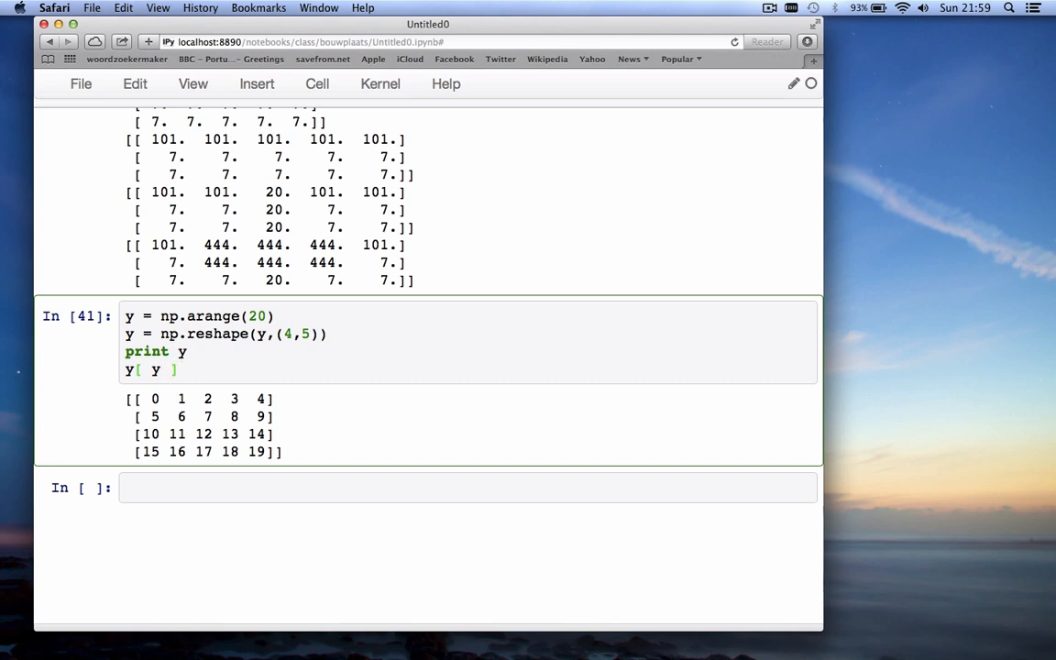
type("< 7")
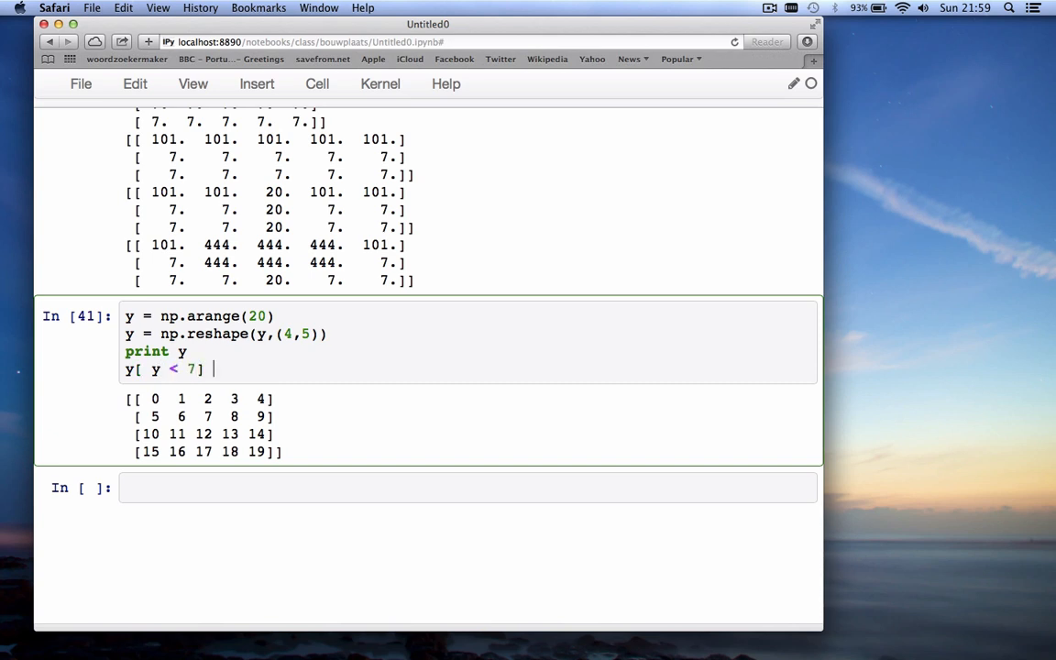
type("= 0")
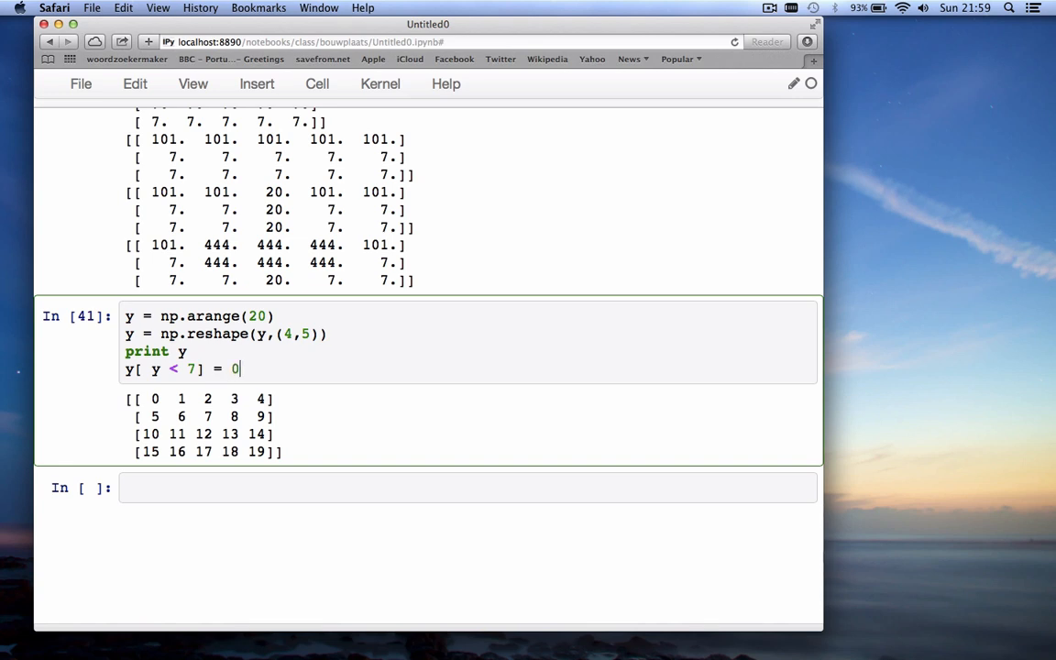
type("print y")
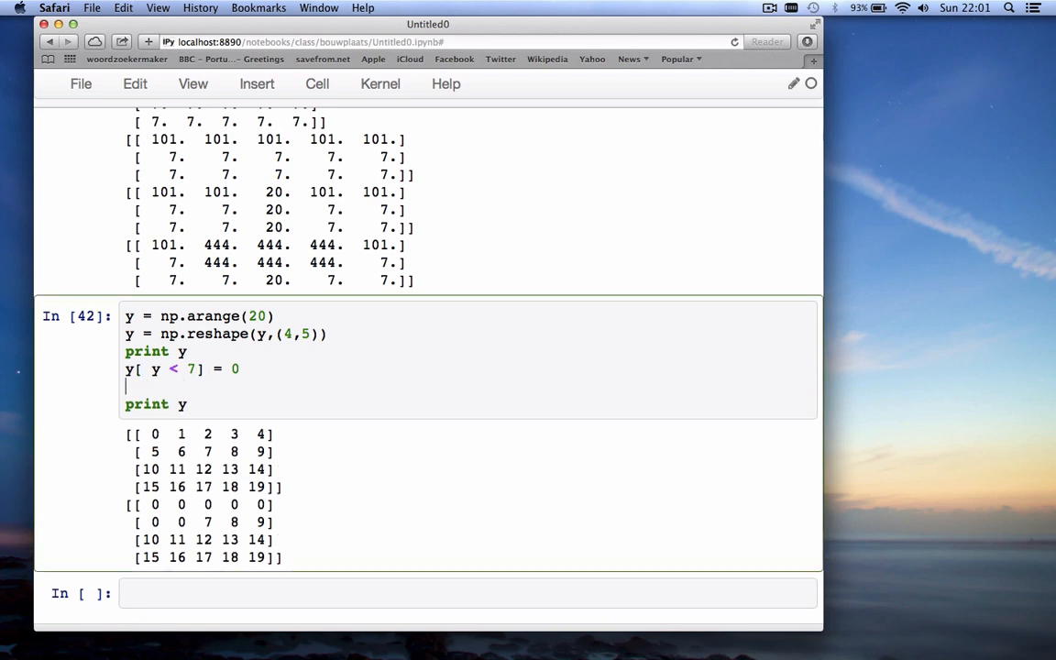
Add y[y > 15] = 100 with a print and run to show the masked grid
type("print")
type("y[ y ")
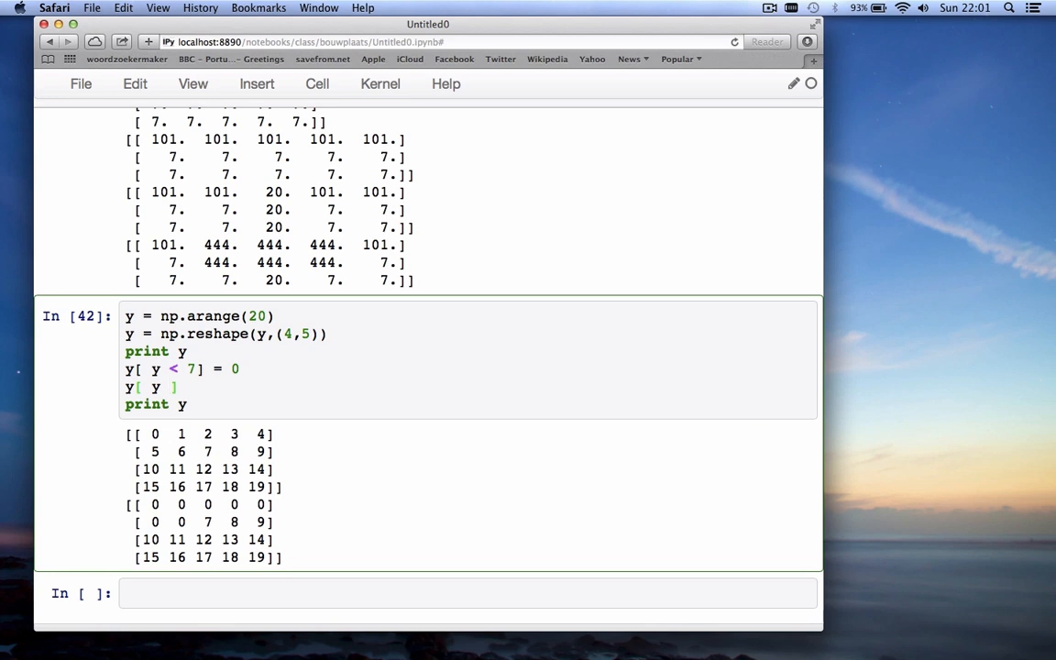
type(">")
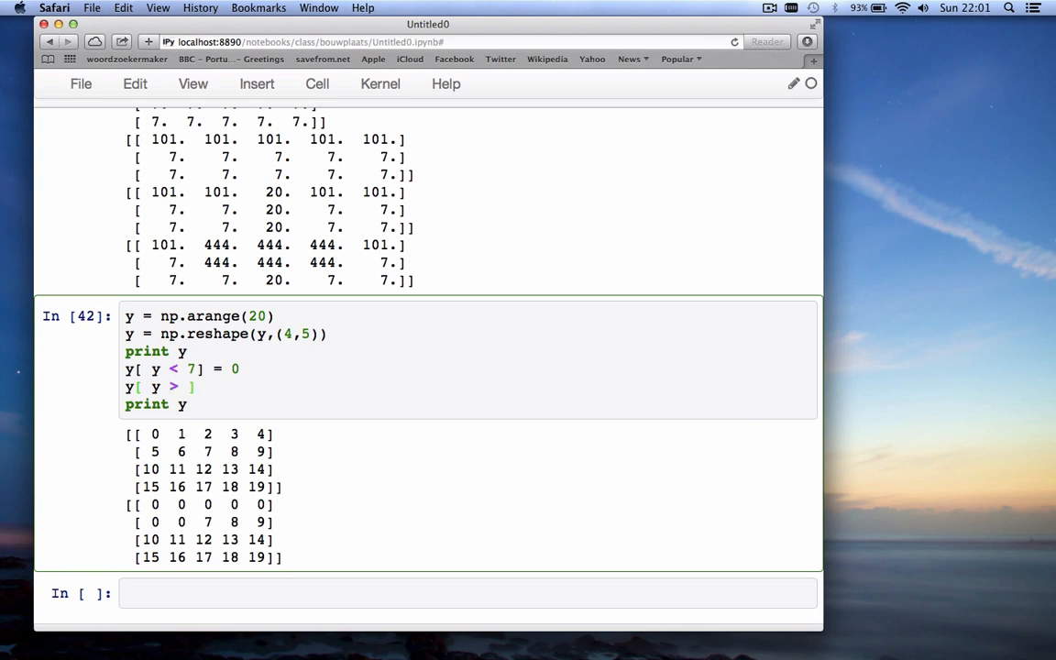
type("15")
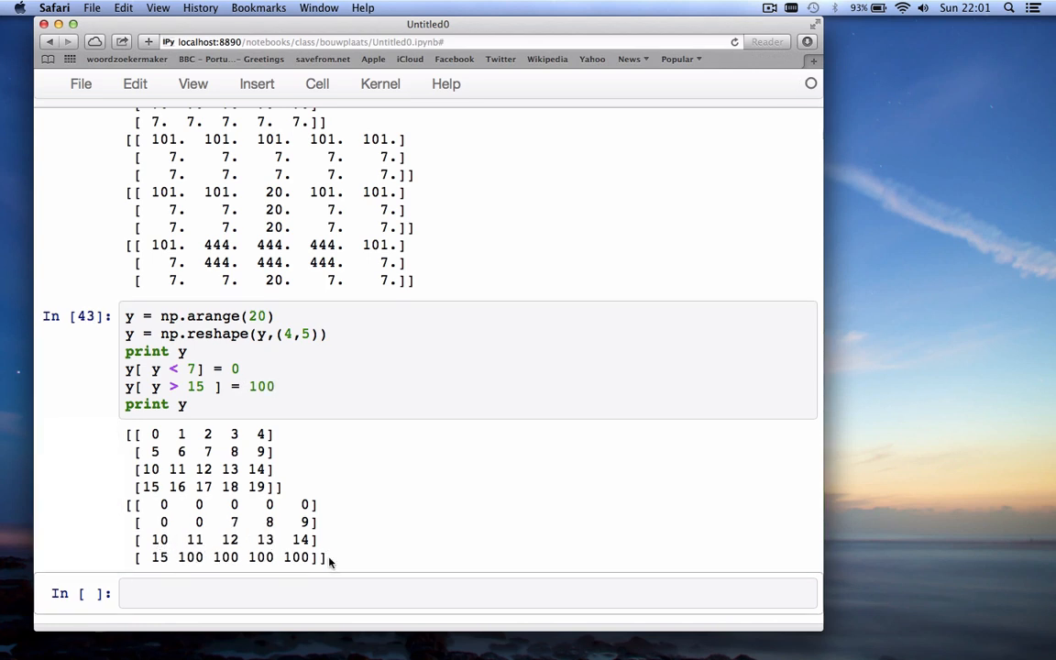
mouse_move(242, 429)
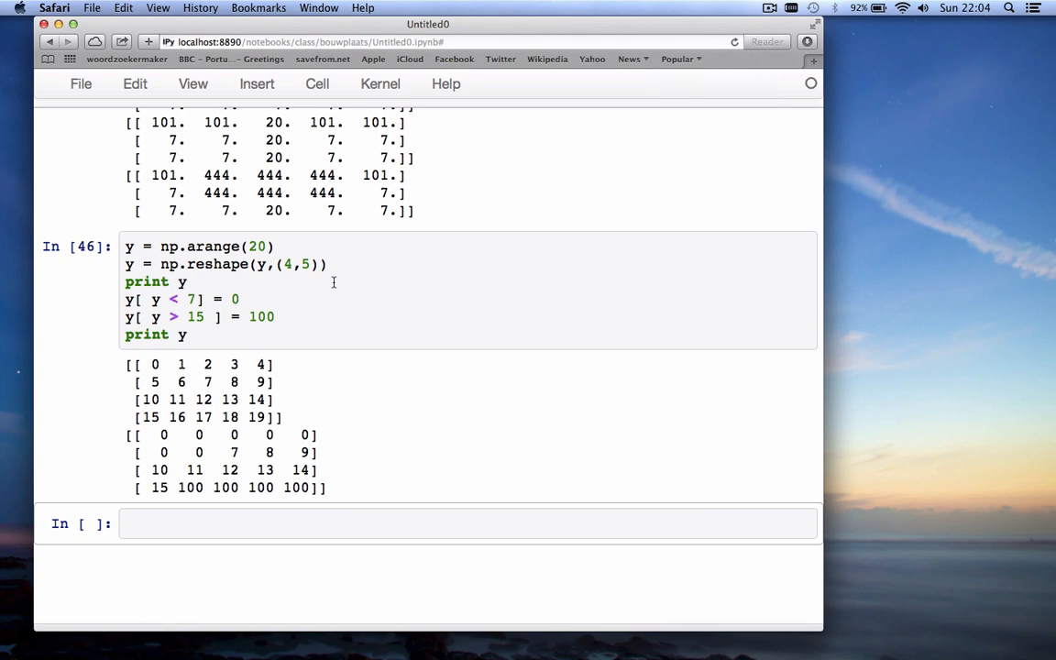
mouse_move(279, 323)
type("y[ y > 10)")
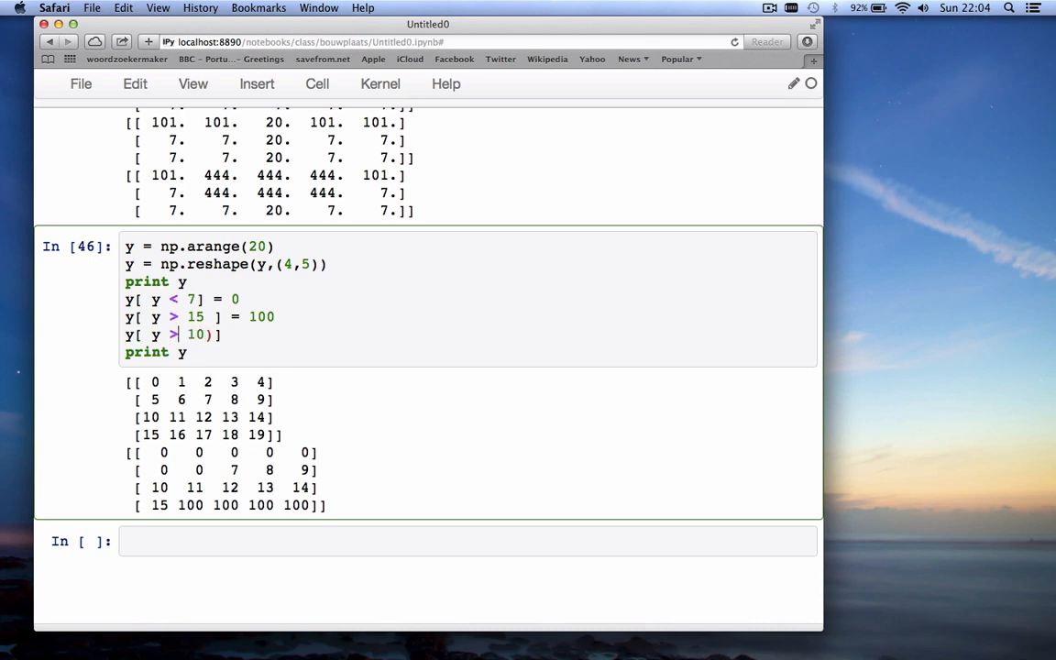
Write y[(y > 10) & (y < 14)] = 77 and run it, replacing 11–13 with 77
type("(")
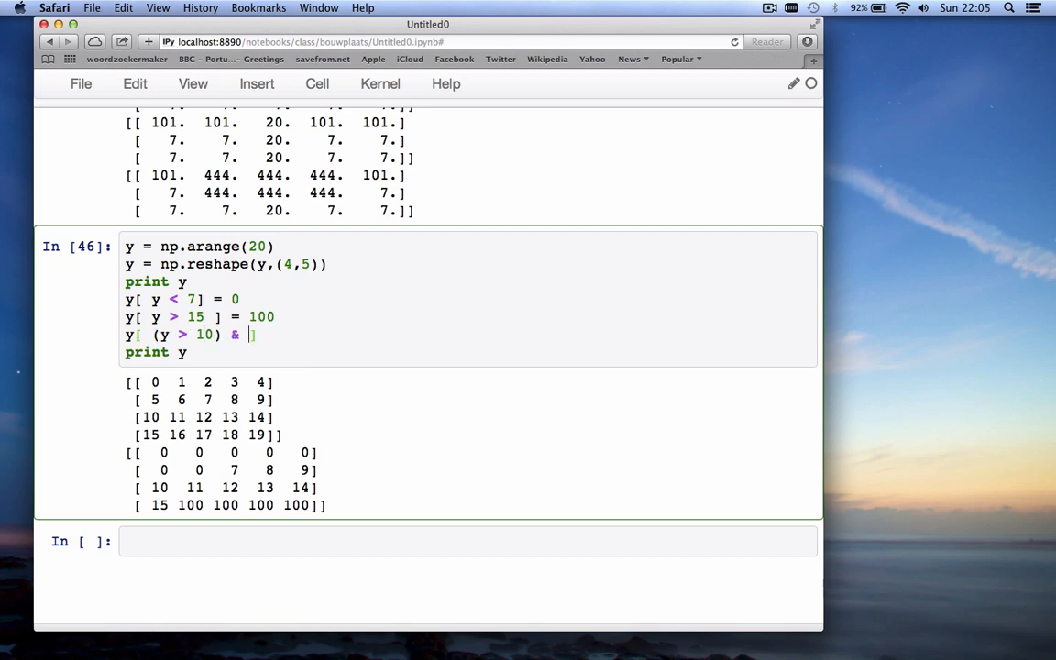
type("()")
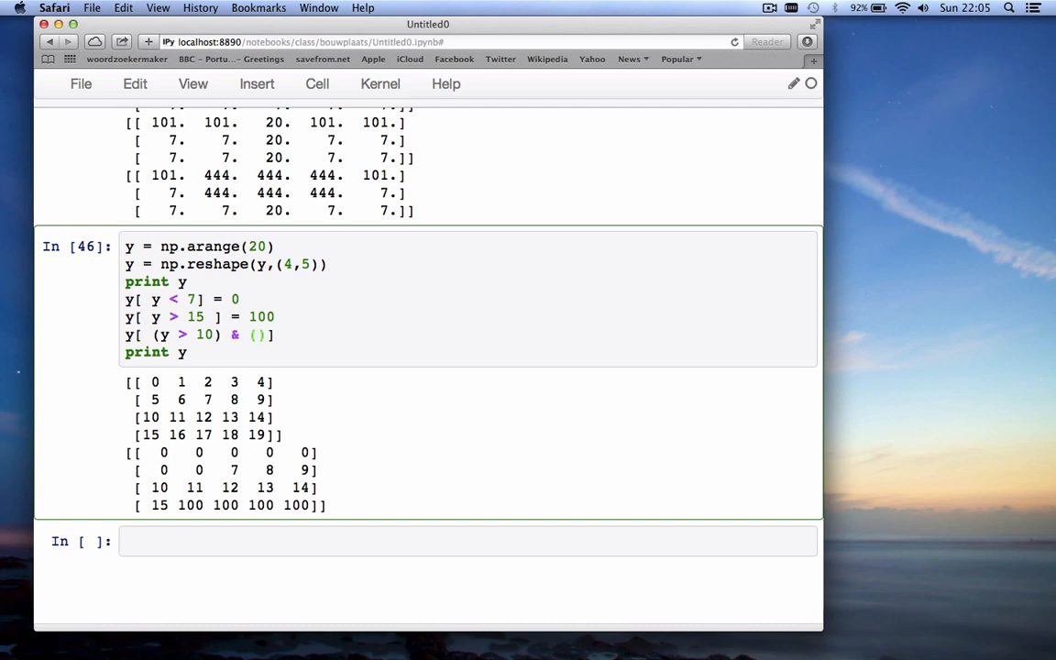
type("y <")
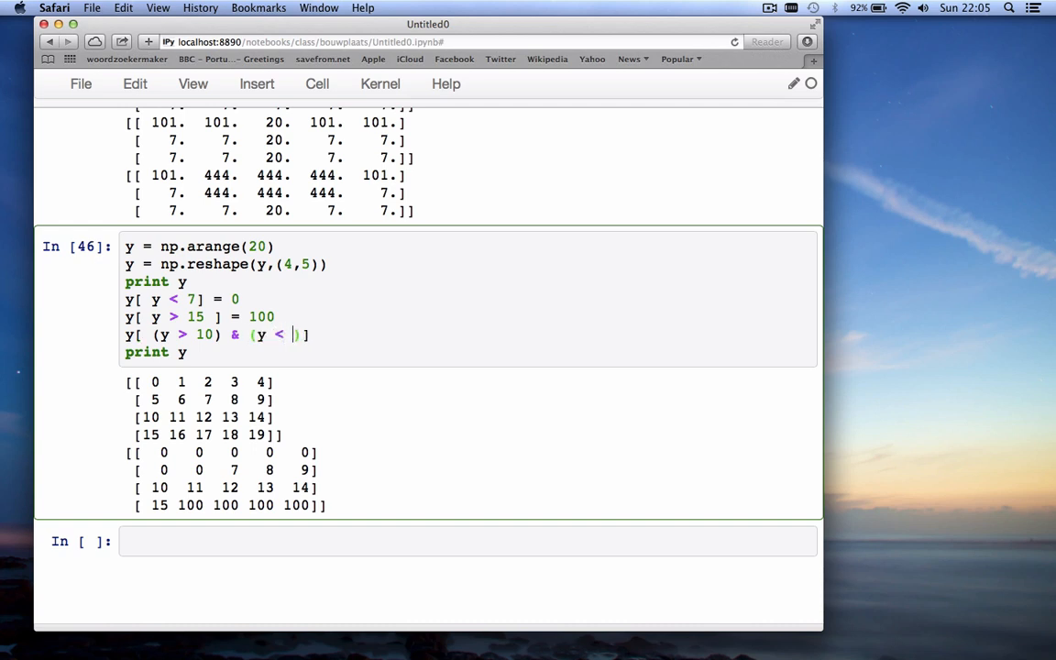
type("14")
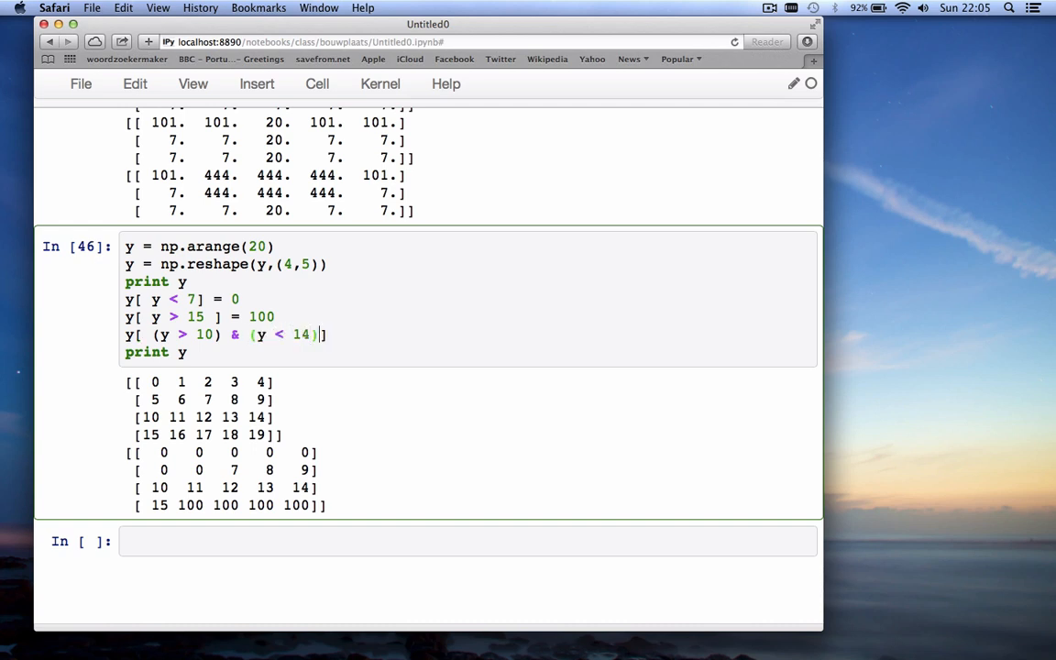
key("Backspace")
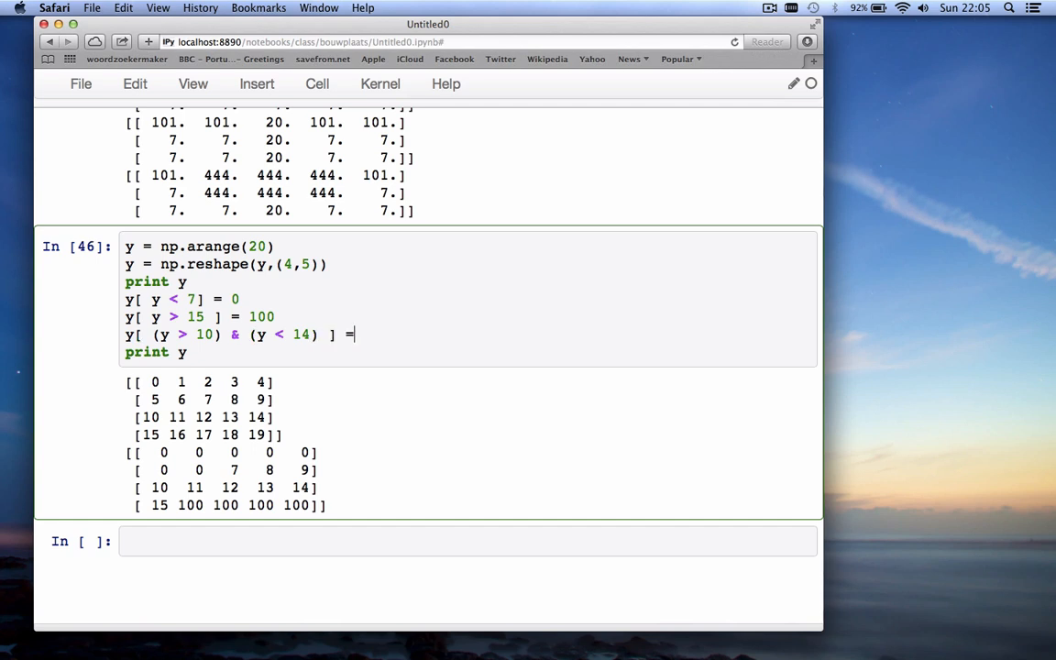
type("77")
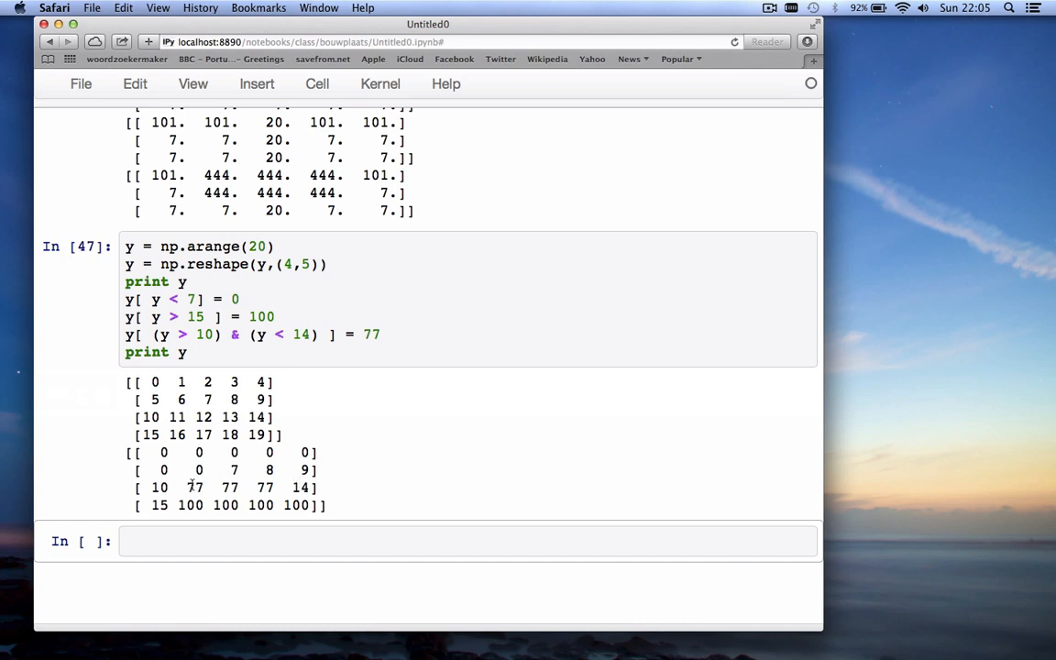
mouse_move(475, 466)
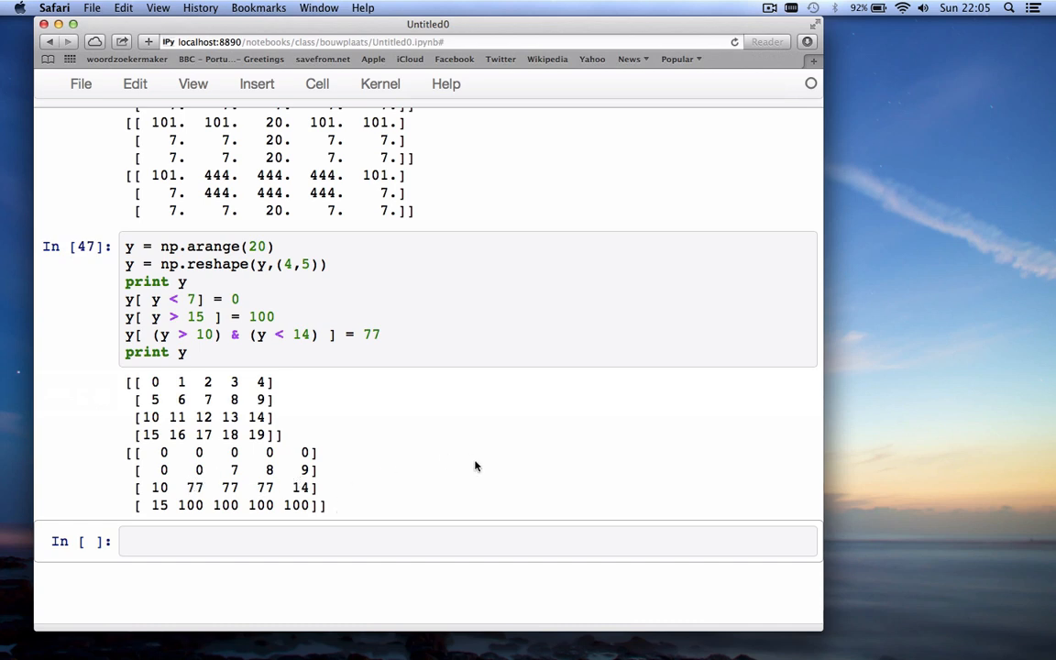